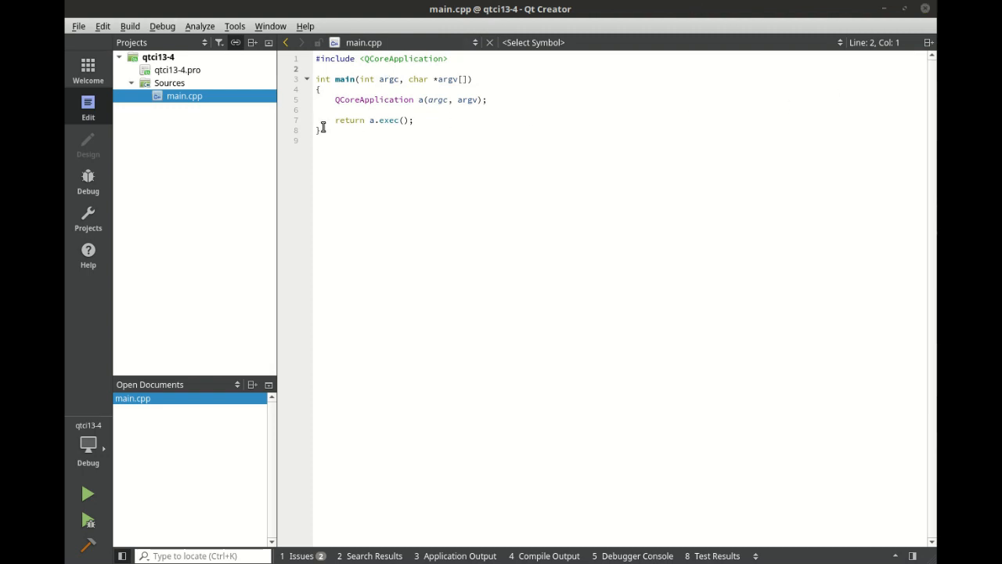
- Add a new C++ class named worker to the qtci13-4 project
right_click(159, 56)
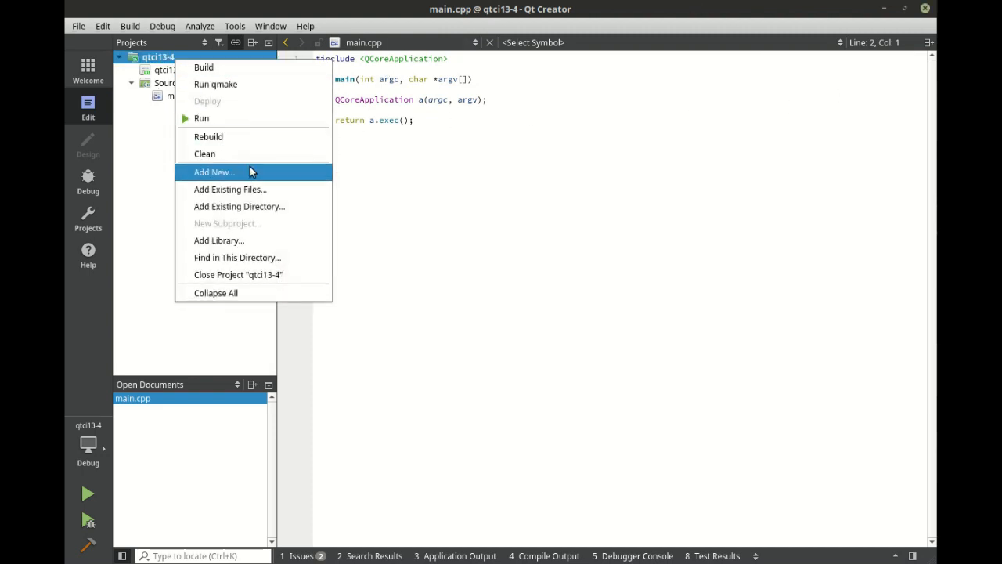
click(214, 172)
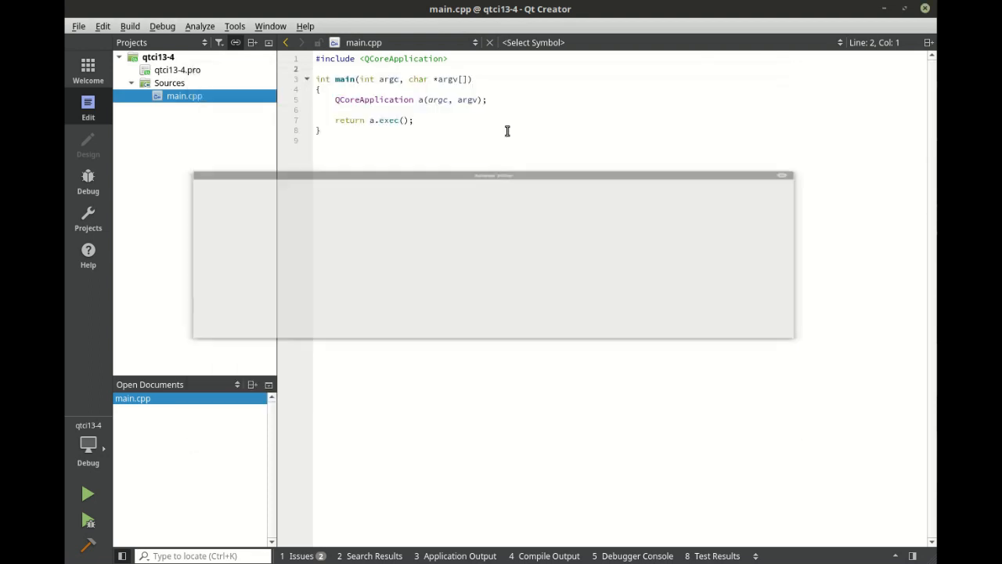
text(worker)
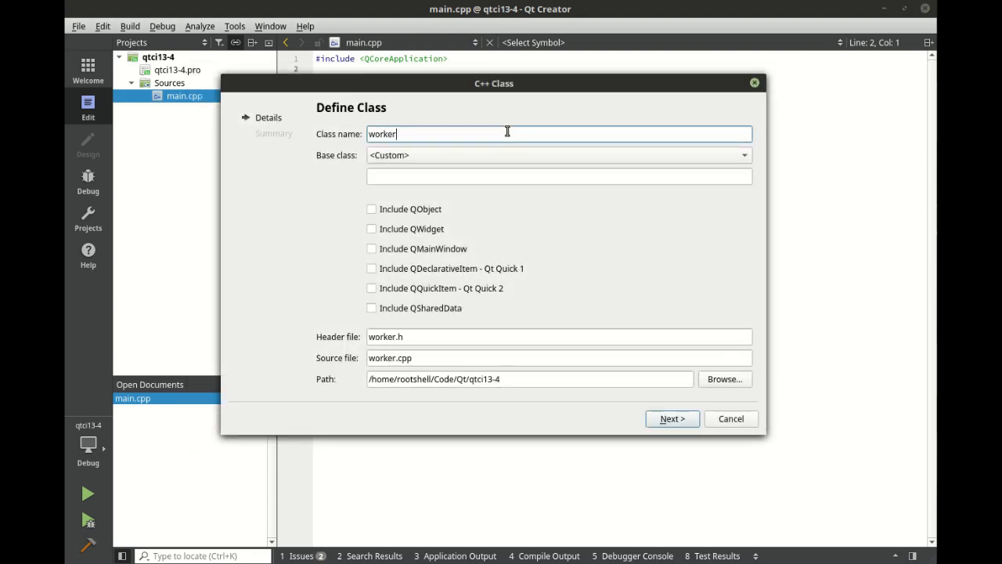
click(558, 154)
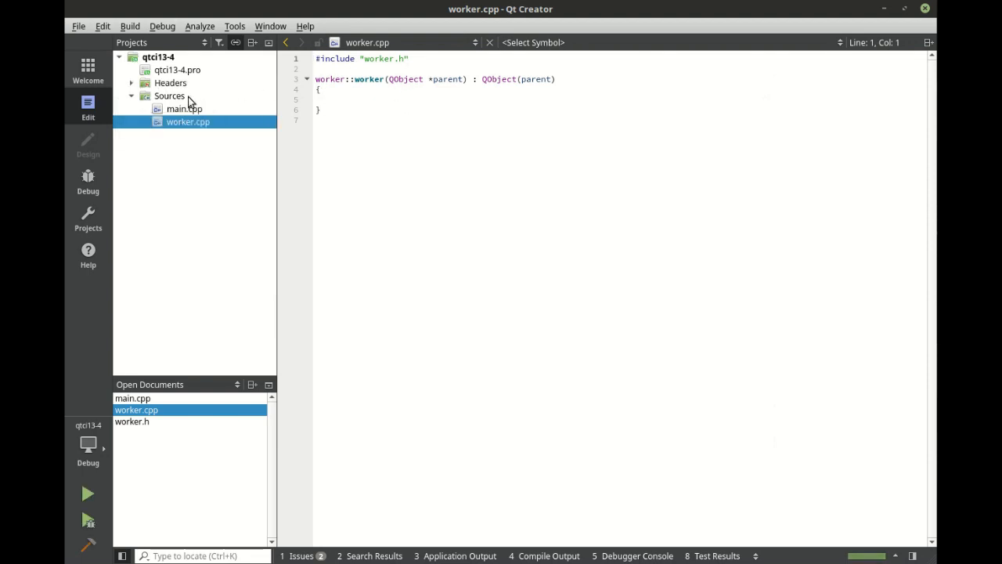
- Add a new C++ class named pool to the project, then bring up worker.h from Headers
right_click(158, 56)
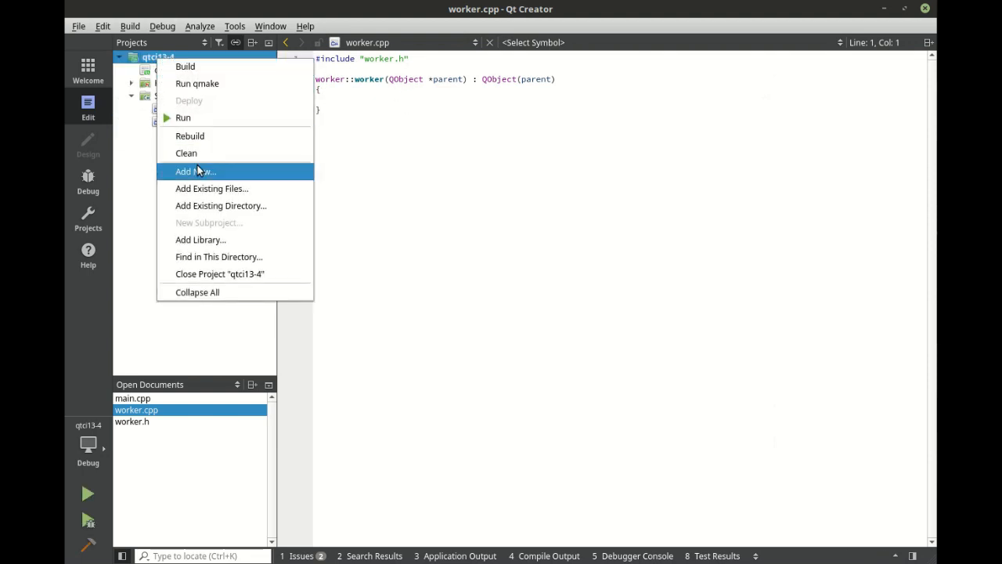
click(195, 171)
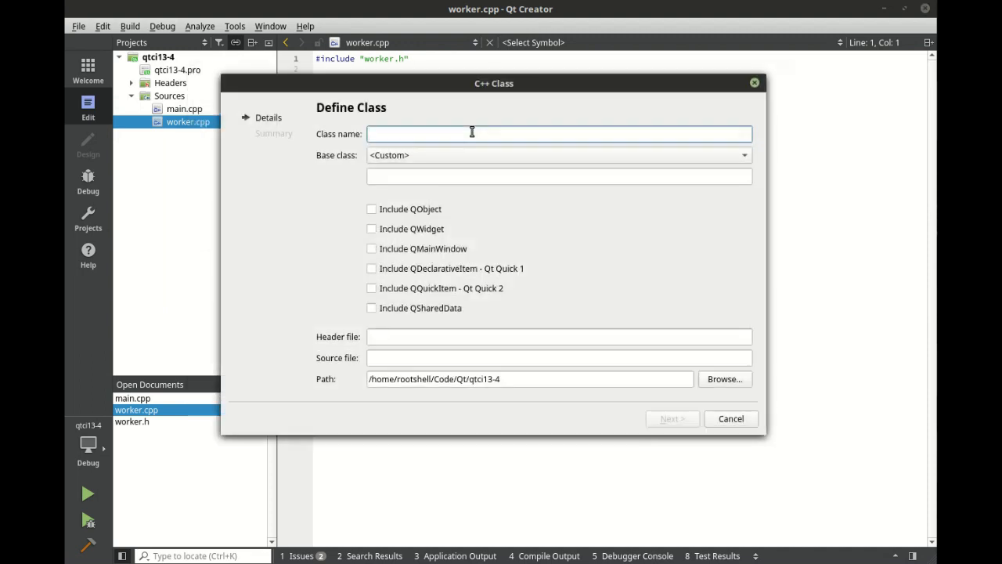
text(pool)
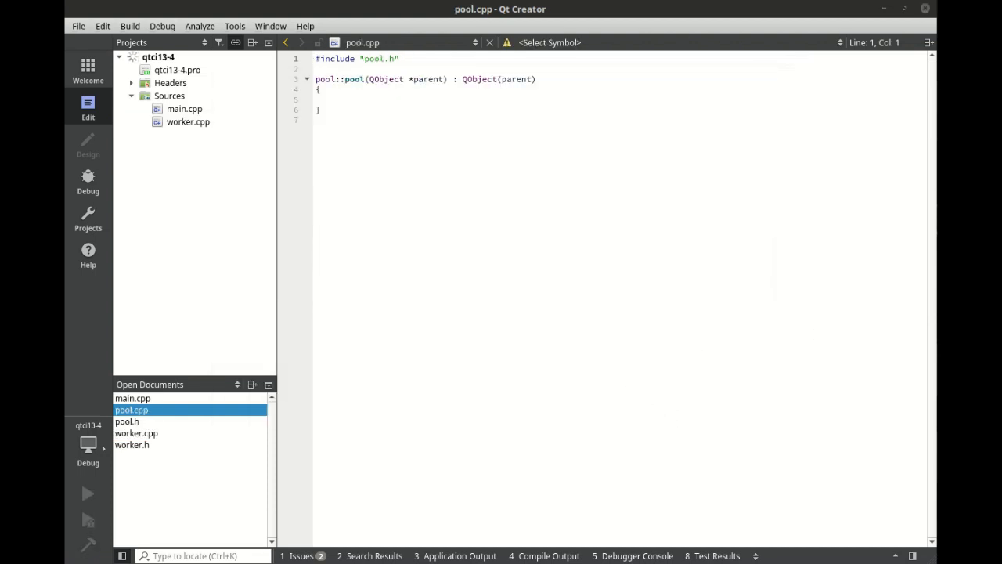
click(131, 83)
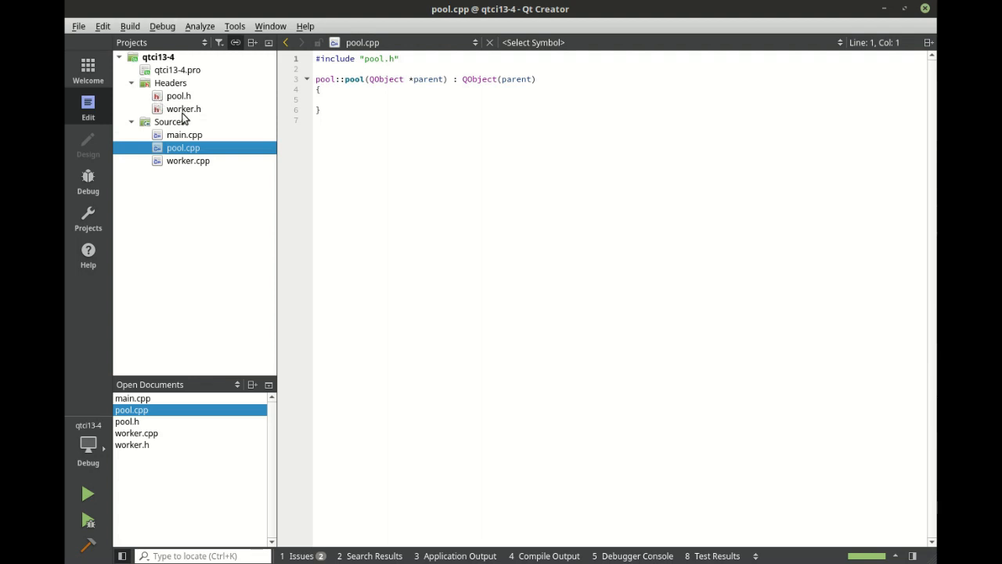
click(184, 109)
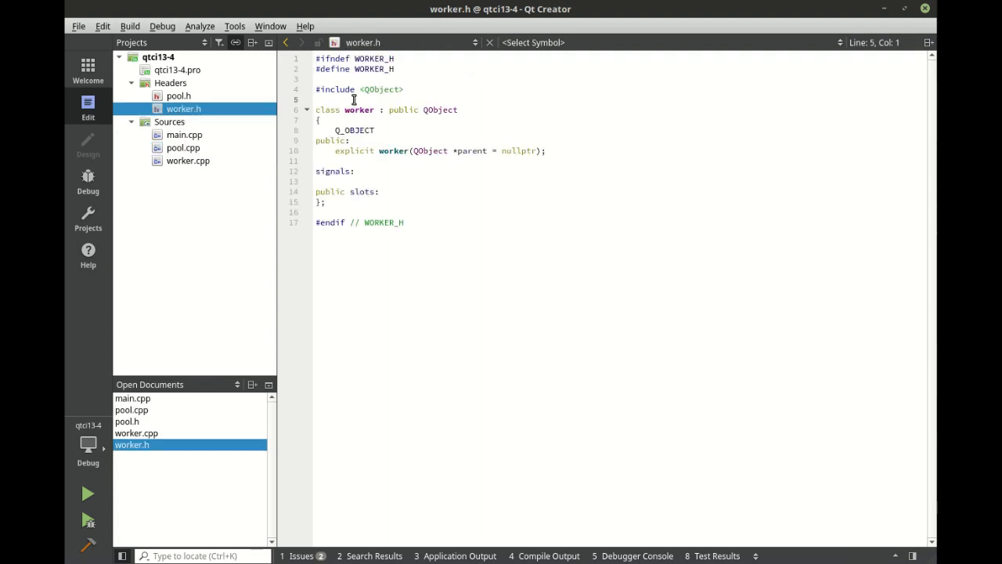
- Add #include lines for QTimer, QRandomGenerator and QDebug in worker.h
text(#include)
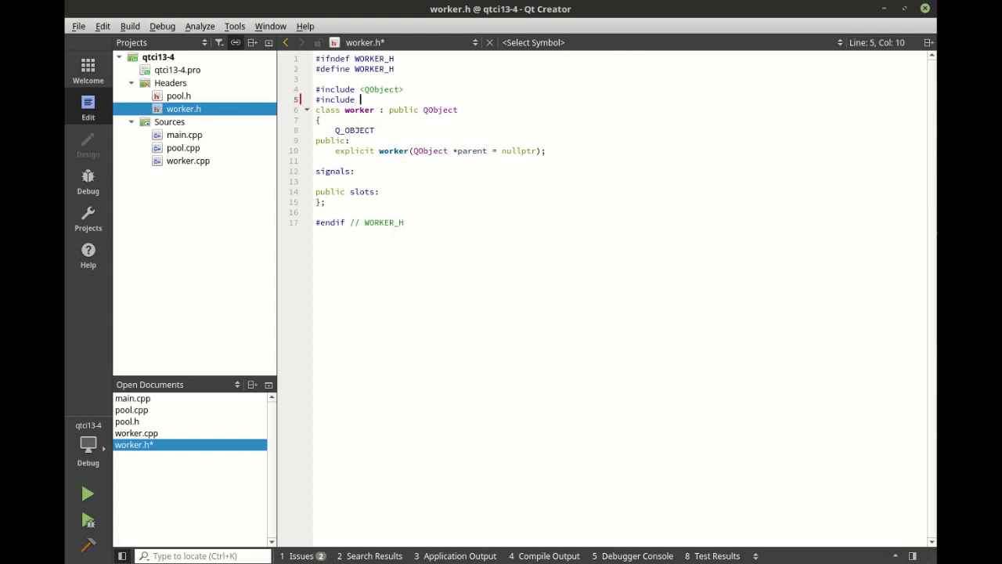
text(<QTi)
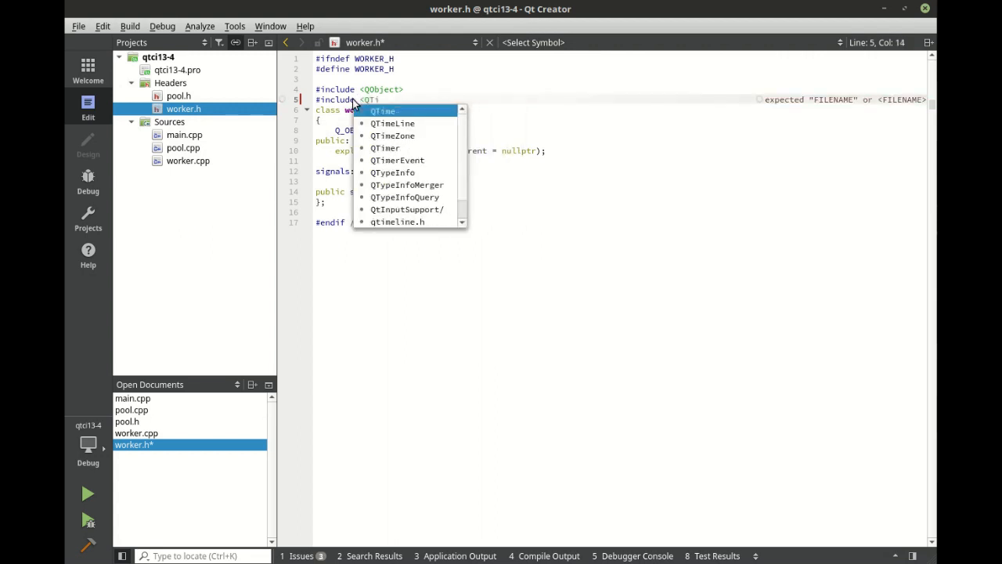
text(mer>)
text(#include <)
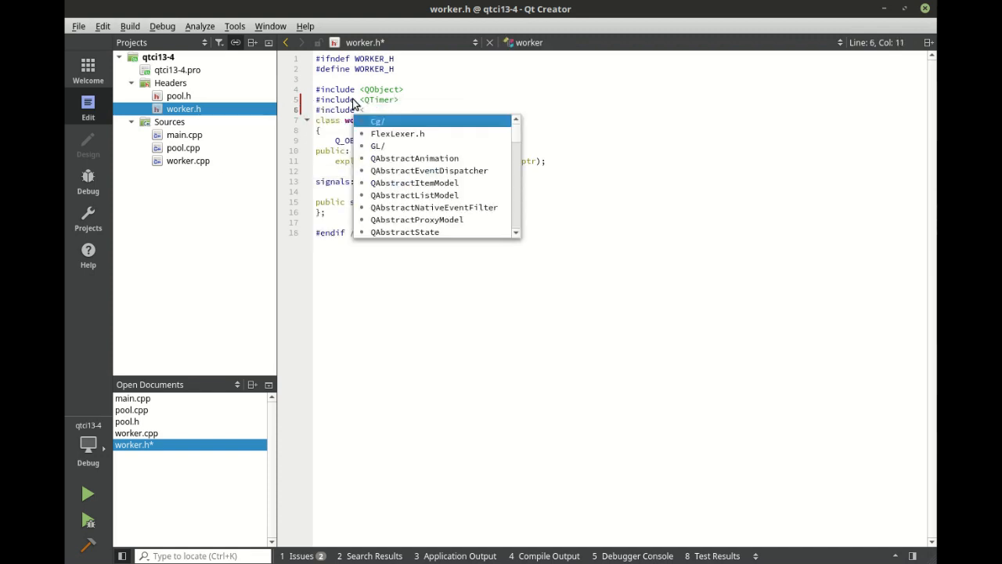
text(QRandomGenerator>)
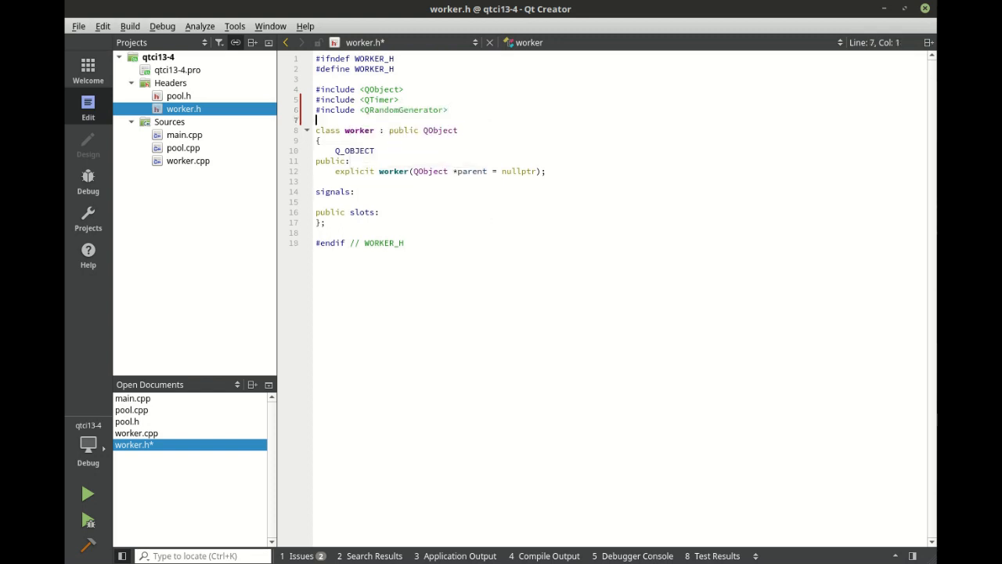
text(#include)
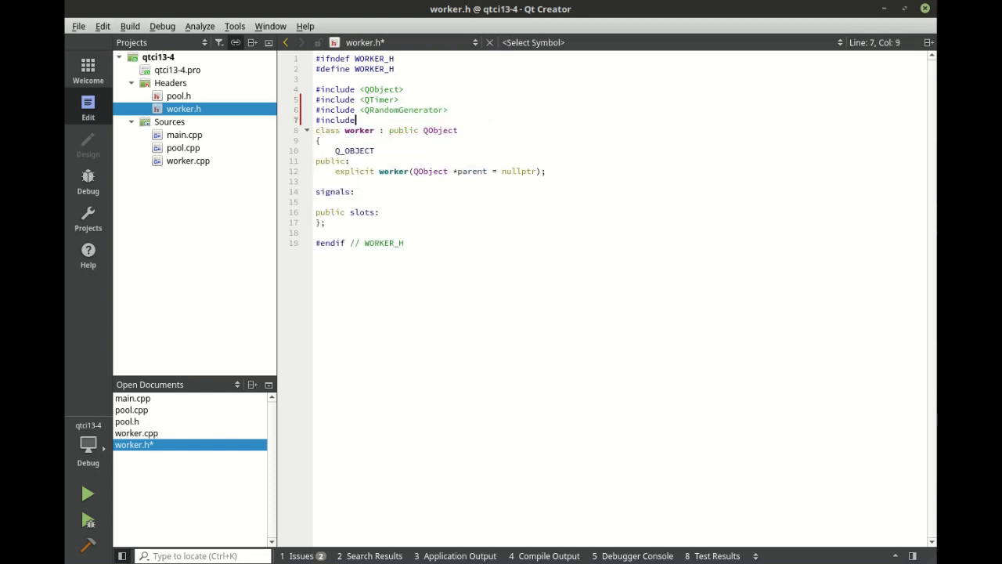
text(<QDebug>)
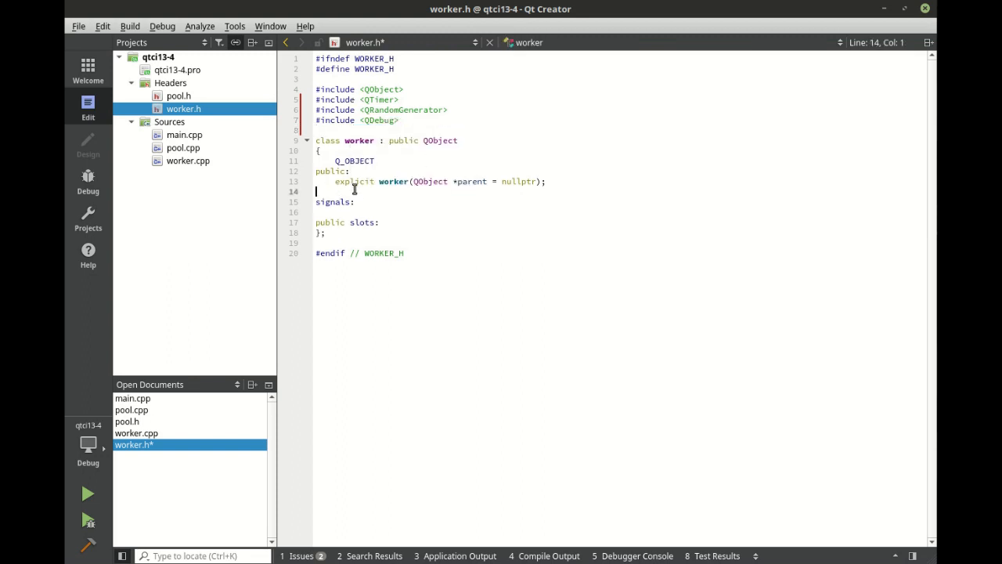
- Declare bool isBusy() under public and started() and finished() under signals
text(bool is)
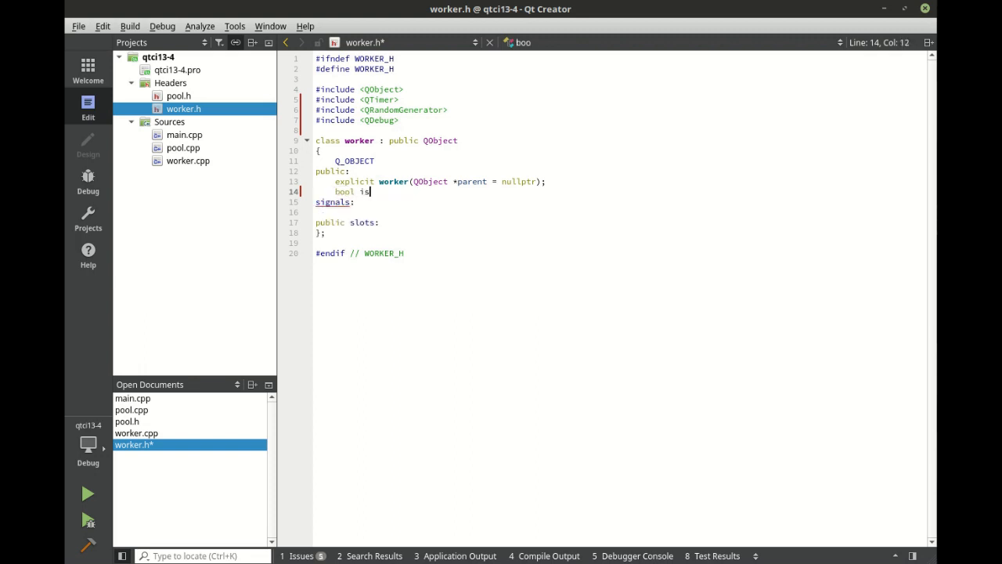
text(Busy)
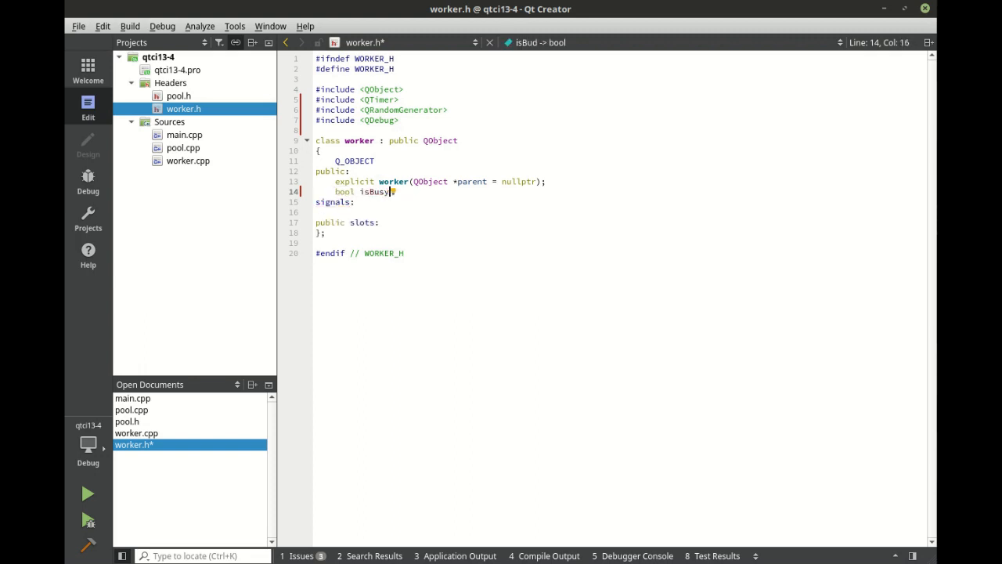
text(();)
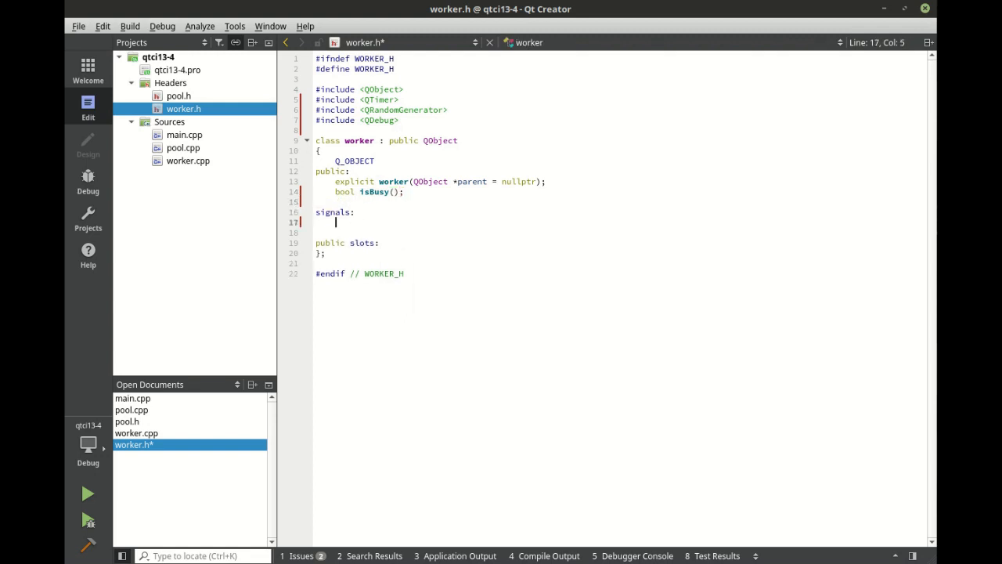
text(void)
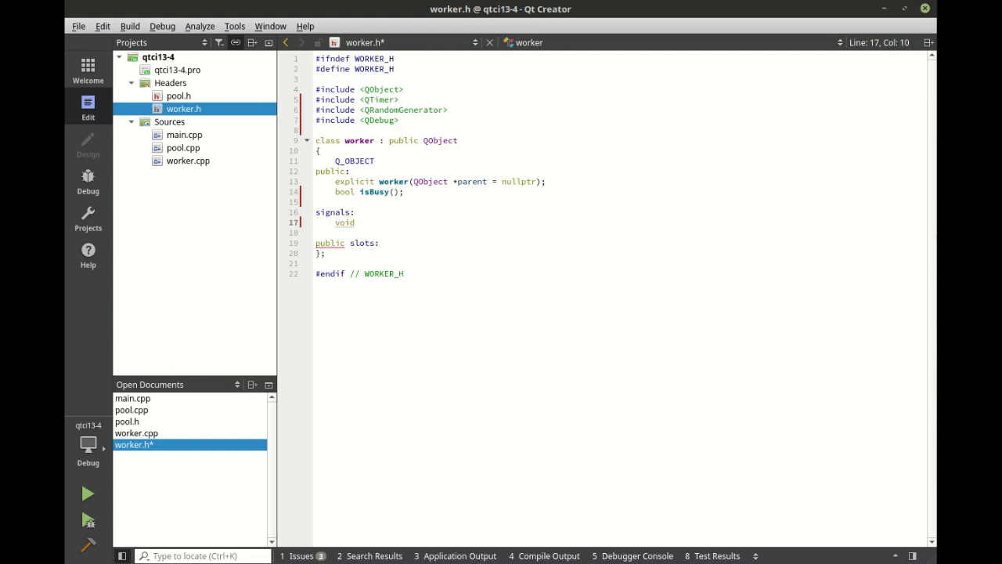
text(started();)
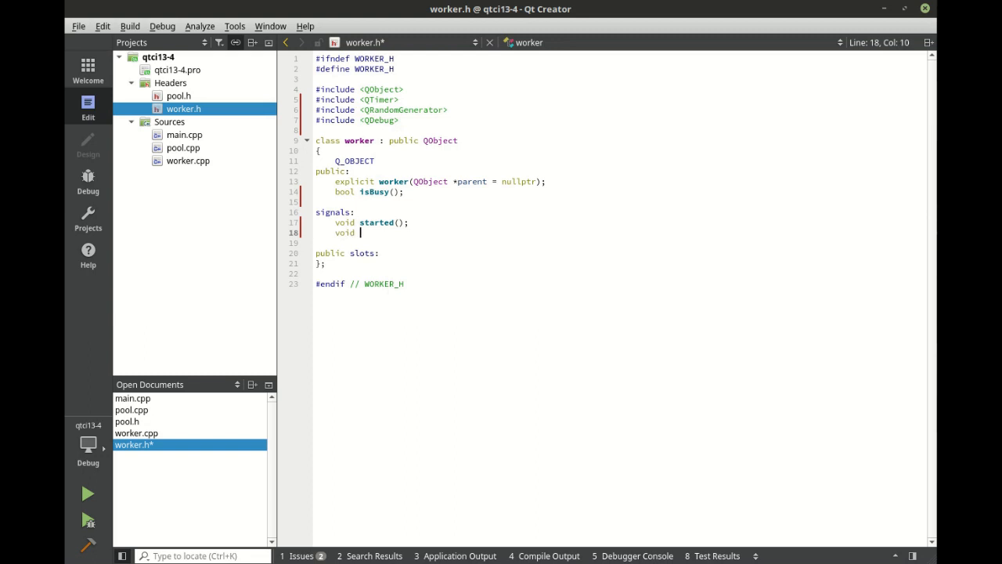
text(finished();)
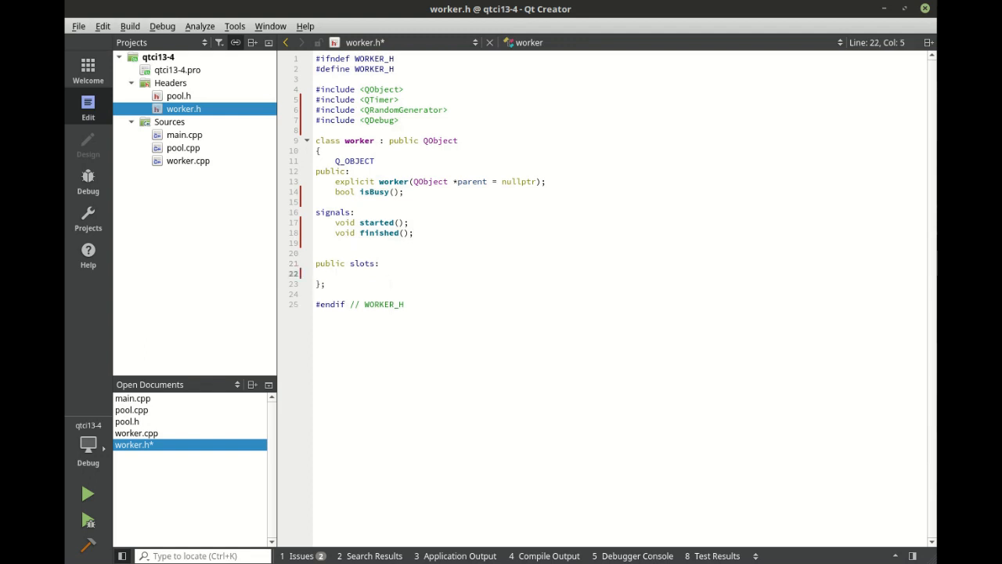
- Declare timeout() and work(int value) slots and start a private section
text(void)
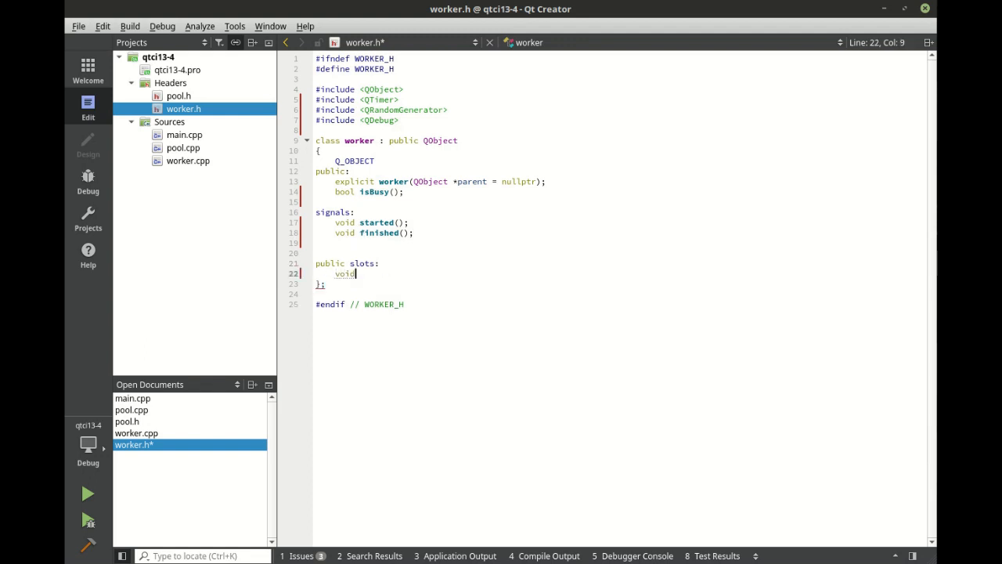
text(timeout();)
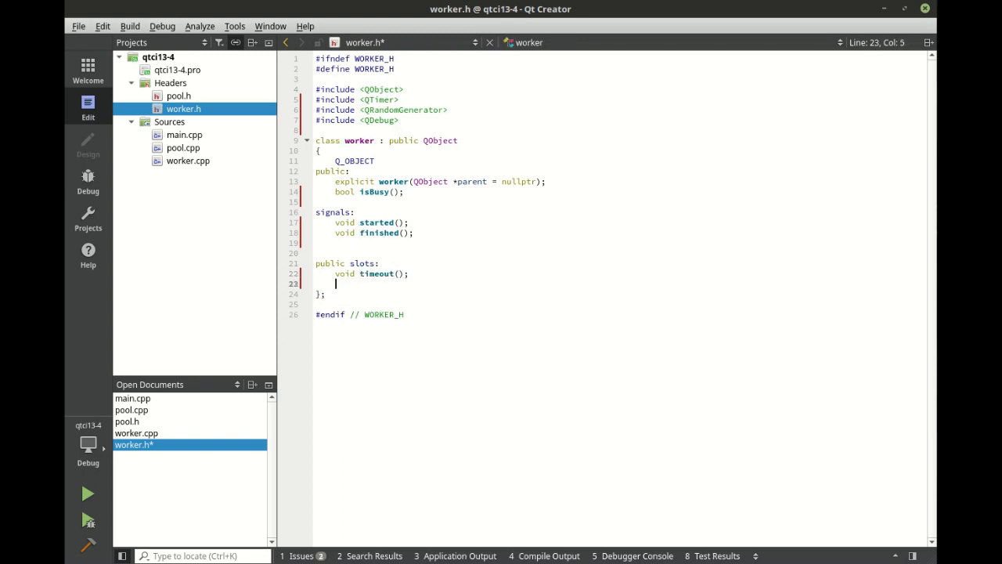
text(void)
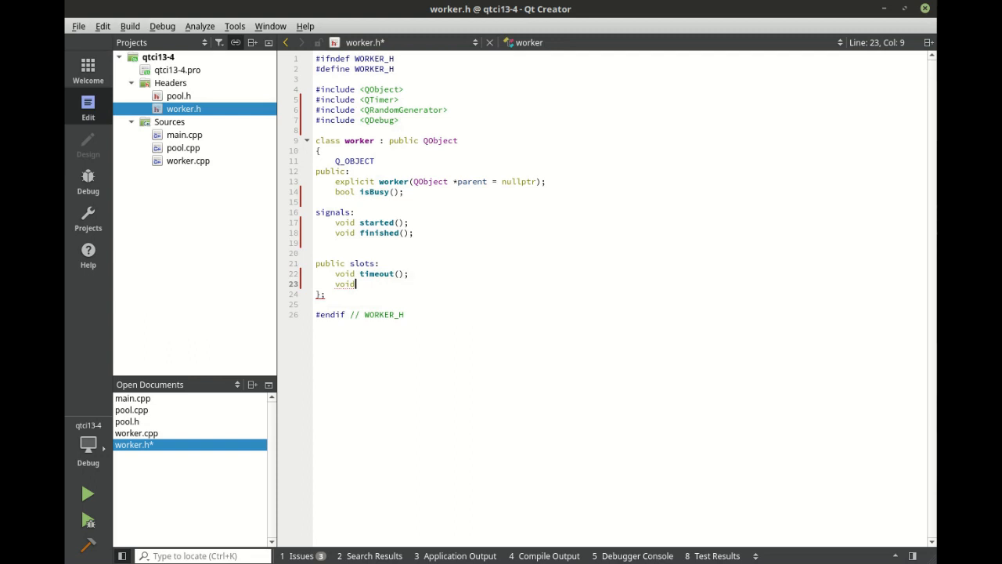
text(work(int value);)
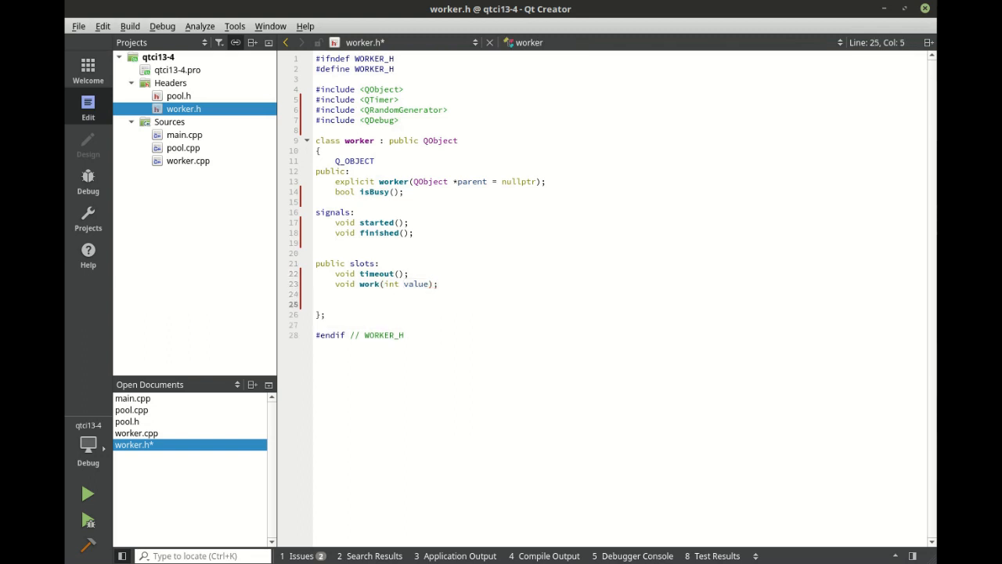
text(prin)
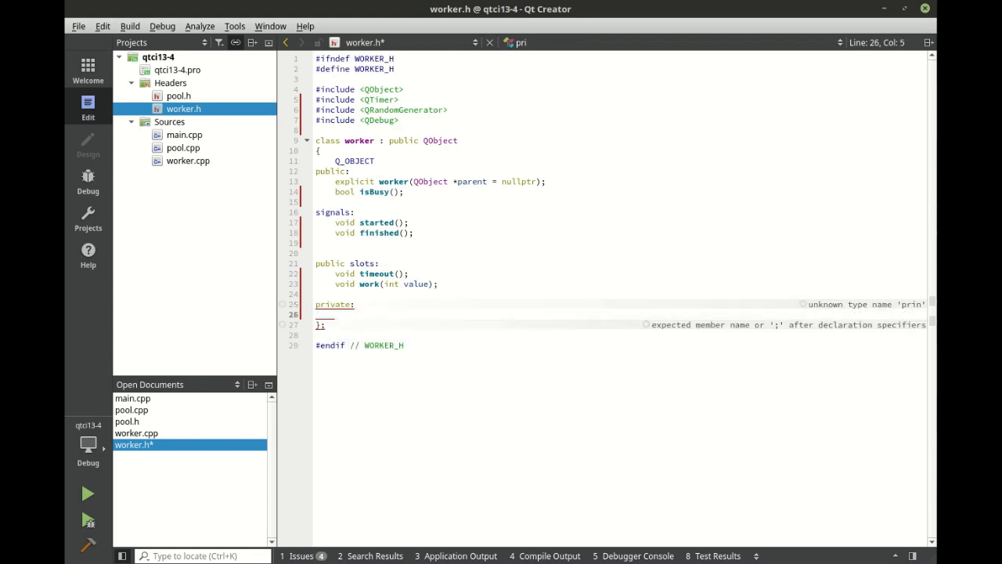
- Declare private members QTimer m_timer and bool m_busy in worker.h
text(QTai)
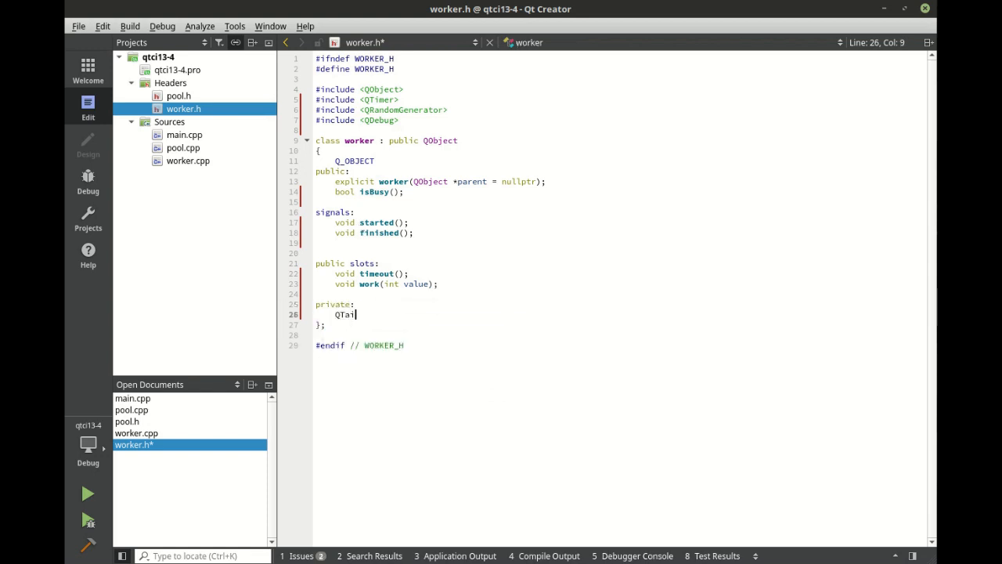
text(mer m)
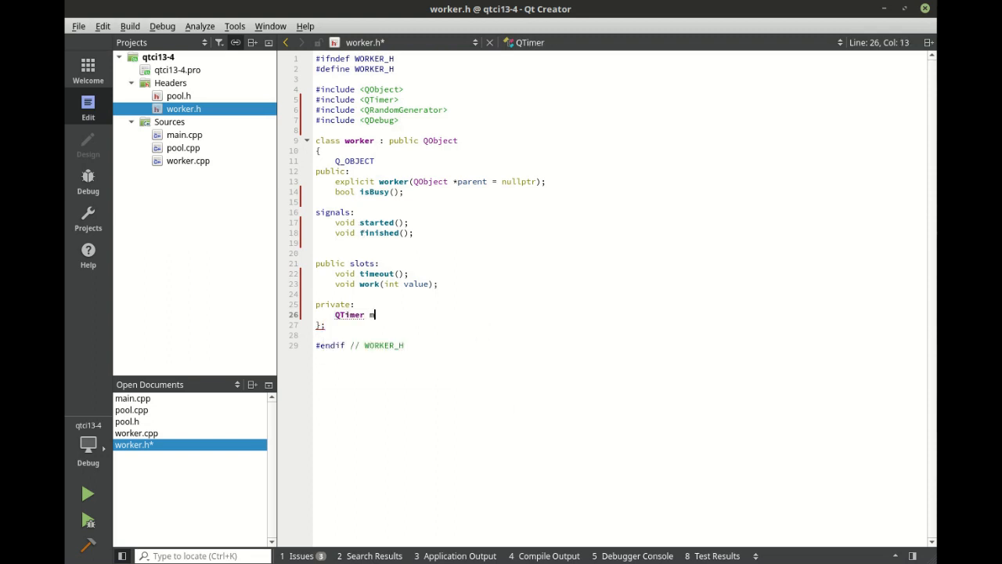
text(_timer;)
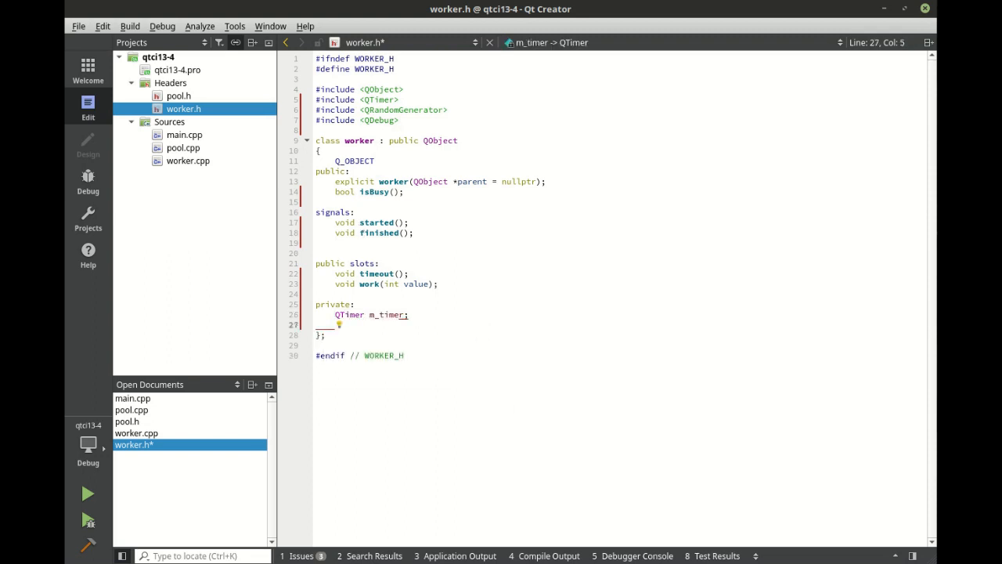
text(bool)
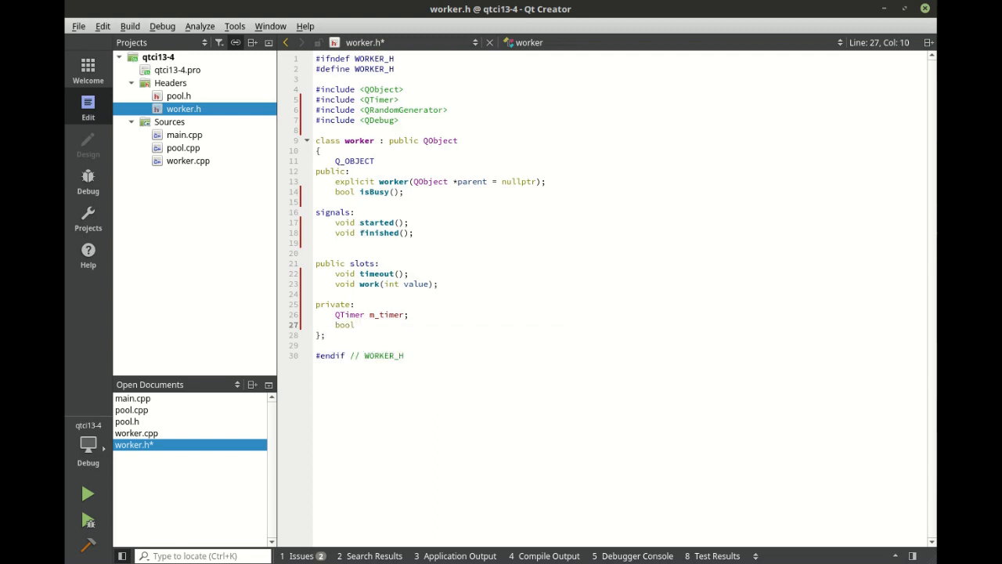
text(m_)
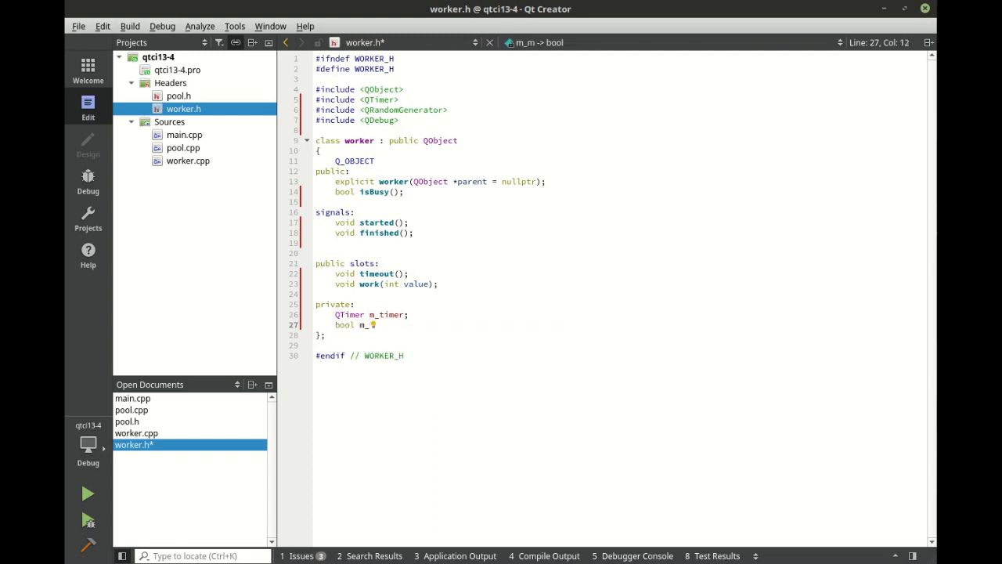
text(busy;)
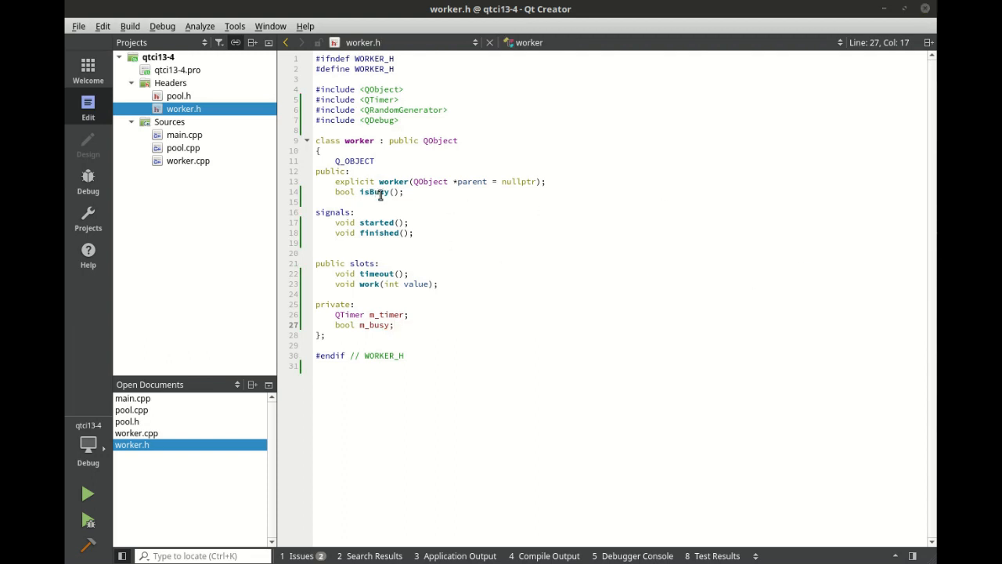
- Generate empty isBusy(), timeout() and work() definitions in worker.cpp via Refactor > Add Definition
right_click(375, 192)
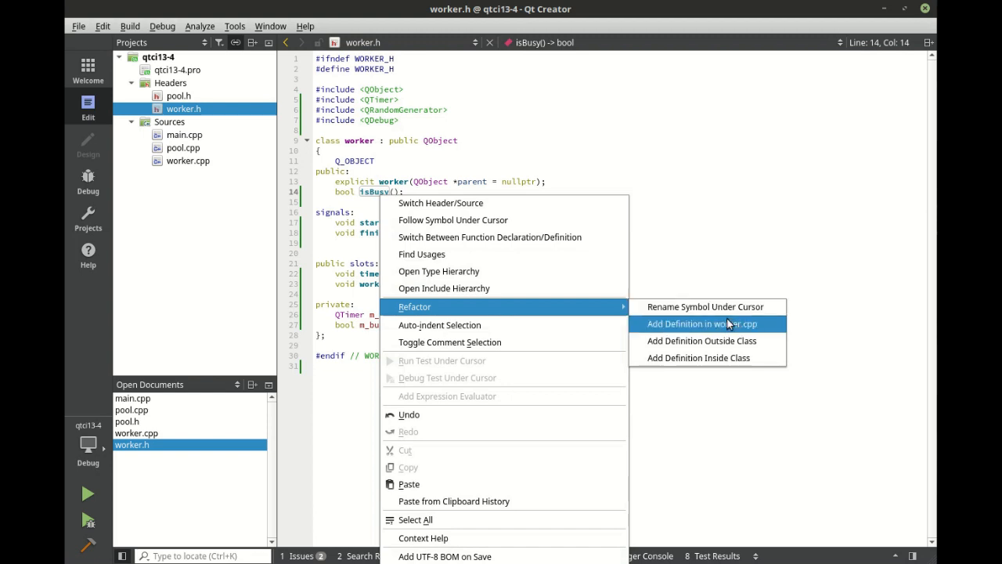
click(702, 324)
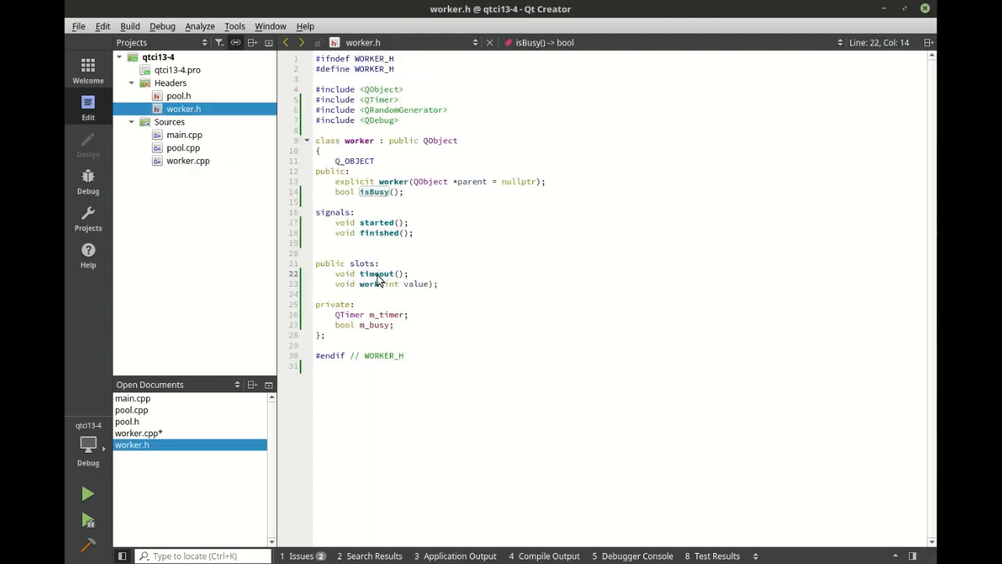
right_click(378, 273)
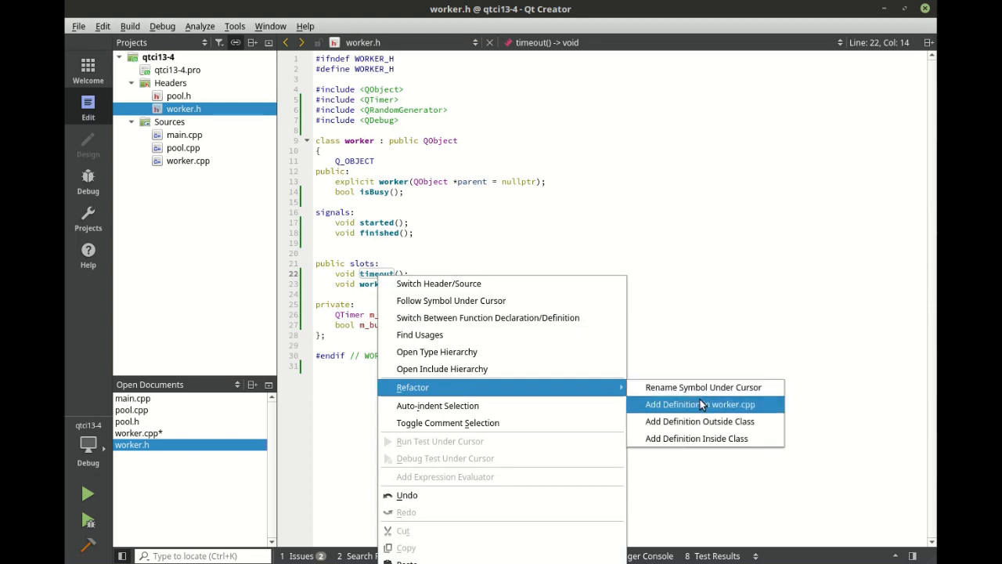
click(699, 404)
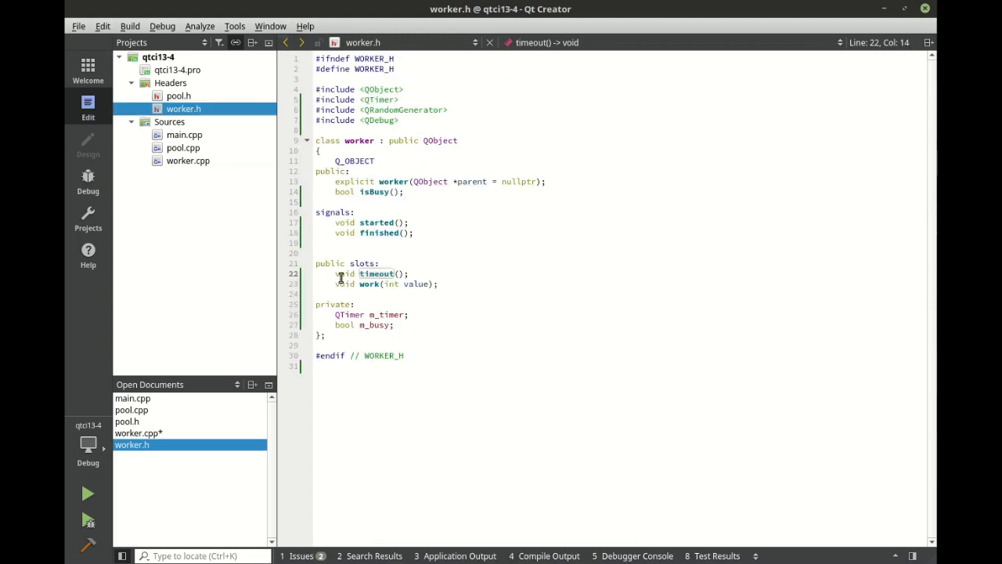
right_click(367, 284)
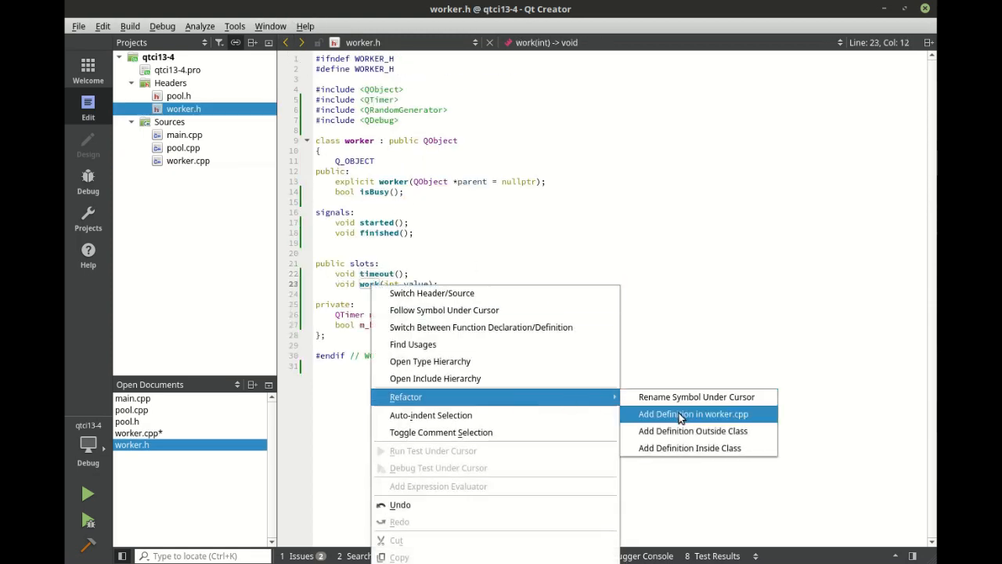
click(692, 414)
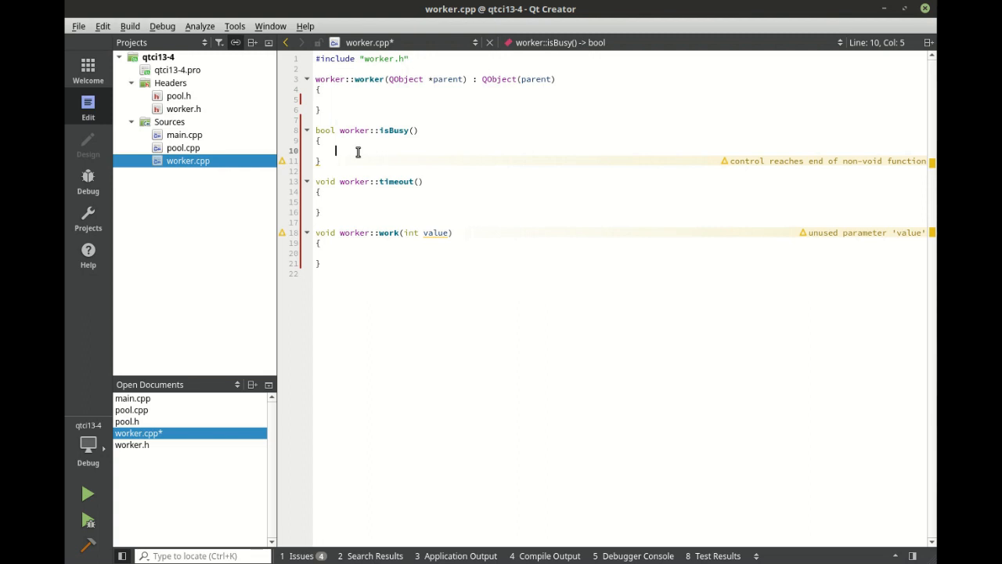
- Make isBusy() return m_busy and timeout() set m_busy false and emit finished()
text(return)
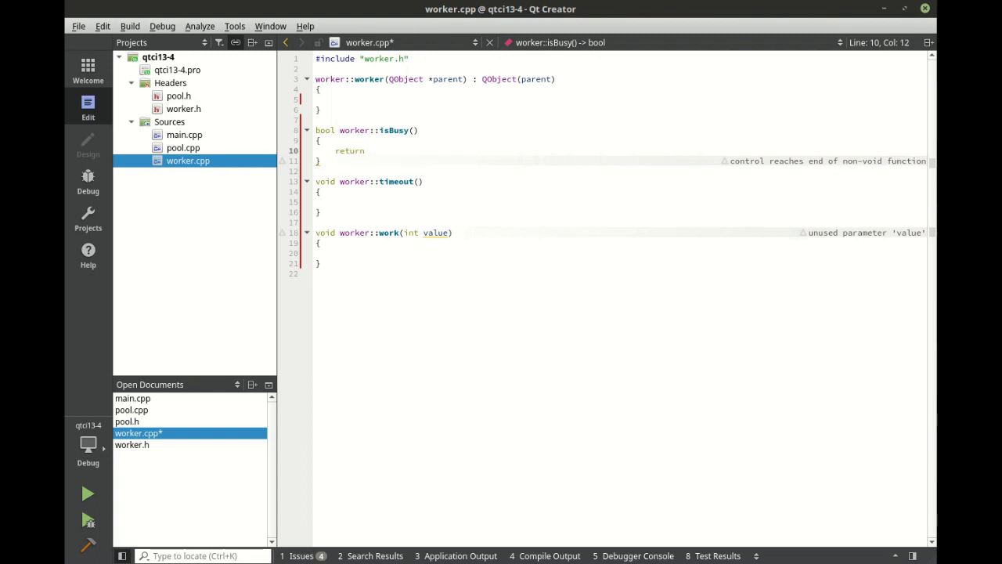
text(m_busy;)
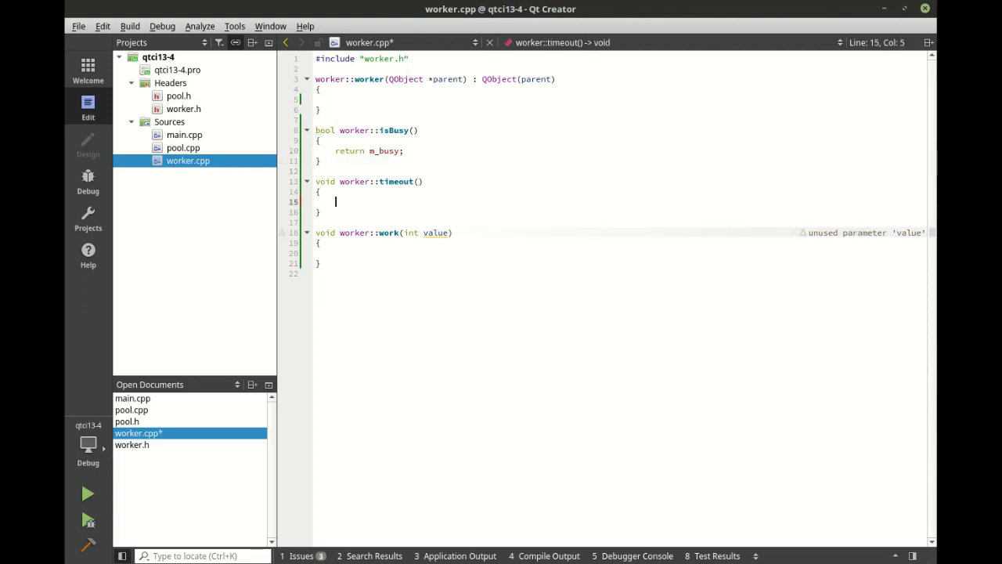
text(m_busy = false;)
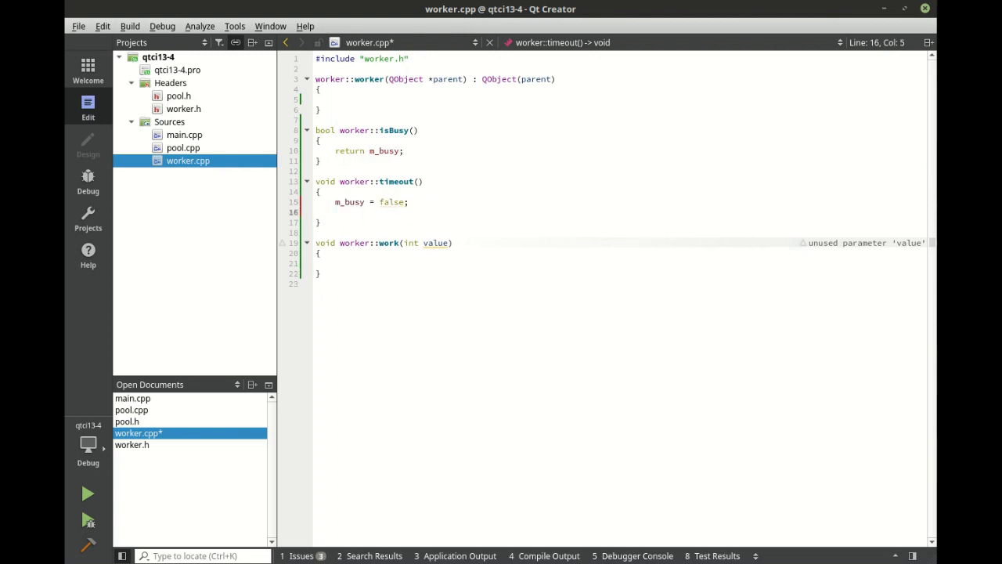
text(emit)
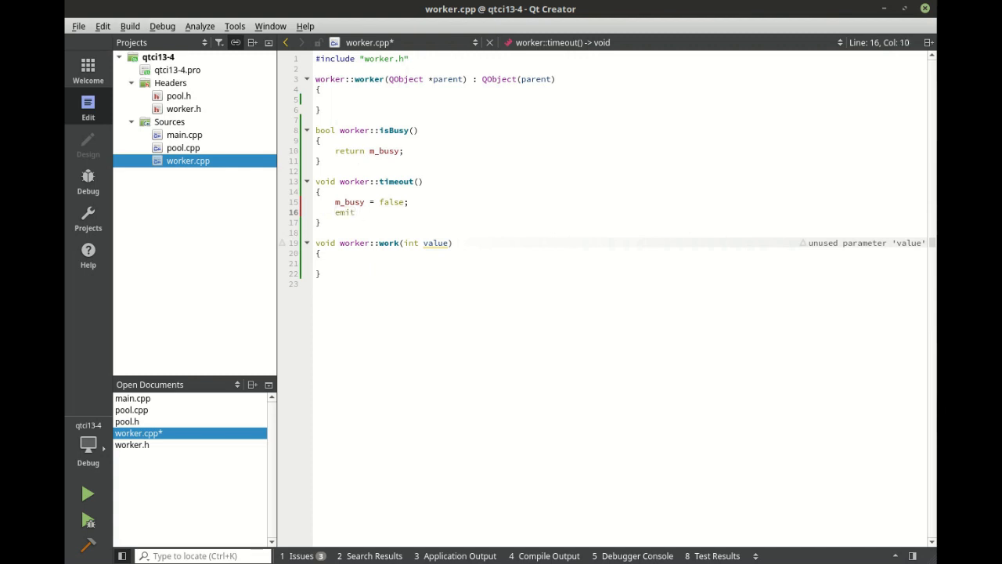
text(finished();)
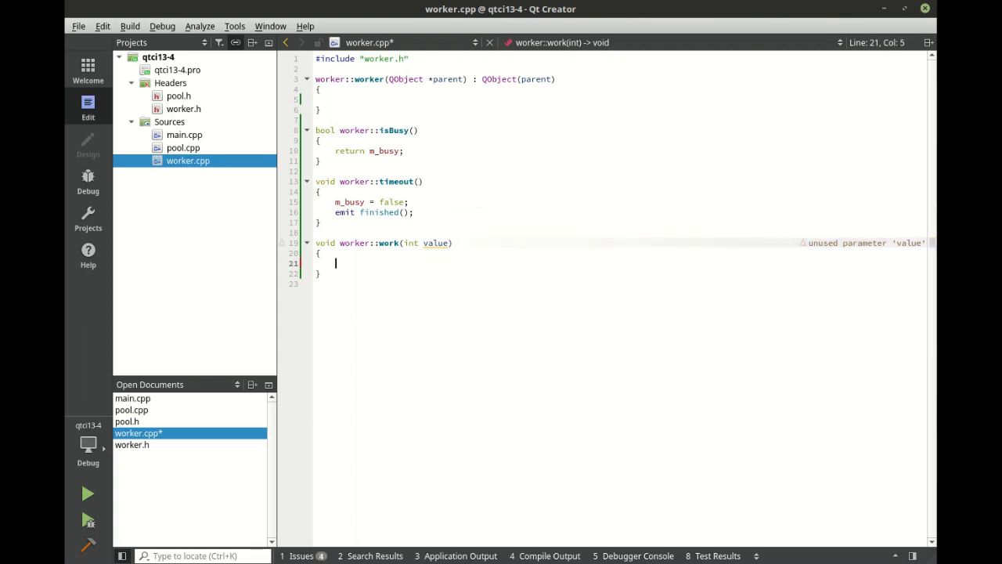
- Log qInfo() << "Starting work: " << QString::number(value); in work()
text(qInof())
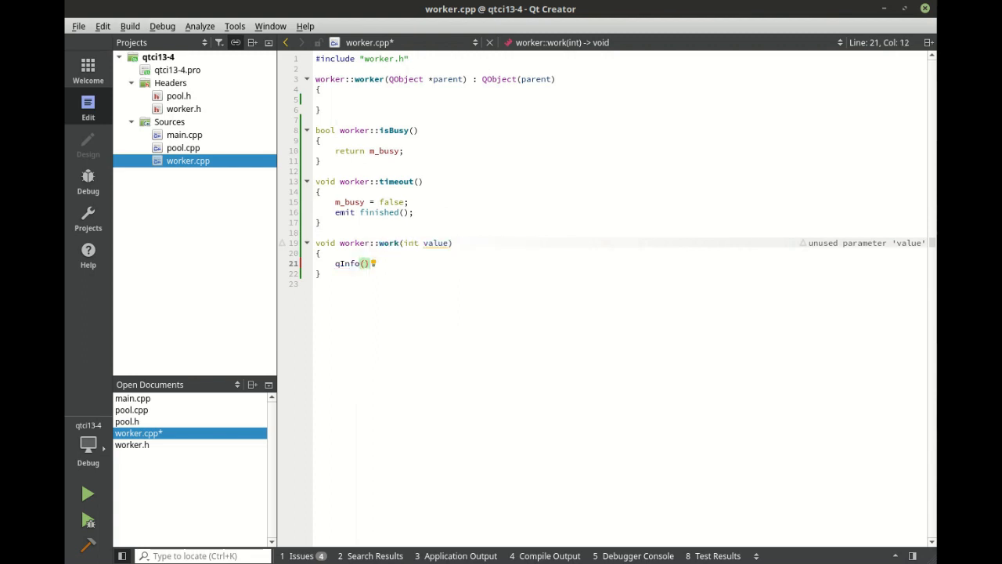
text(<< "")
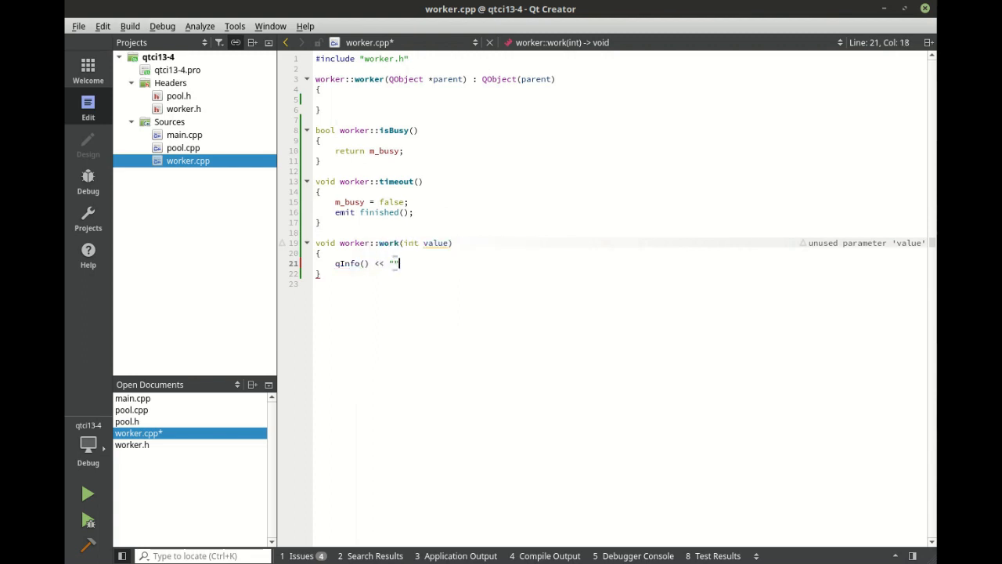
text(Starting)
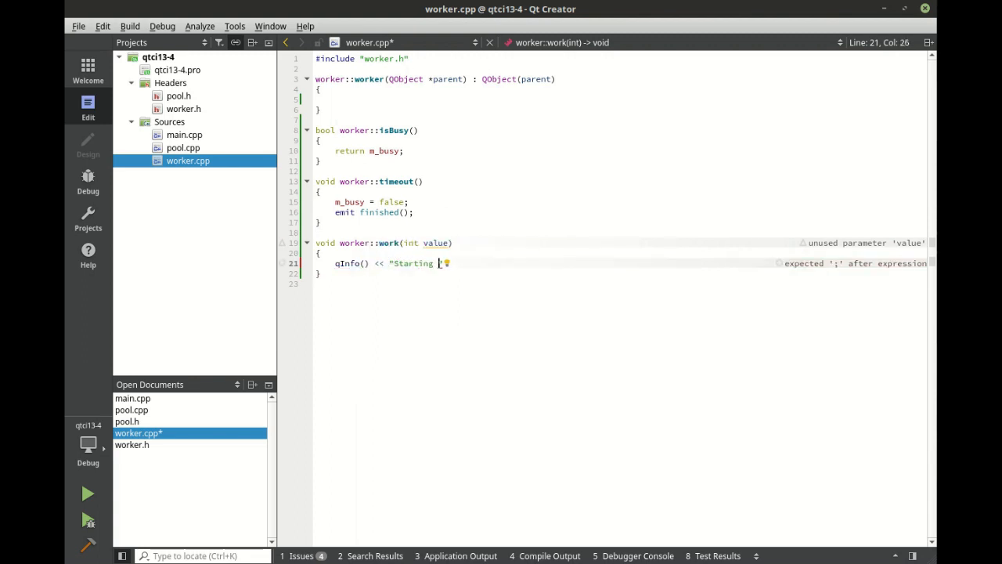
text(work)
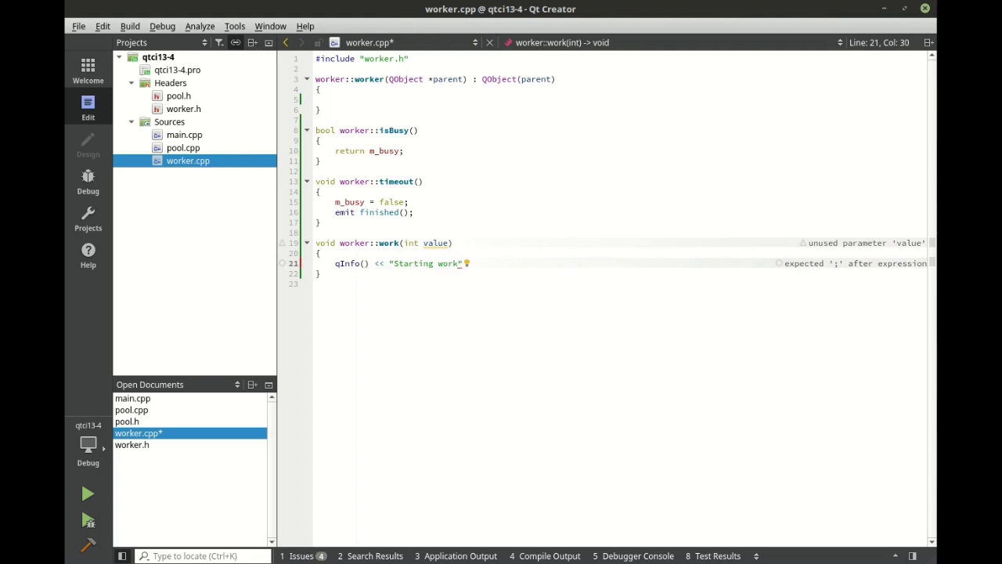
text(:)
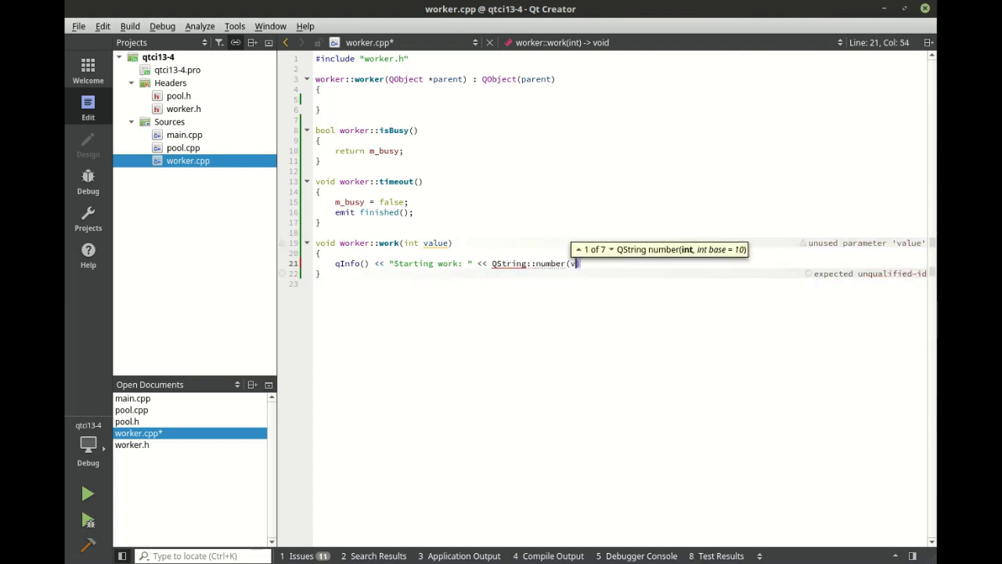
text(alue);)
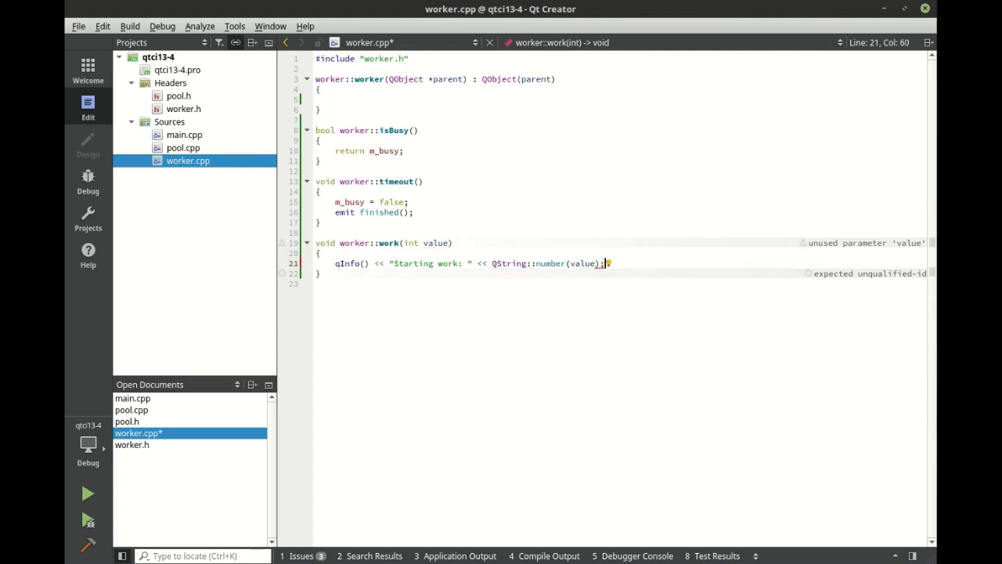
- Pick int num = QRandomGenerator::global()->bounded(1000,5000) and set m_busy = true
text(int)
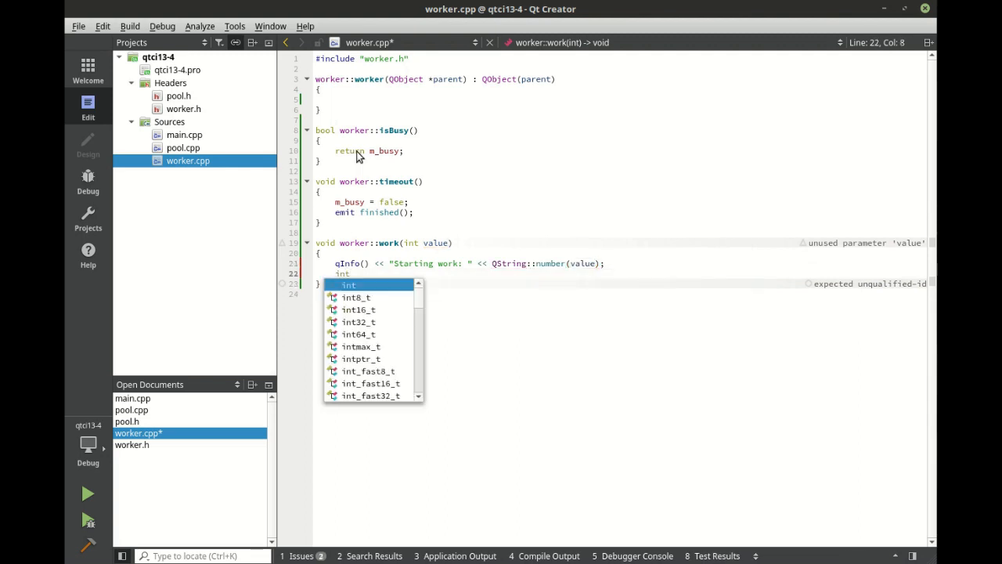
text(num = QRandomGenerator::global())
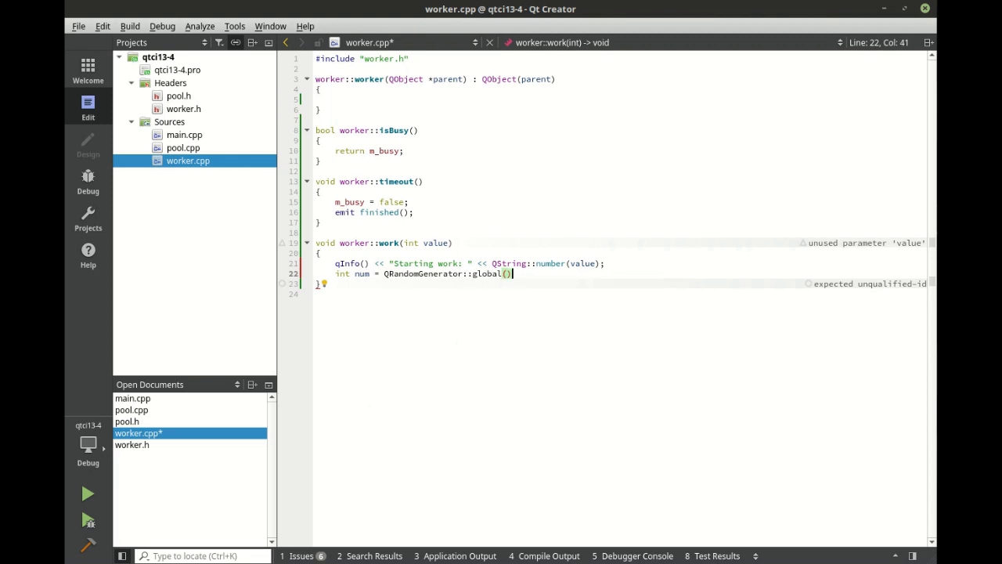
text(->bounded(1)
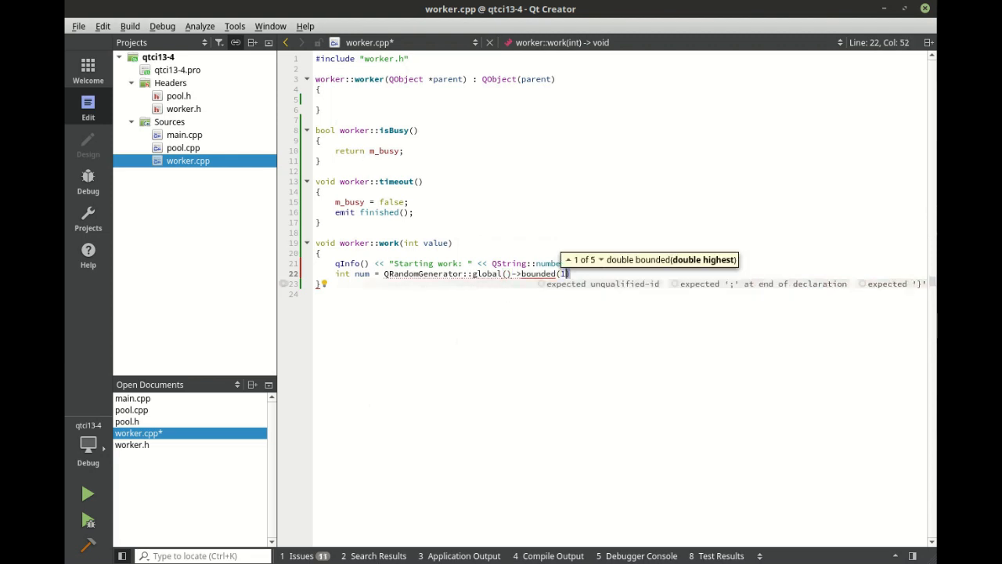
text(000)
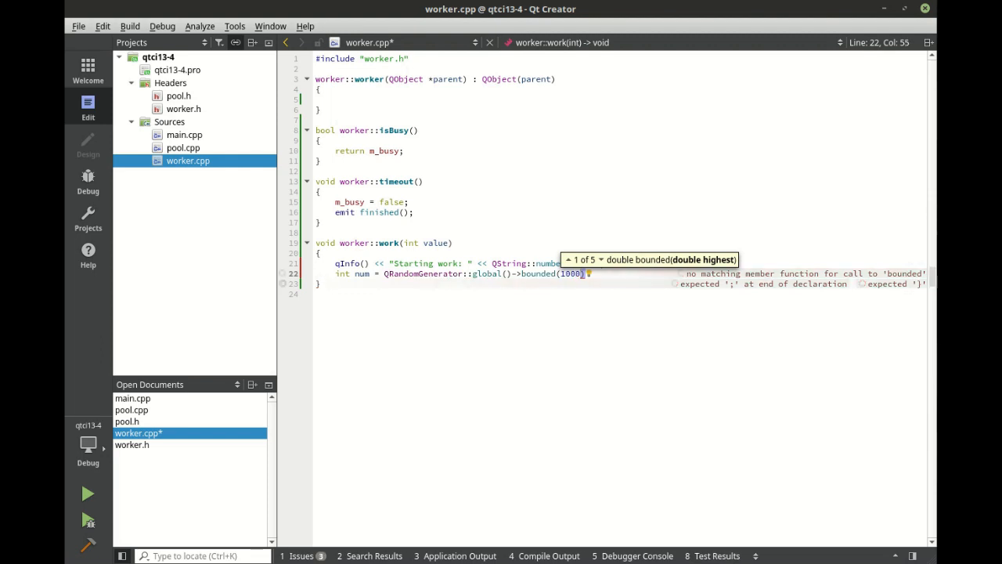
text(,5000)
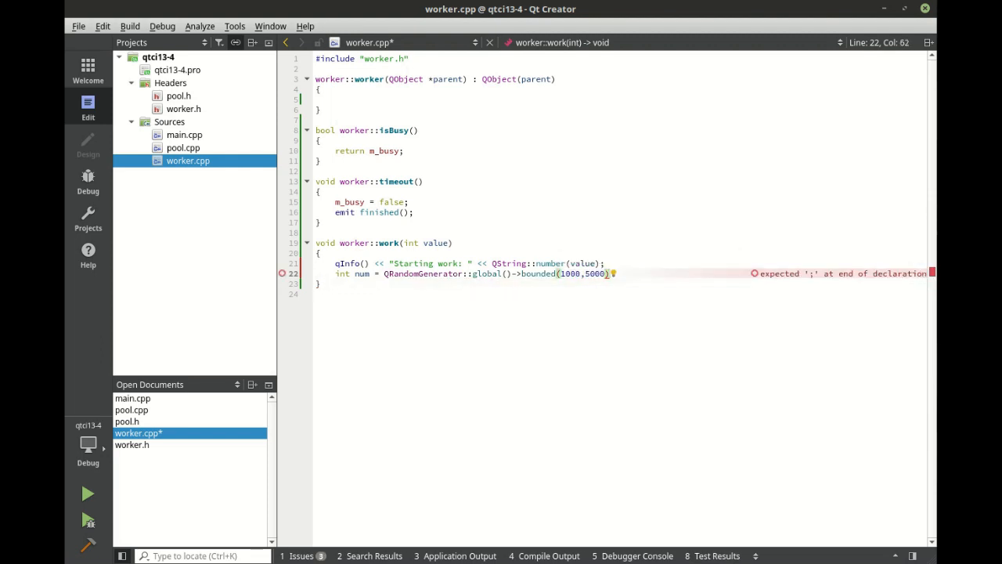
text(m_busy)
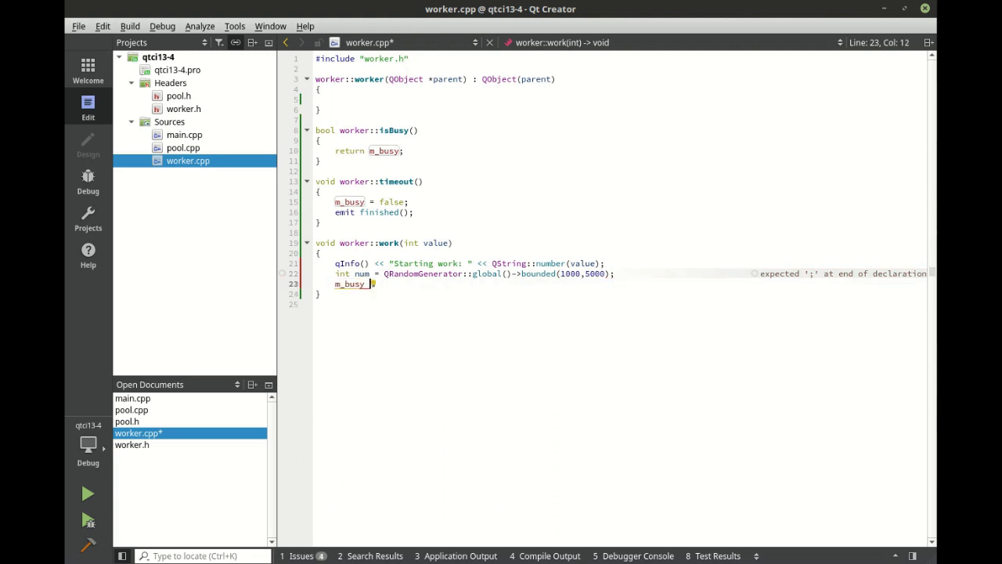
text(tru)
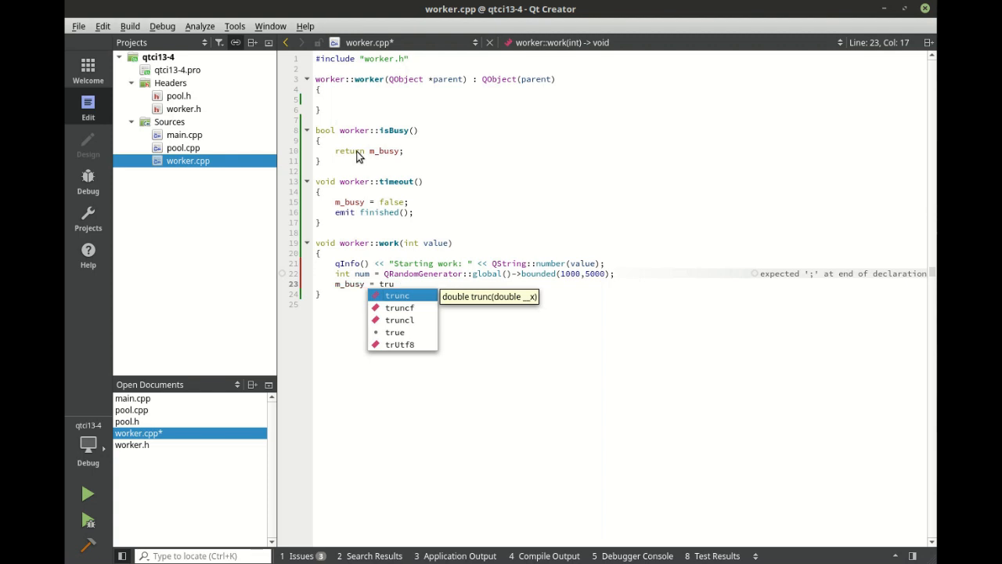
text(e;)
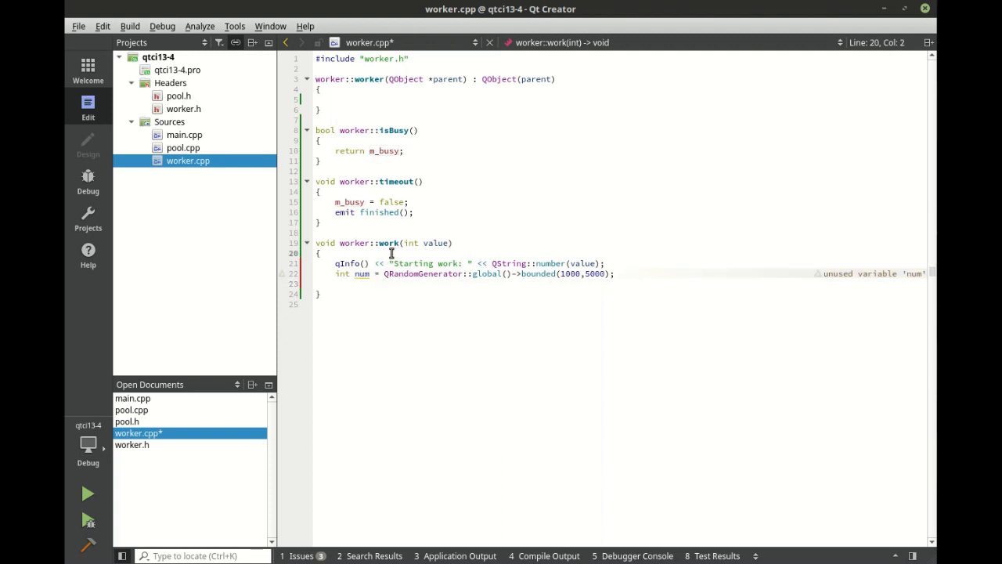
- Start m_timer.singleShot(num, this, &worker::timeout) and emit started() in work()
text(m_busy = true;)
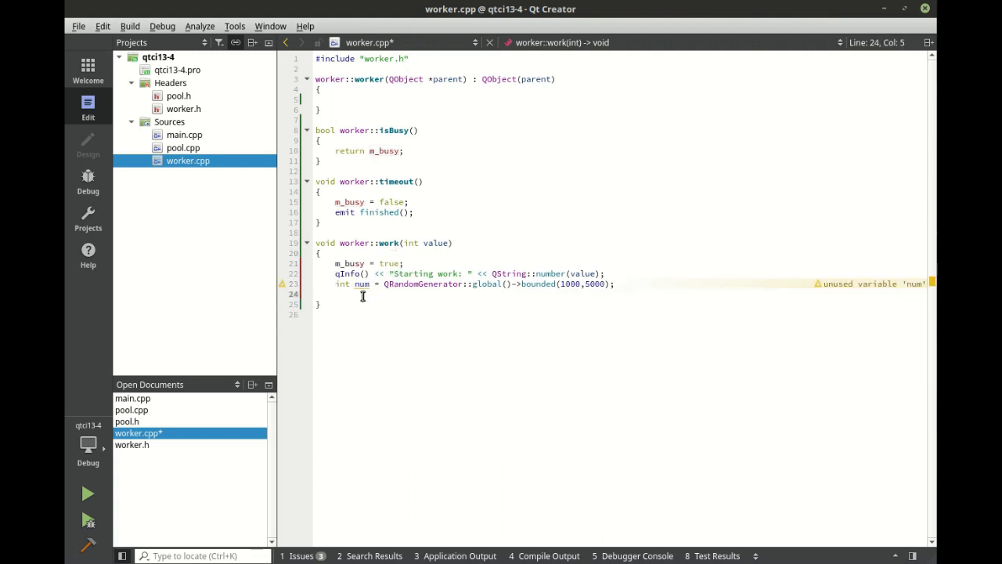
text(m_timer)
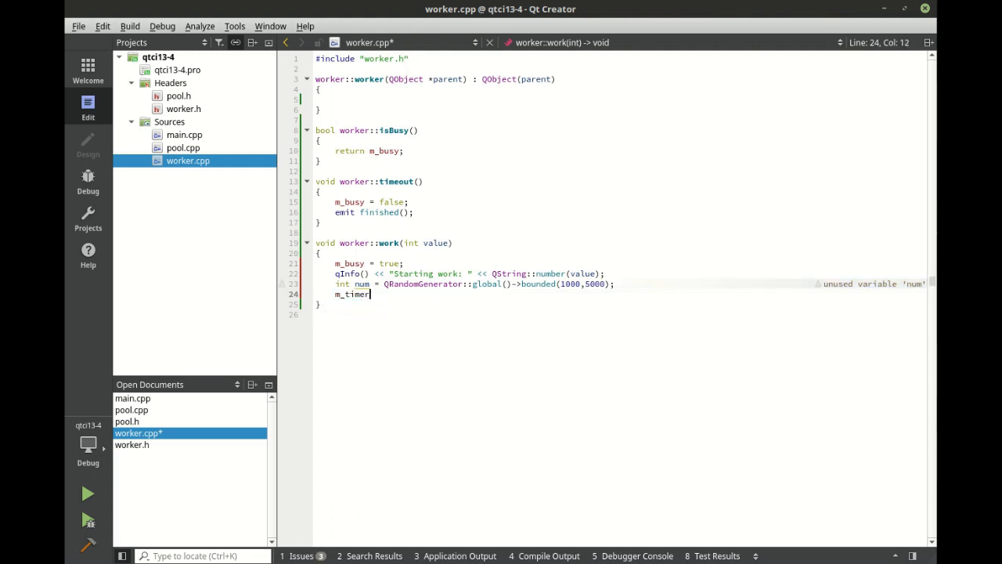
text(.)
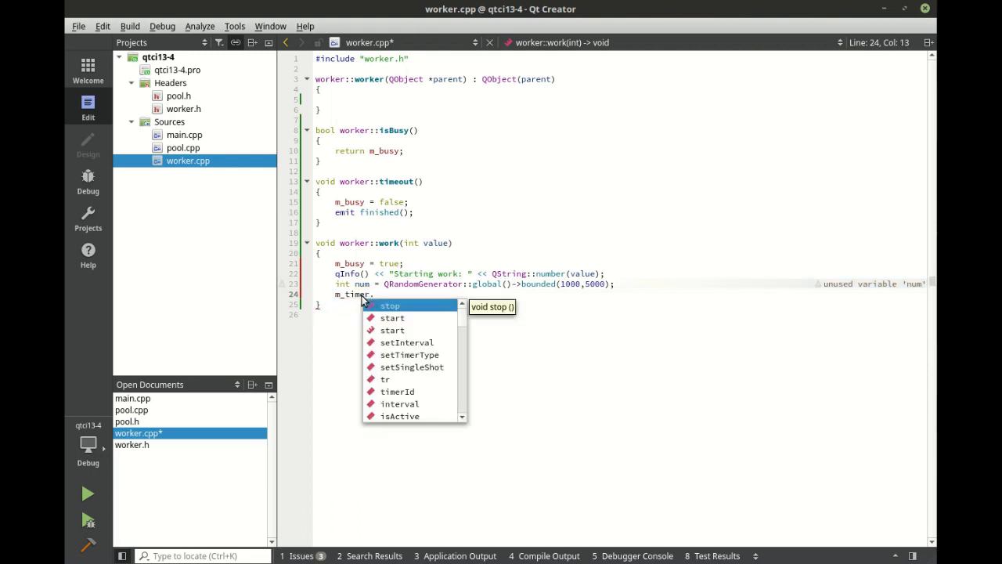
text(singleShot(n)
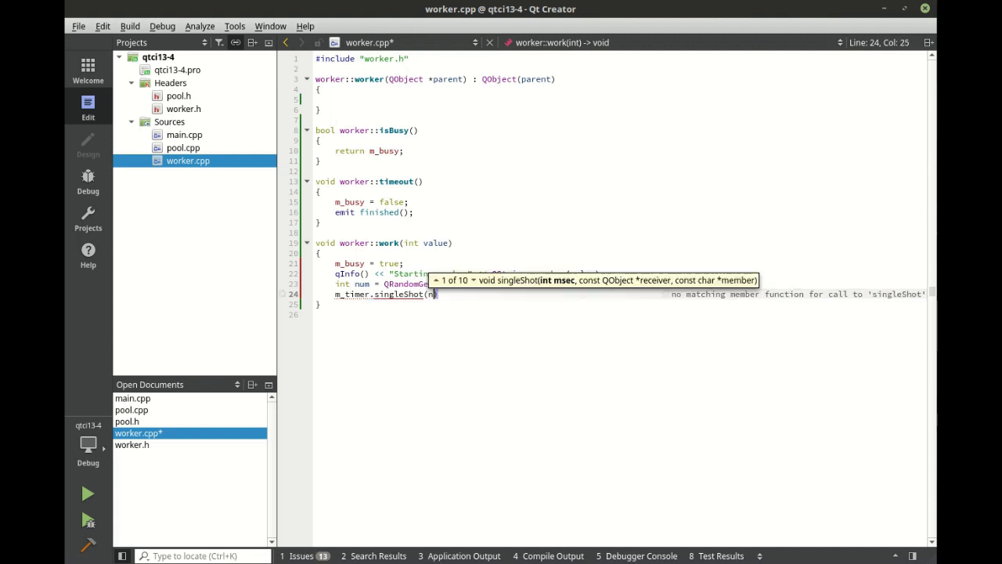
text(um,)
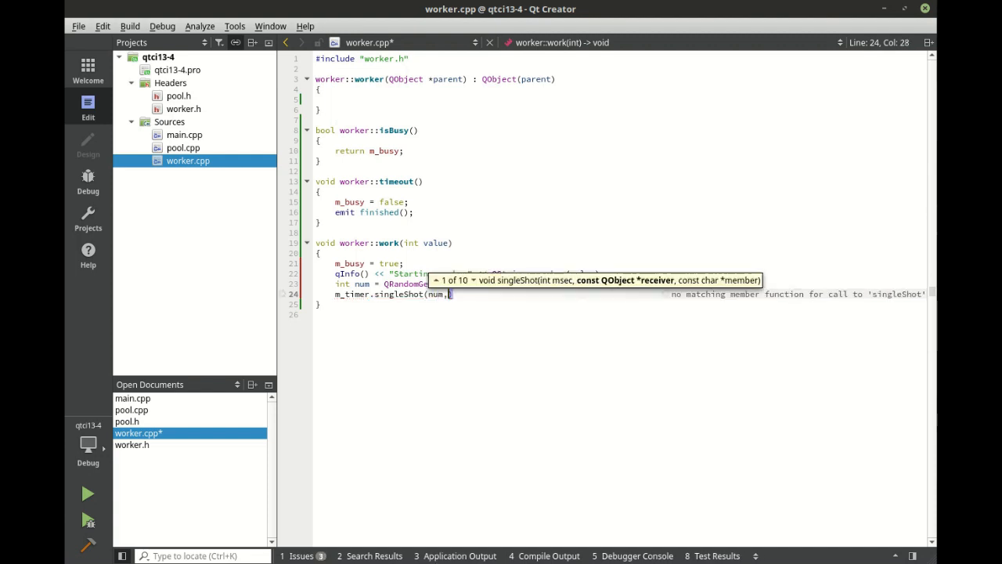
text(this,)
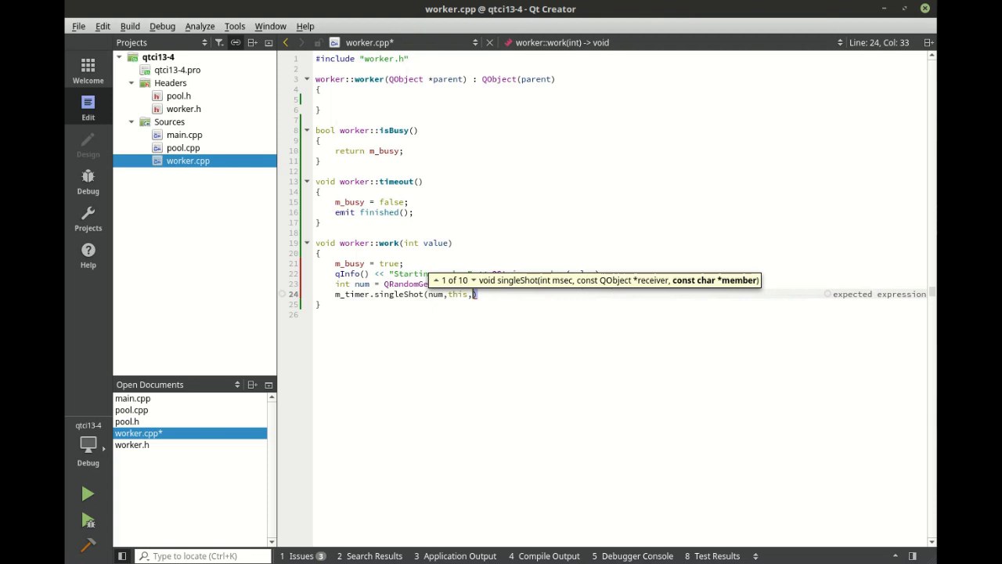
text(worker::timeout)
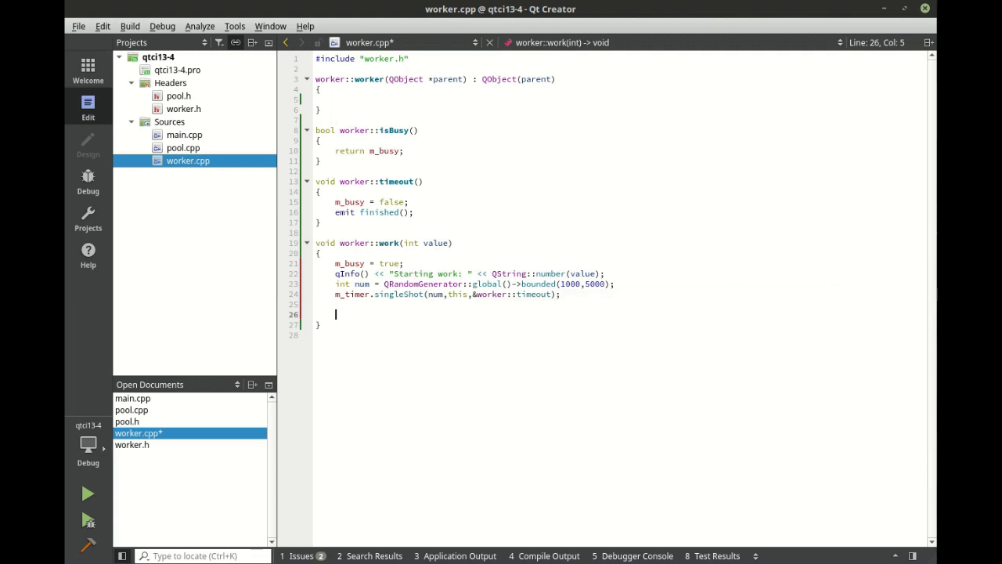
text(emit)
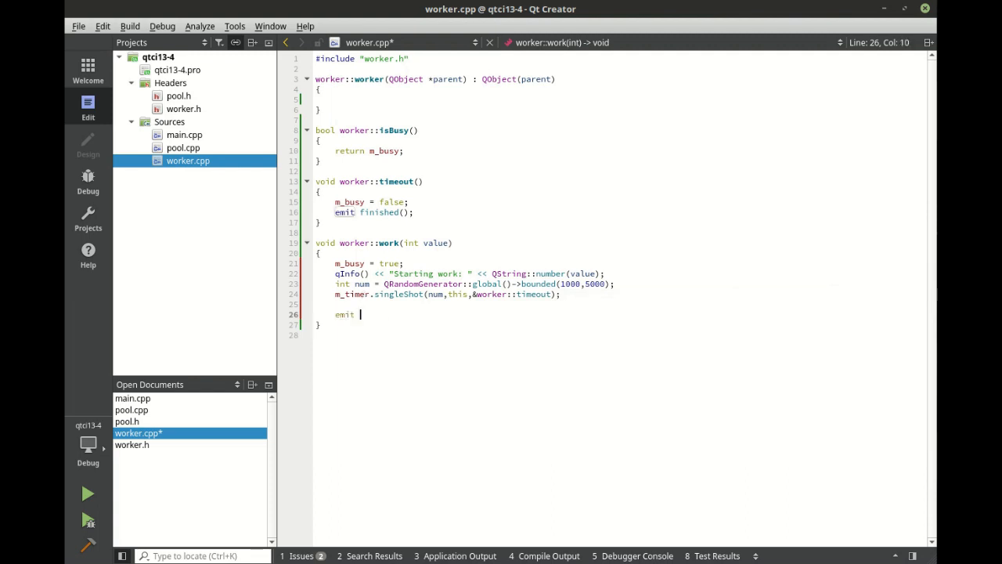
text(started();)
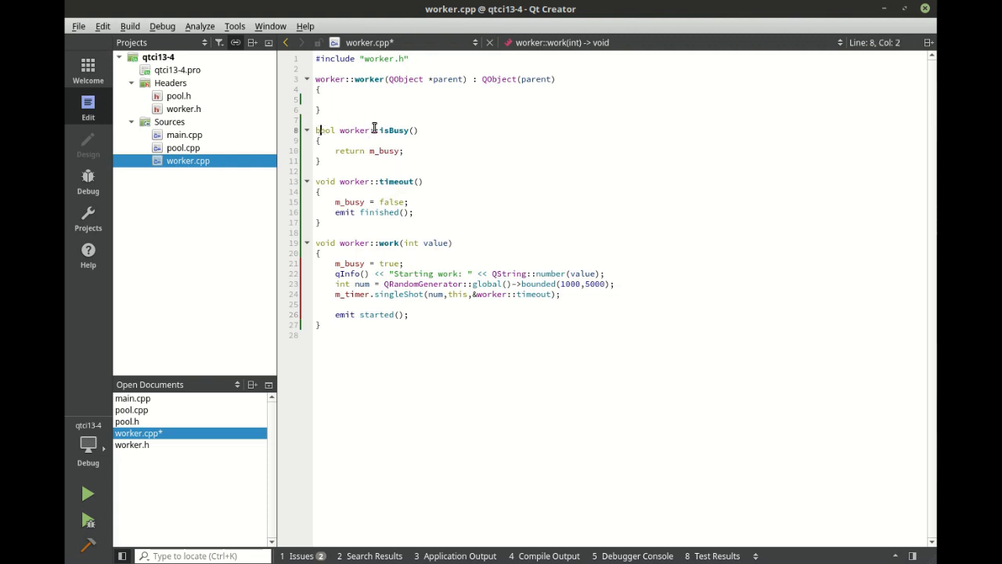
double_click(384, 150)
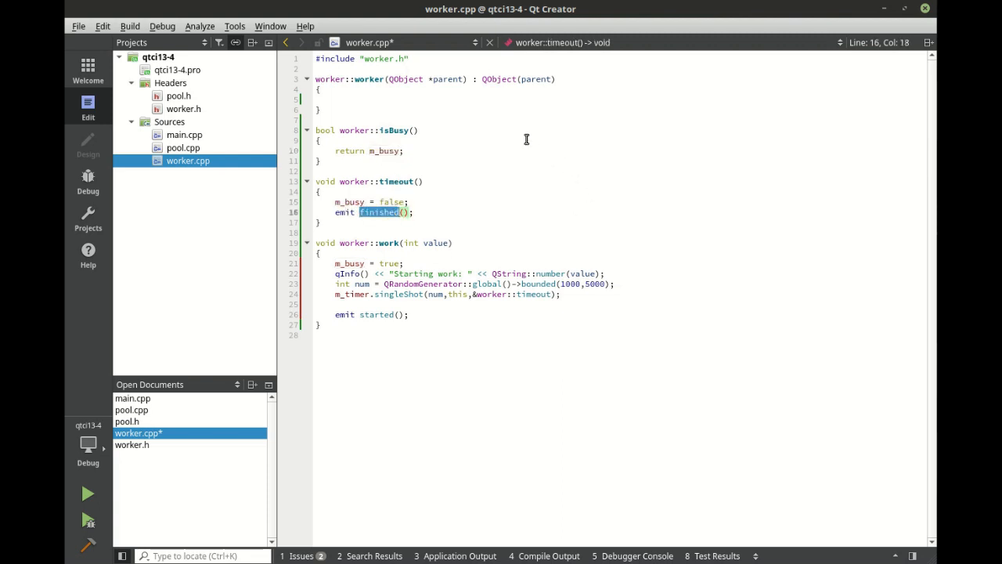
mouse_move(493, 156)
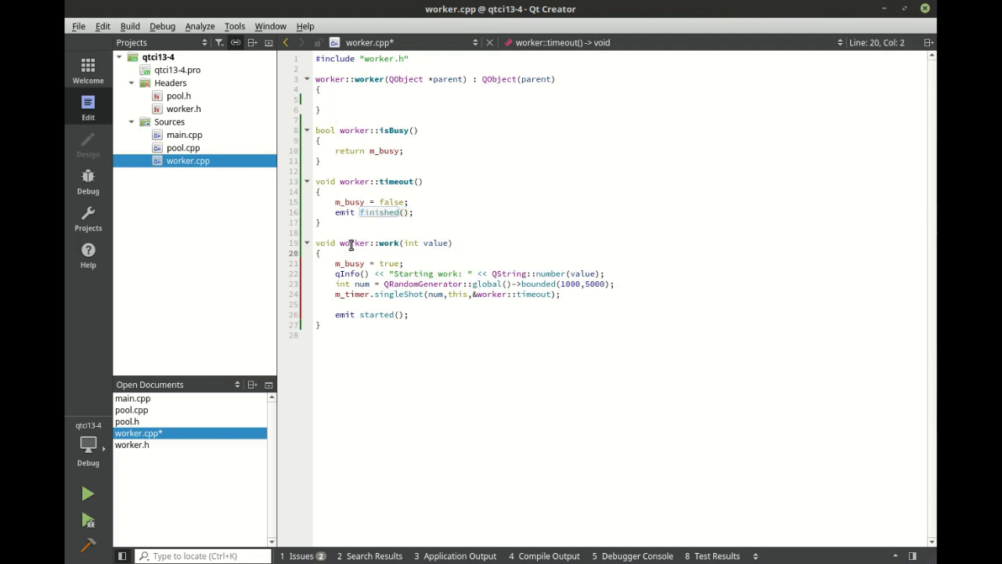
double_click(389, 242)
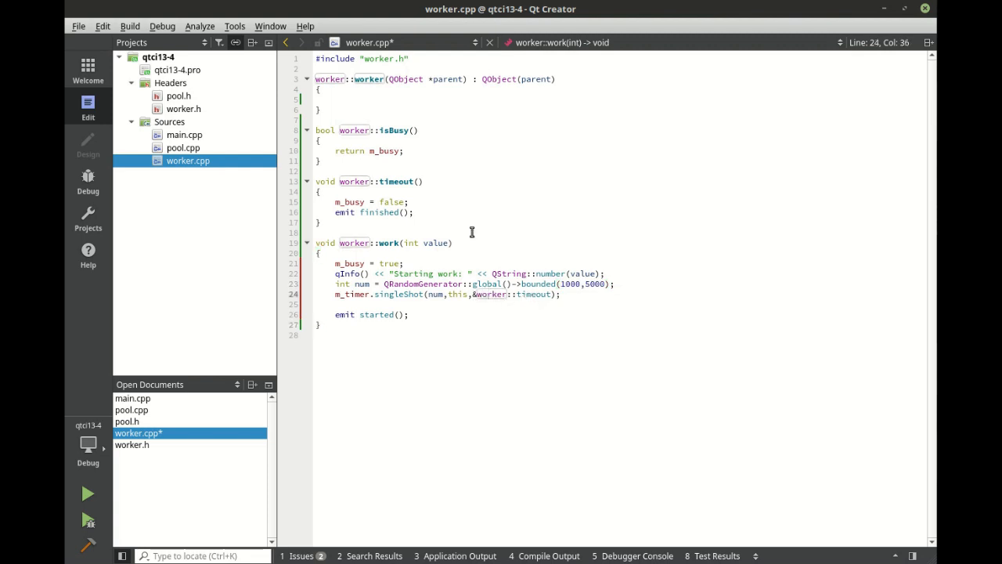
click(394, 181)
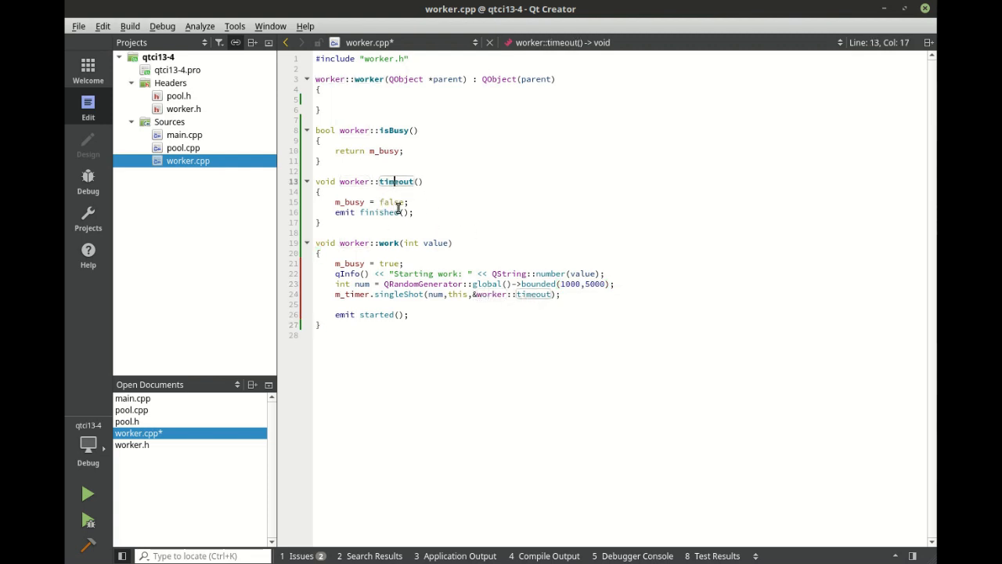
click(410, 314)
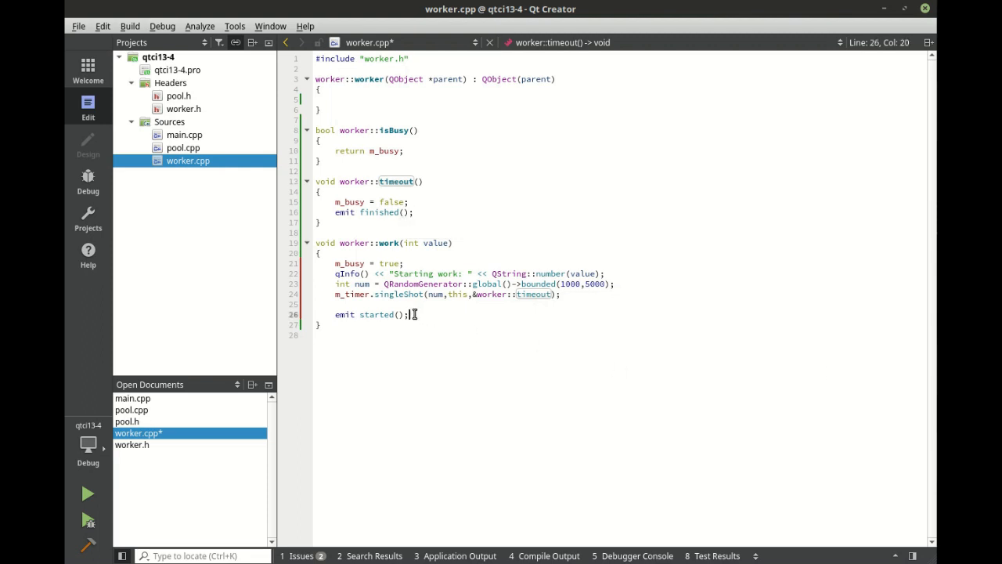
double_click(379, 314)
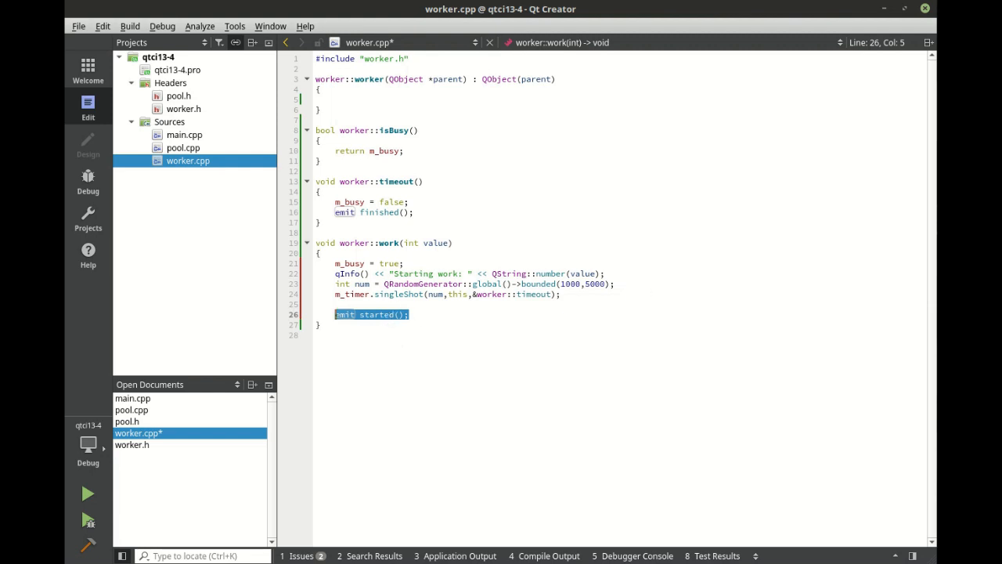
mouse_move(493, 158)
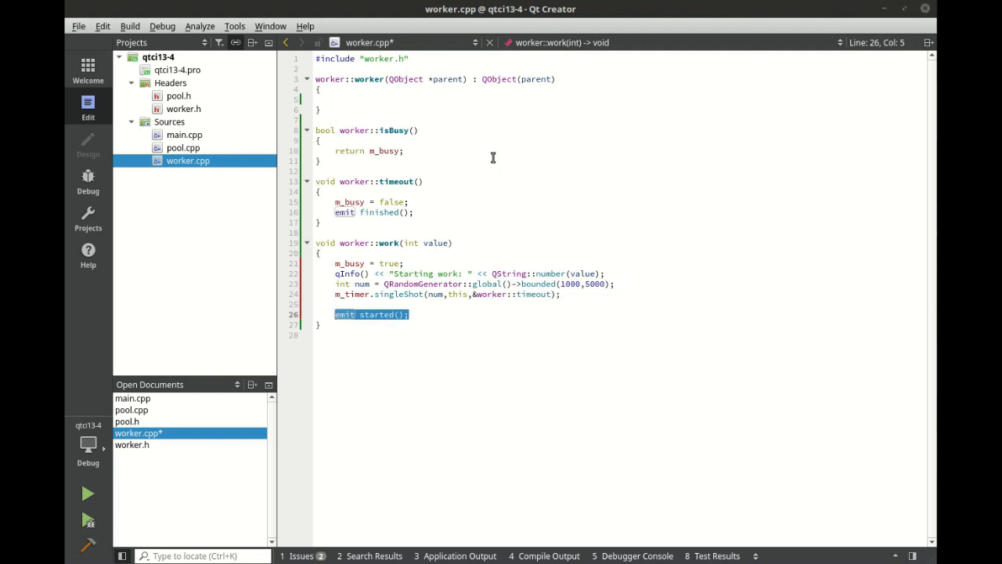
click(178, 95)
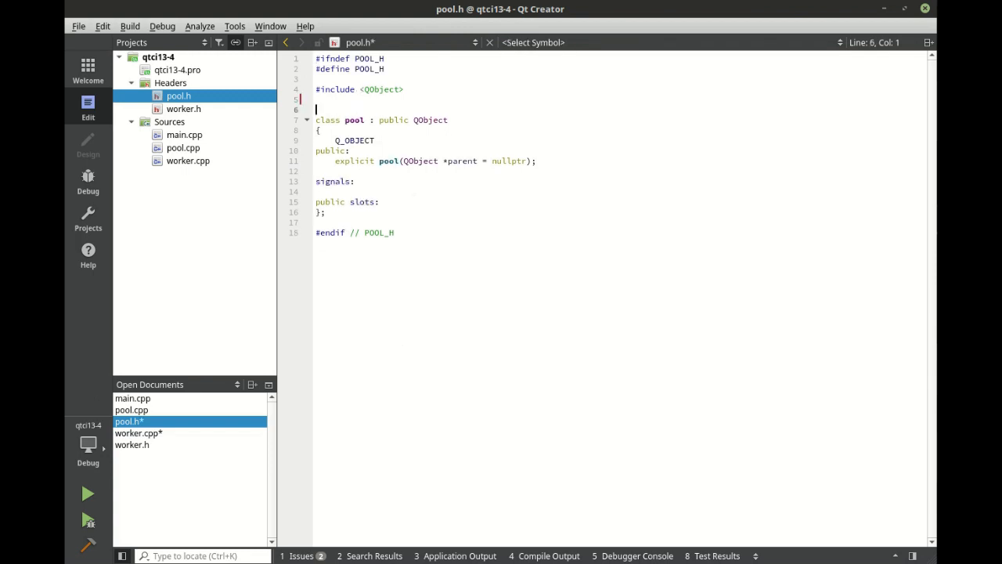
- Add #include lines for QDebug, QVector, QTimer and "worker.h" in pool.h
text(#include <)
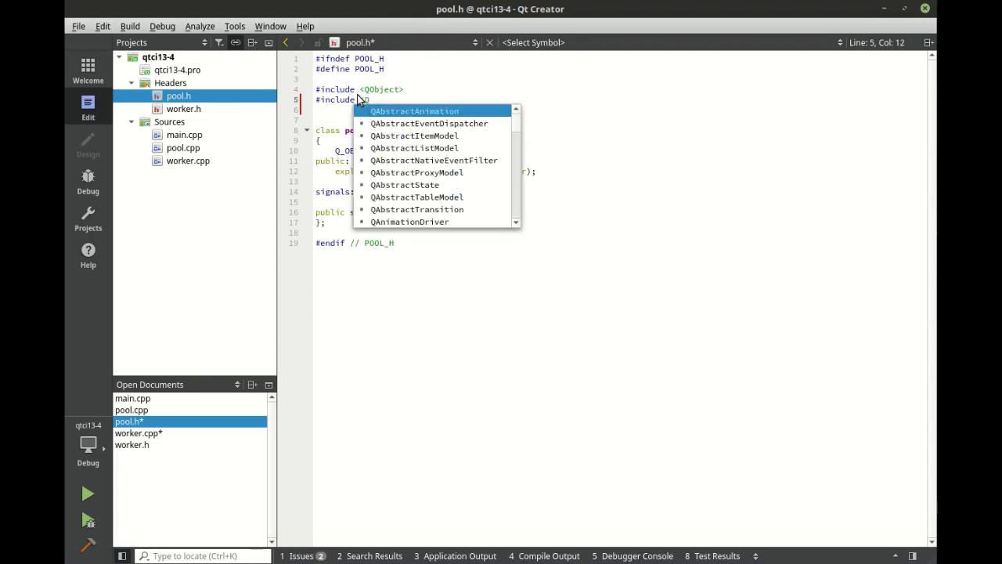
text(QDebug>)
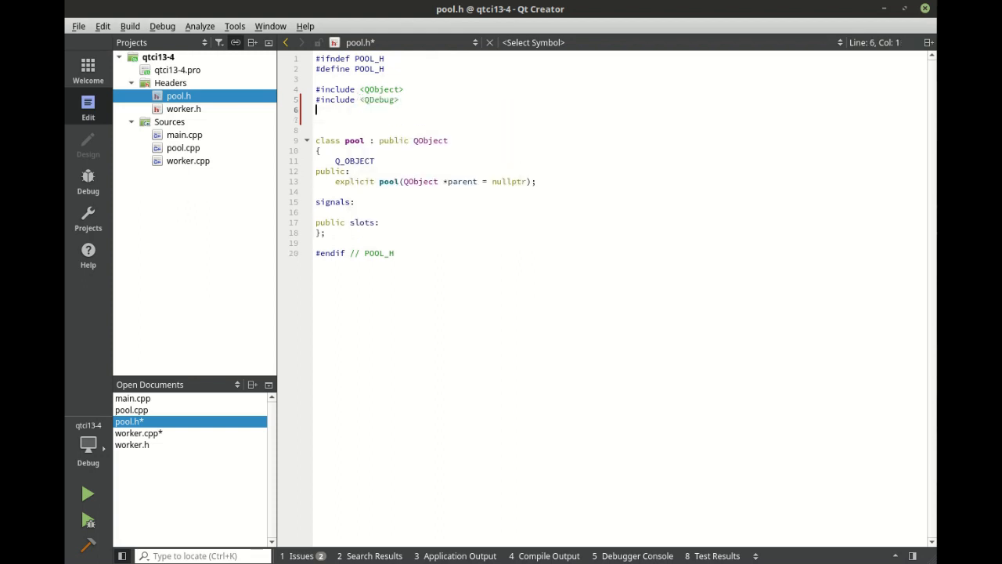
text(#include)
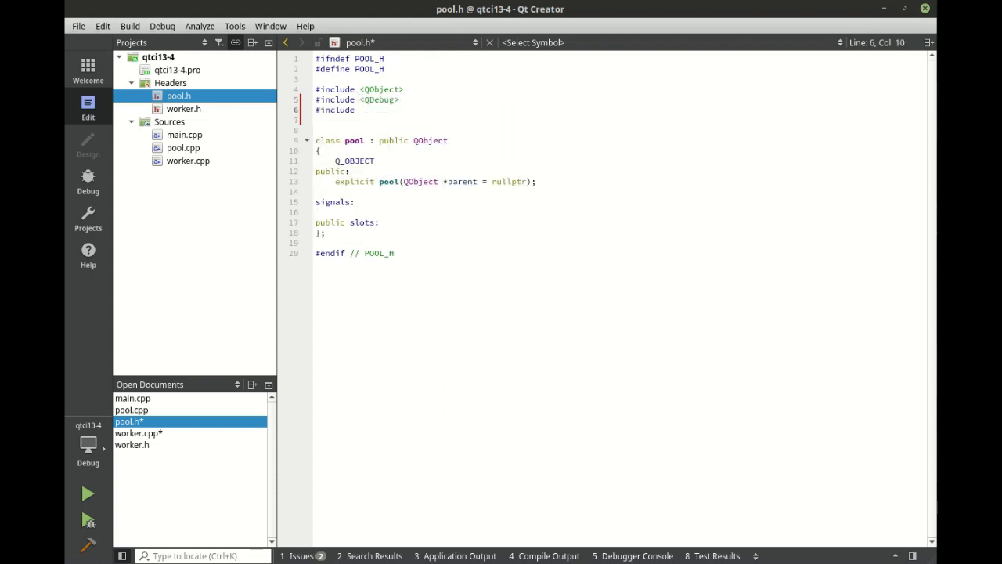
text(QVector>)
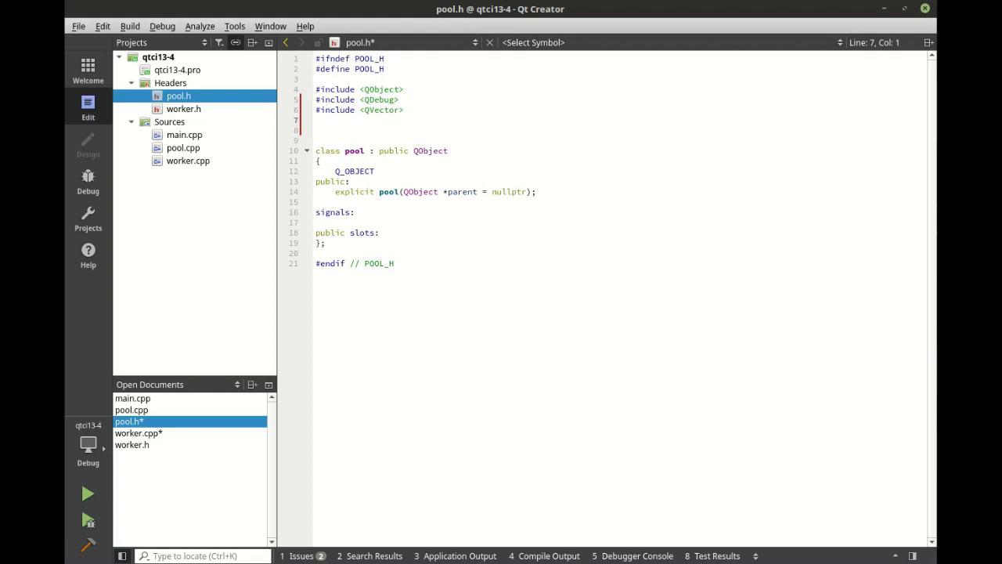
text(<QTim)
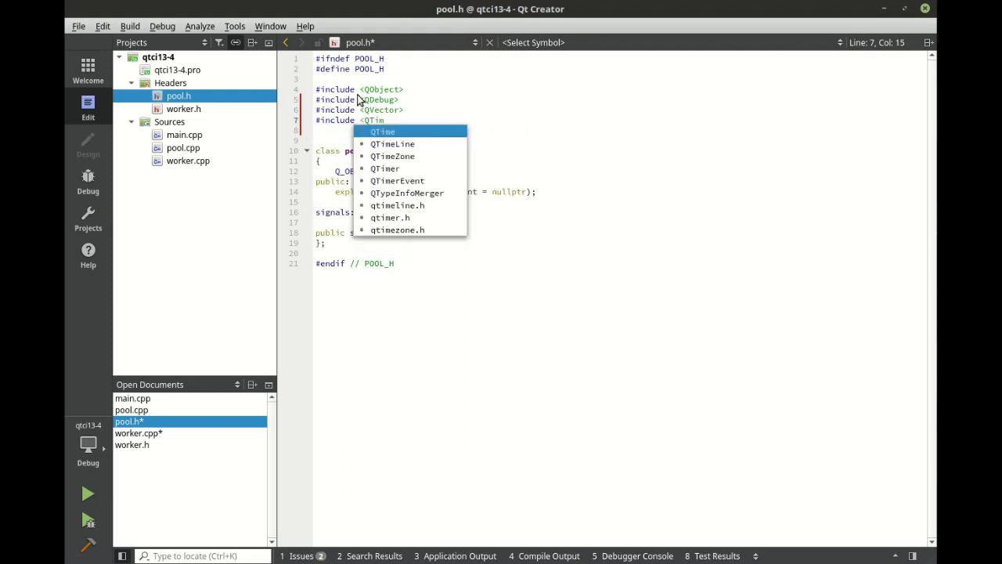
click(385, 169)
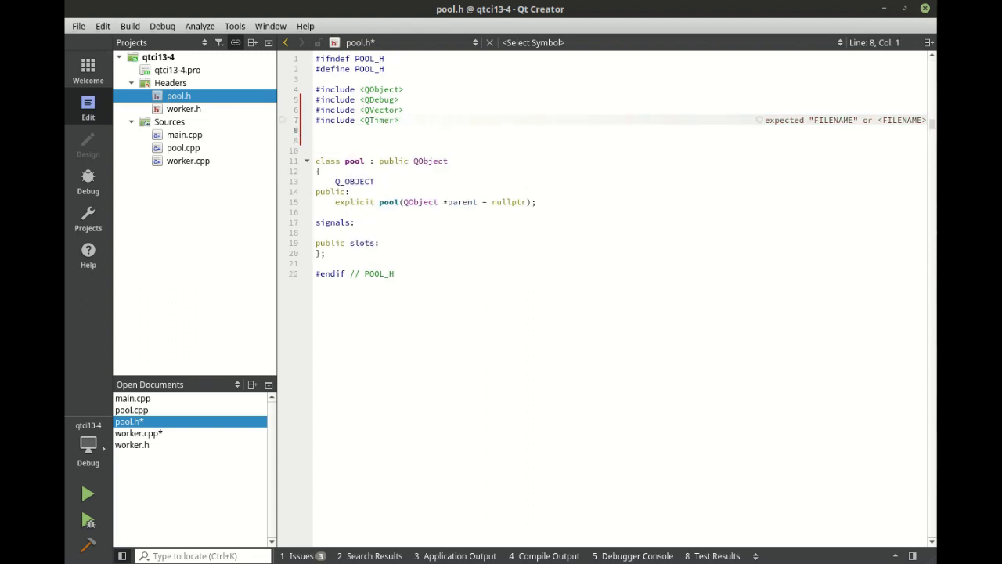
text(#include)
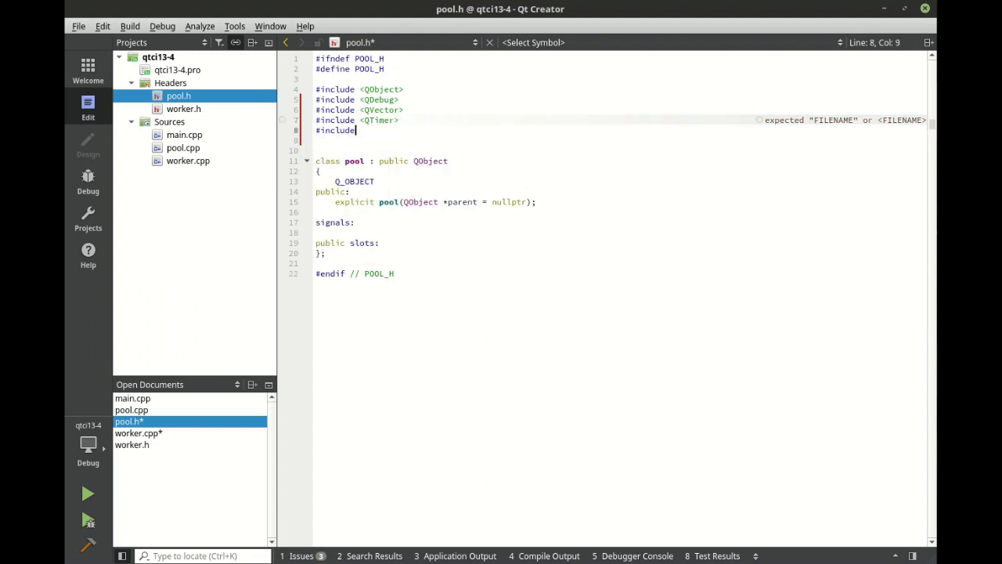
text("worker.h)
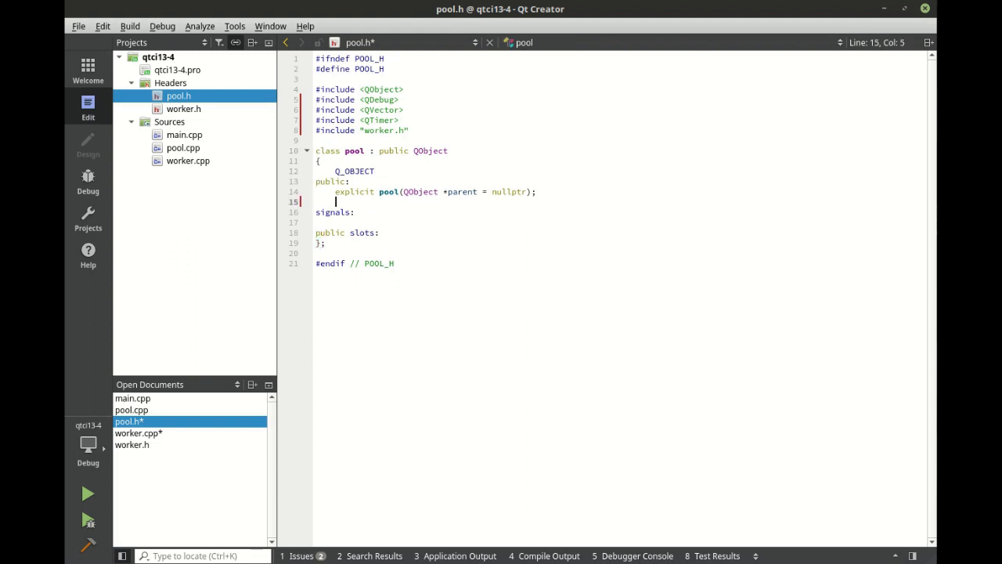
- Declare ~pool() and generate its definition in pool.cpp via Refactor
text(~pool)
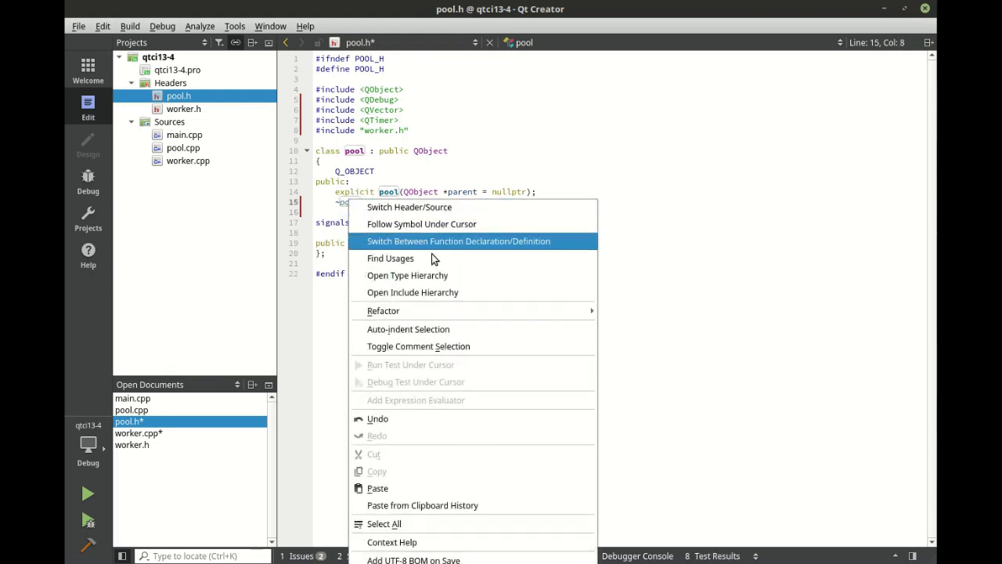
click(458, 241)
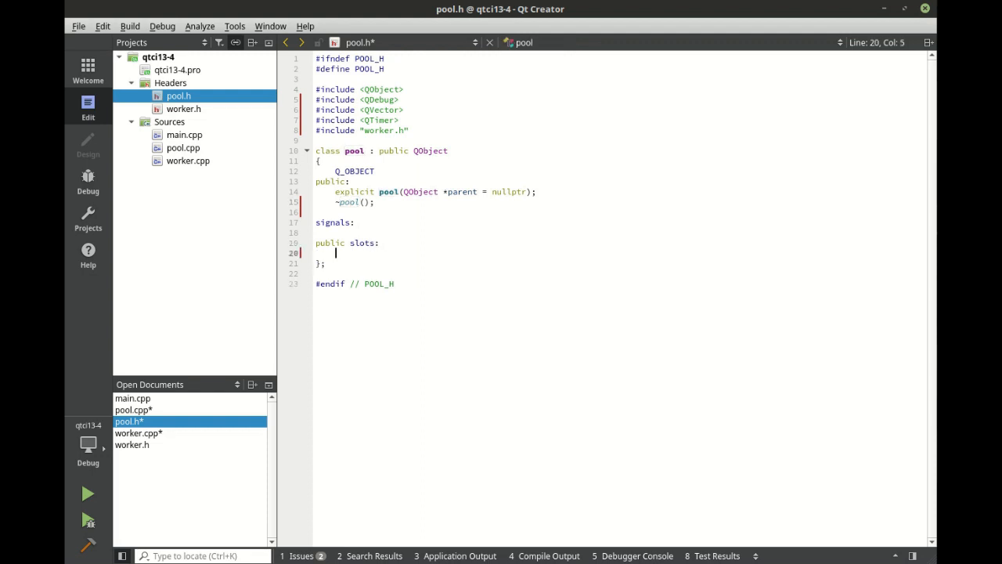
- Declare public slots work(int value), started() and finished() in pool.h
text(void)
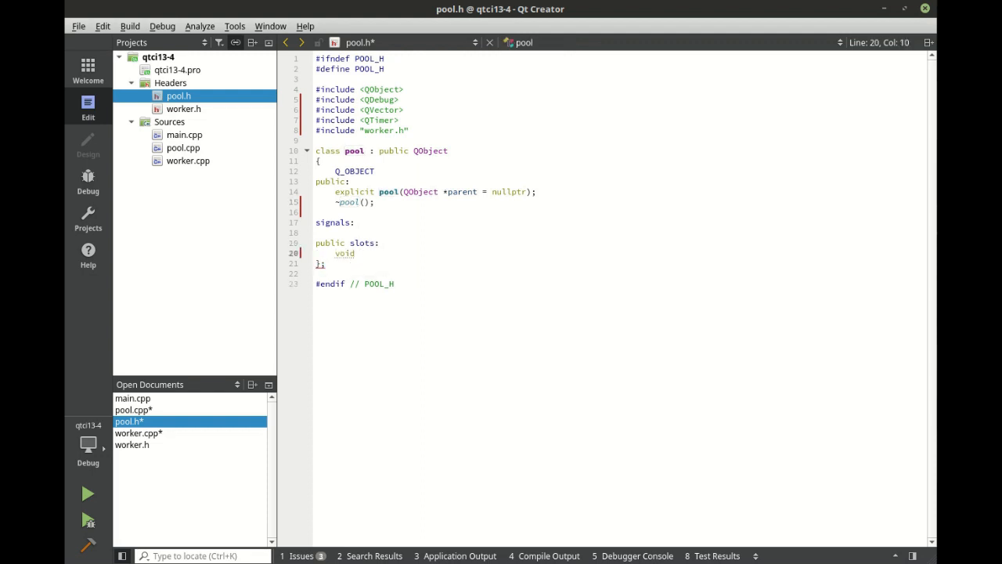
text(work())
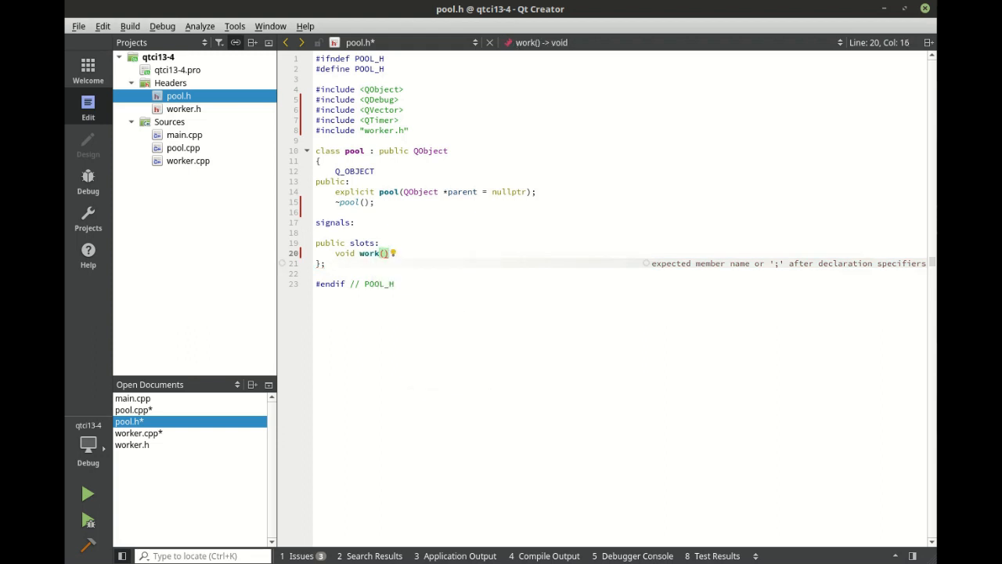
text(int)
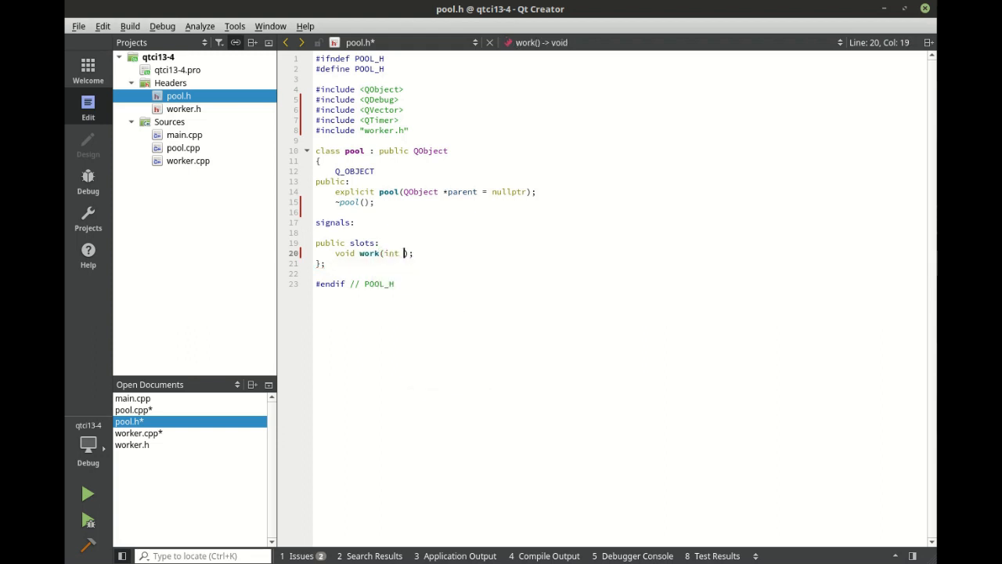
text(value)
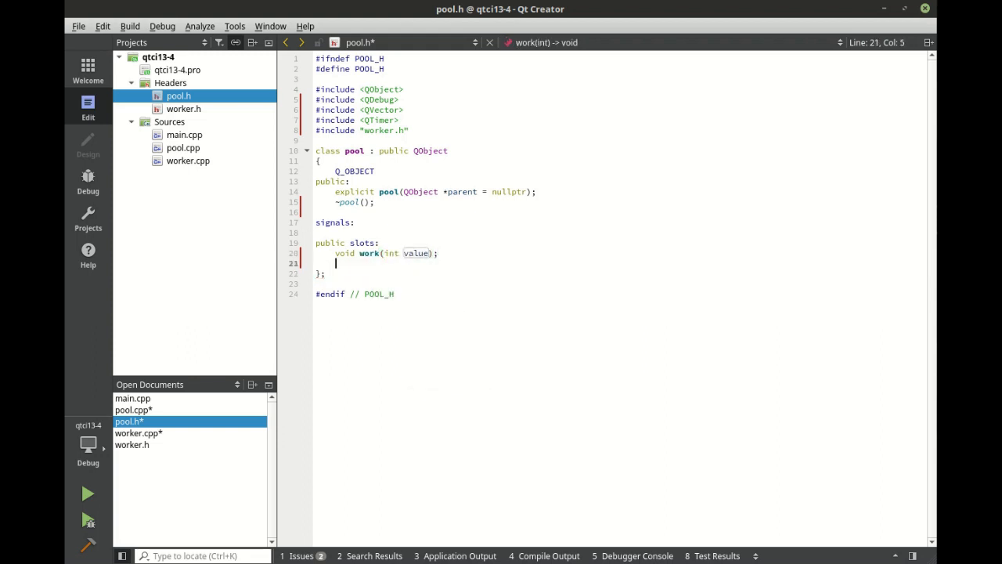
text(void started)
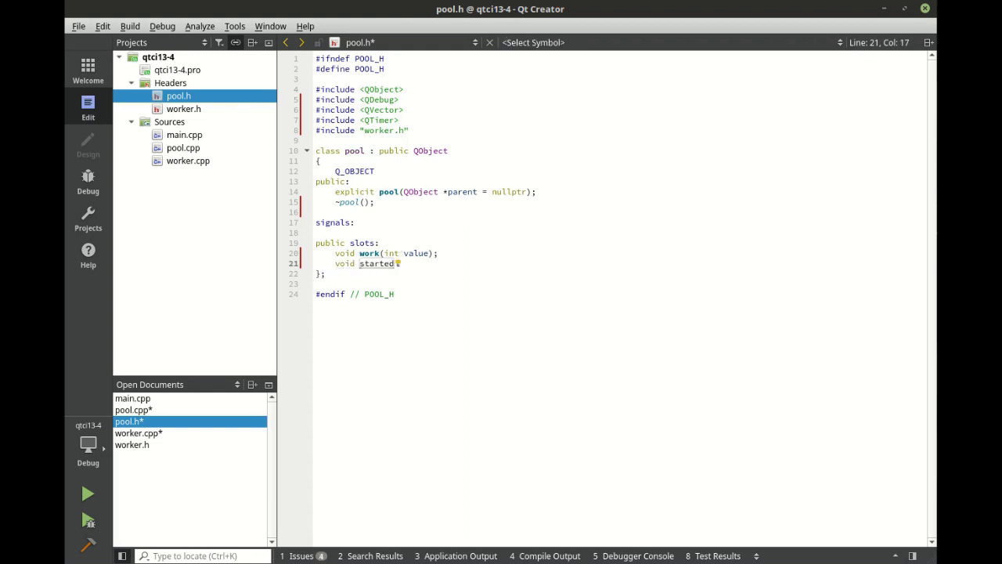
text(();)
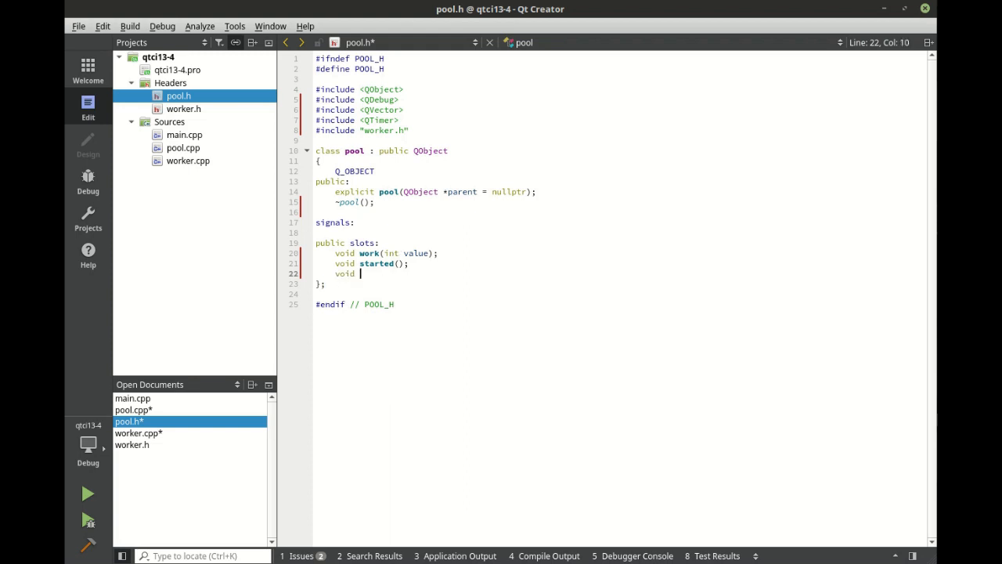
text(finish)
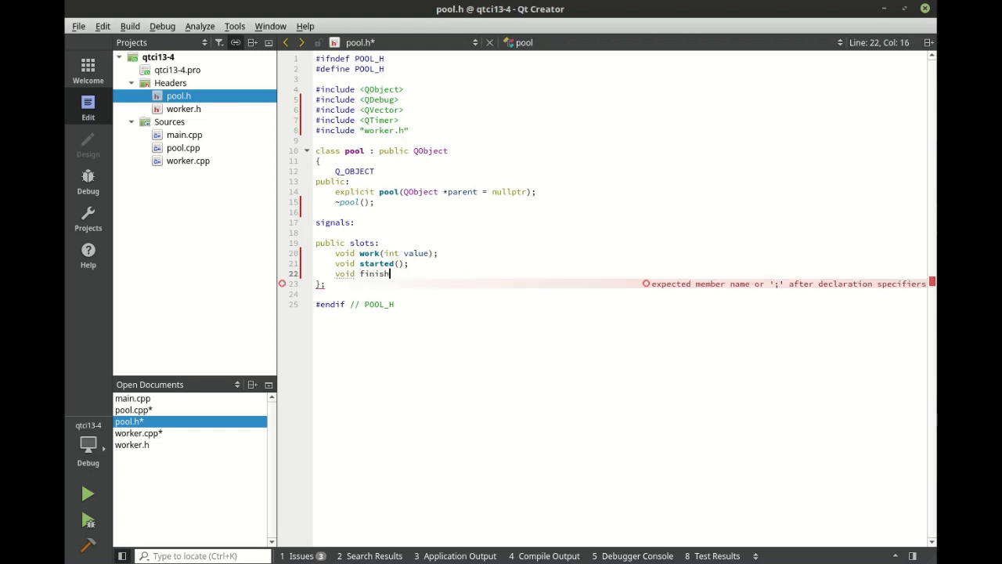
text(ed();)
text(voi)
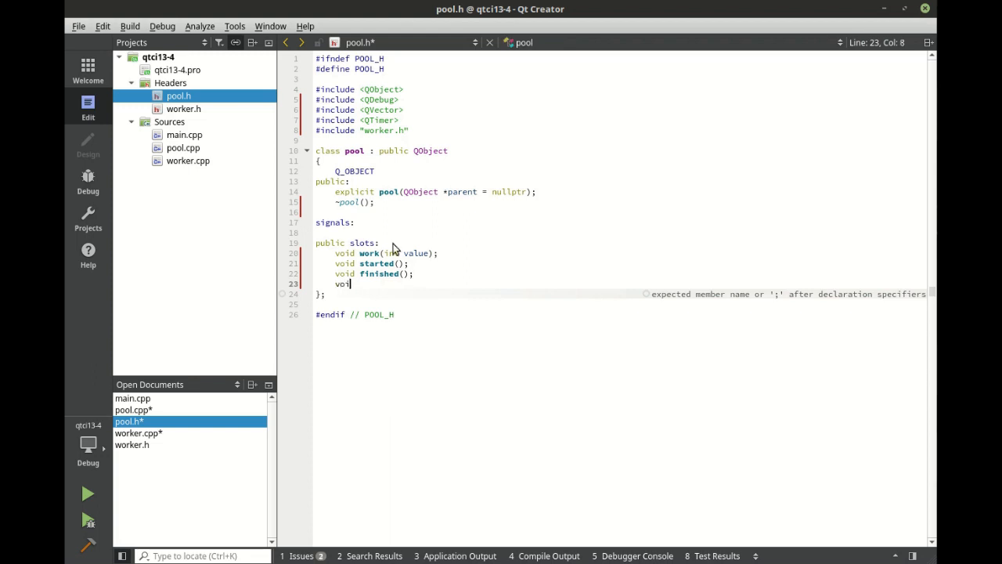
- Declare the checkwork() slot below the other three
text(checkw)
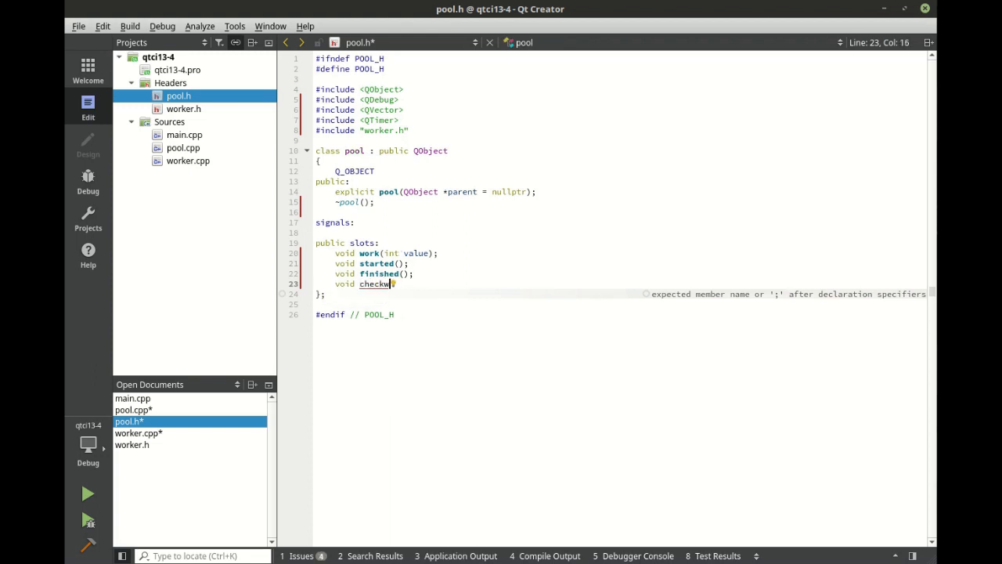
text(ork();)
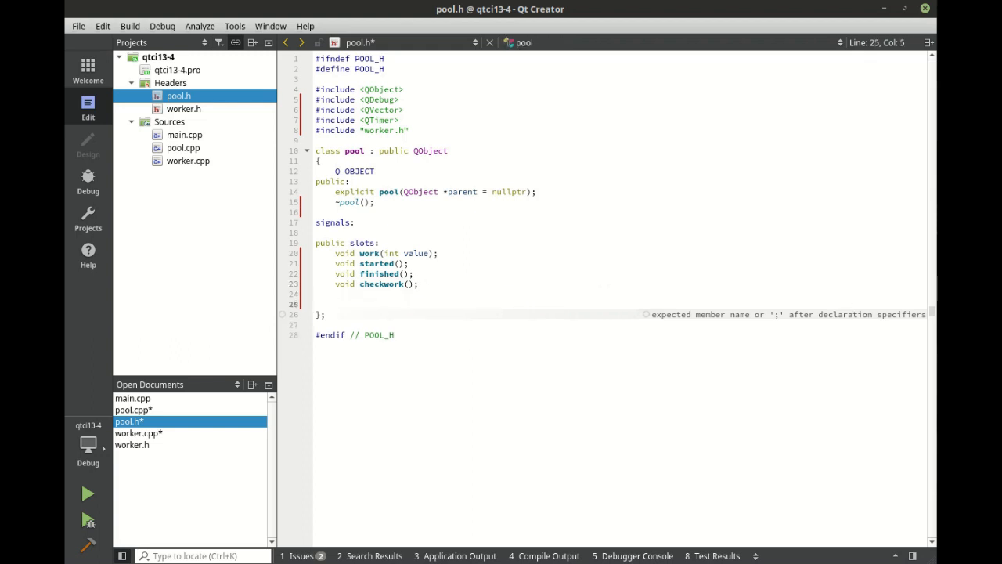
- Add a private section declaring QVector<worker*> m_workers
text(private:)
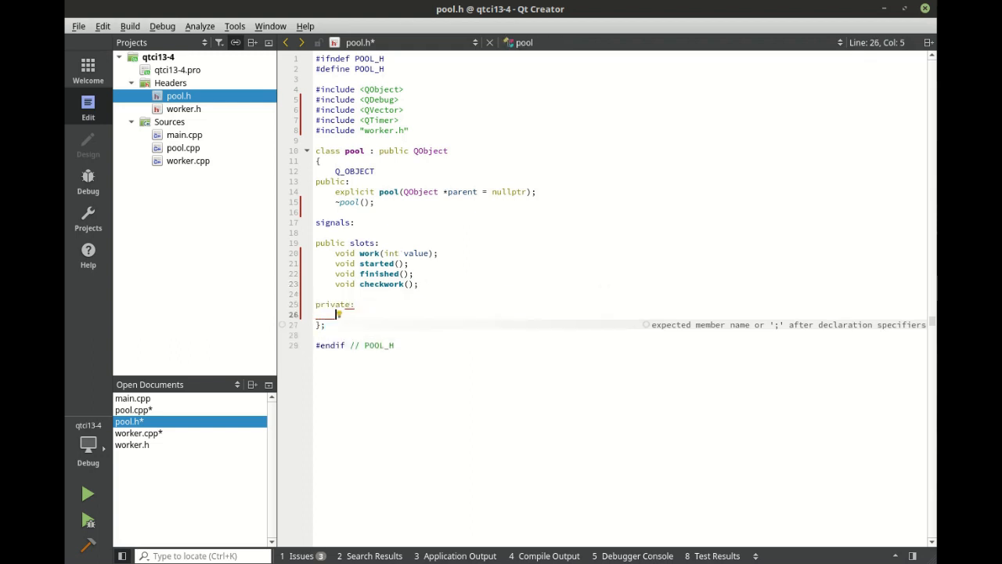
text(QV)
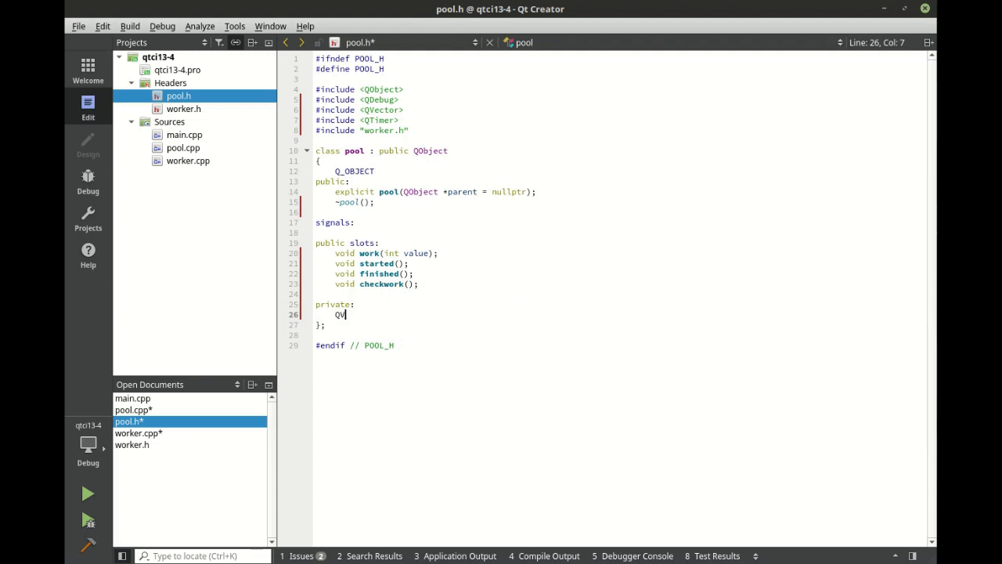
text(ector)
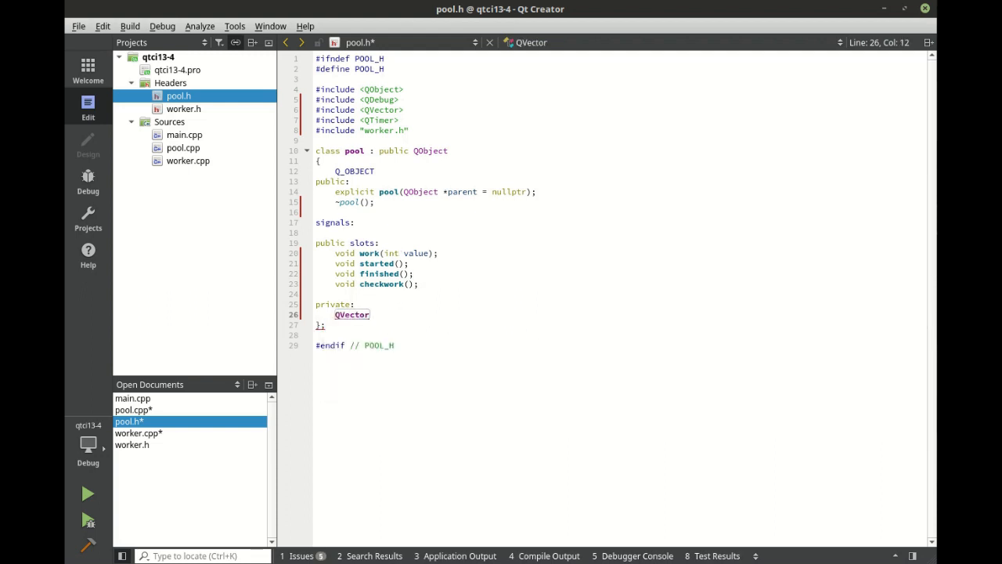
text(<worker)
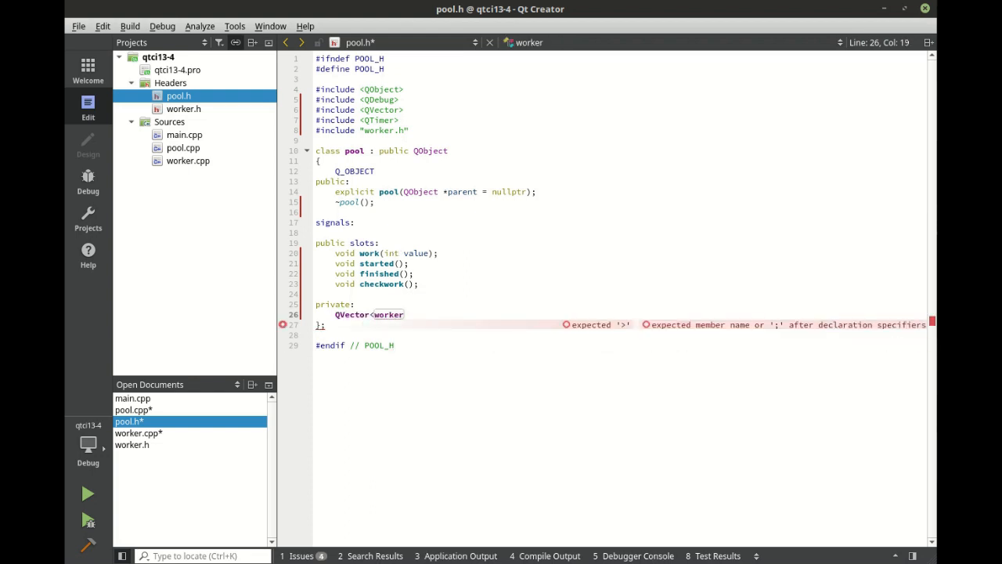
text(*>)
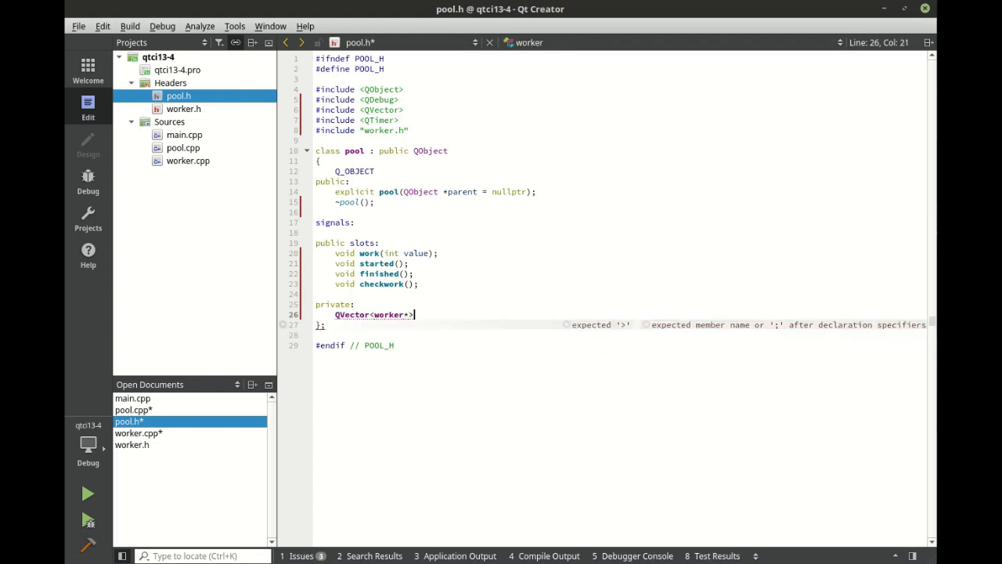
text(m_workers;)
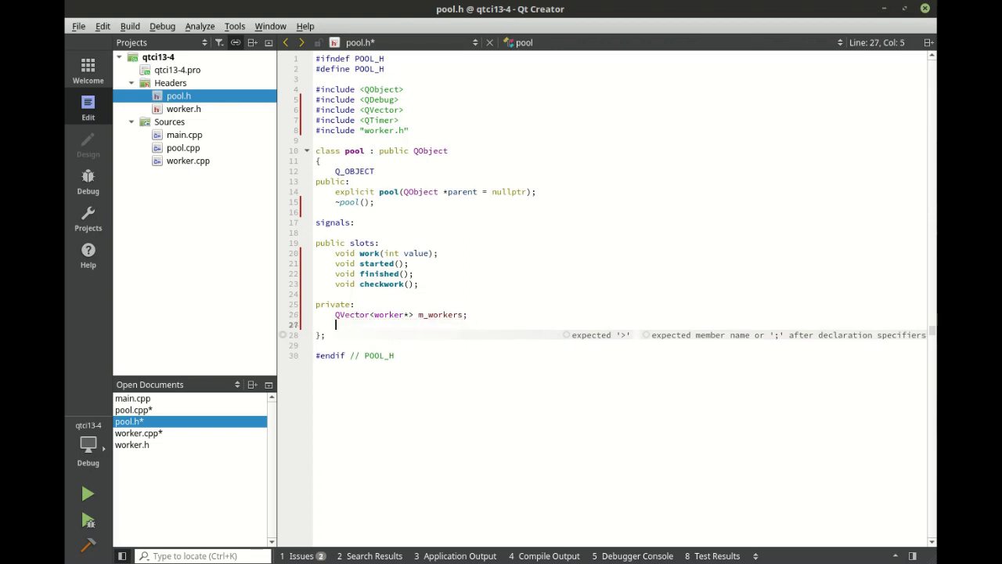
- Declare QVector<int> m_work and QTimer m_timer, then save pool.h
text(QVec)
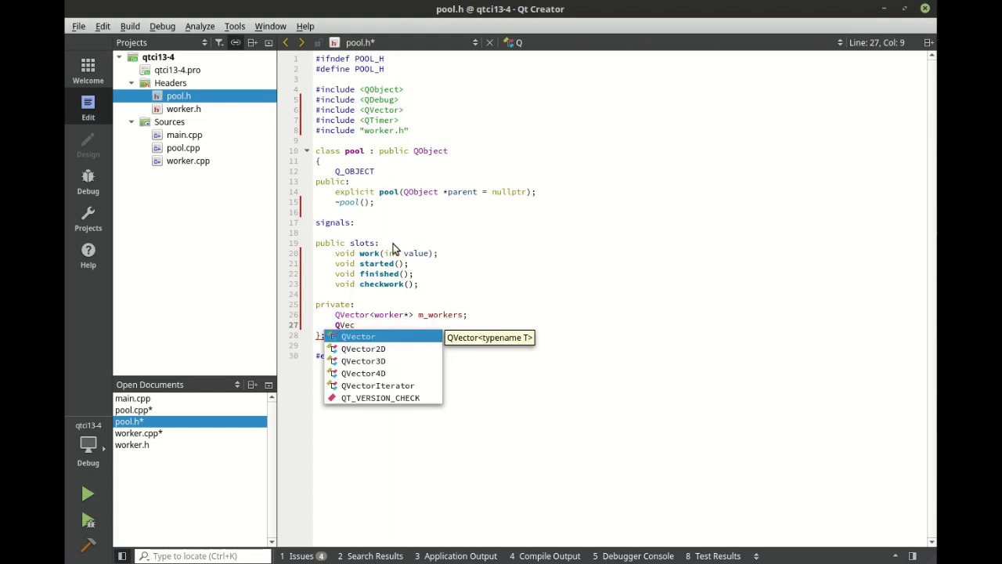
click(358, 335)
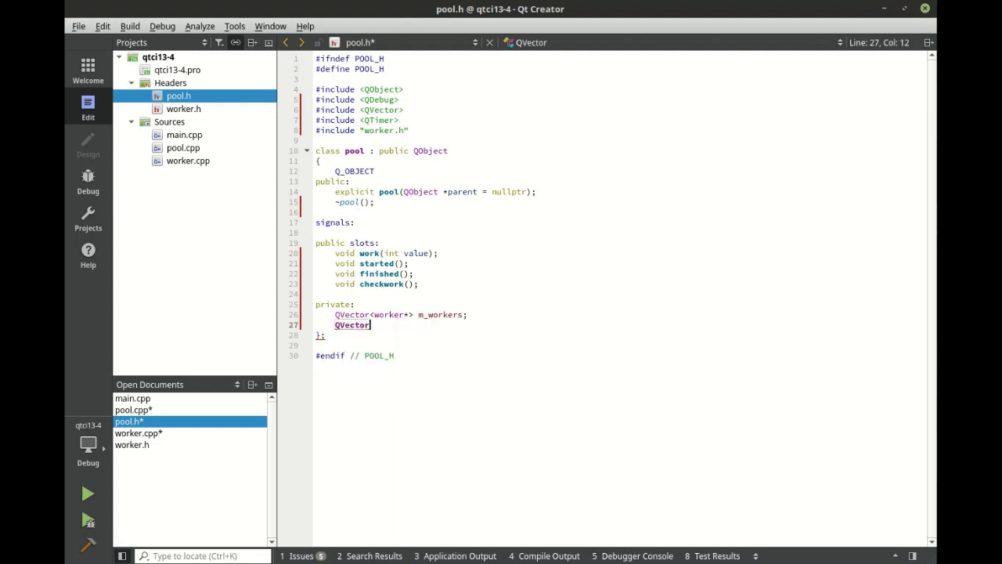
text(<int> m_work;)
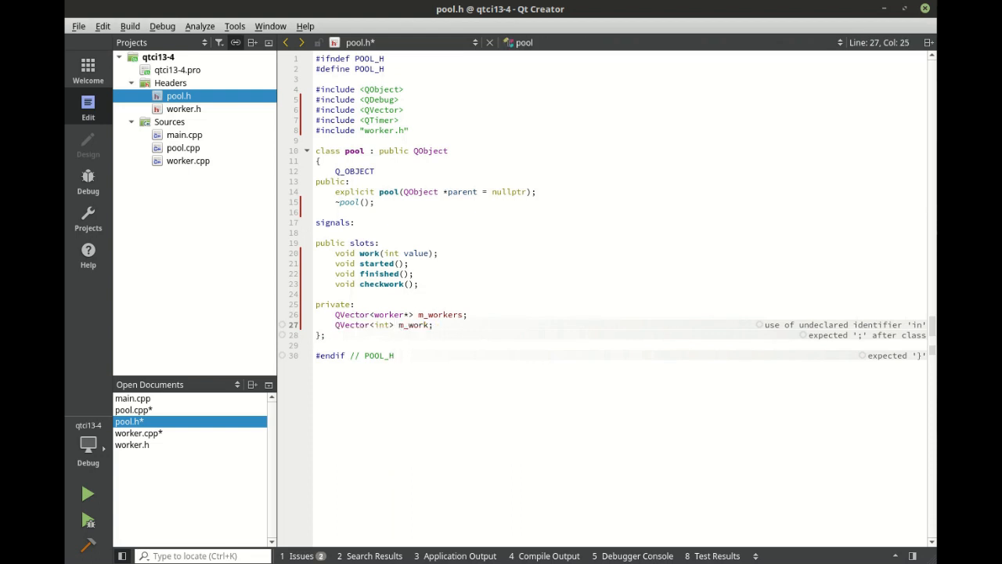
text(QTimer m_timer)
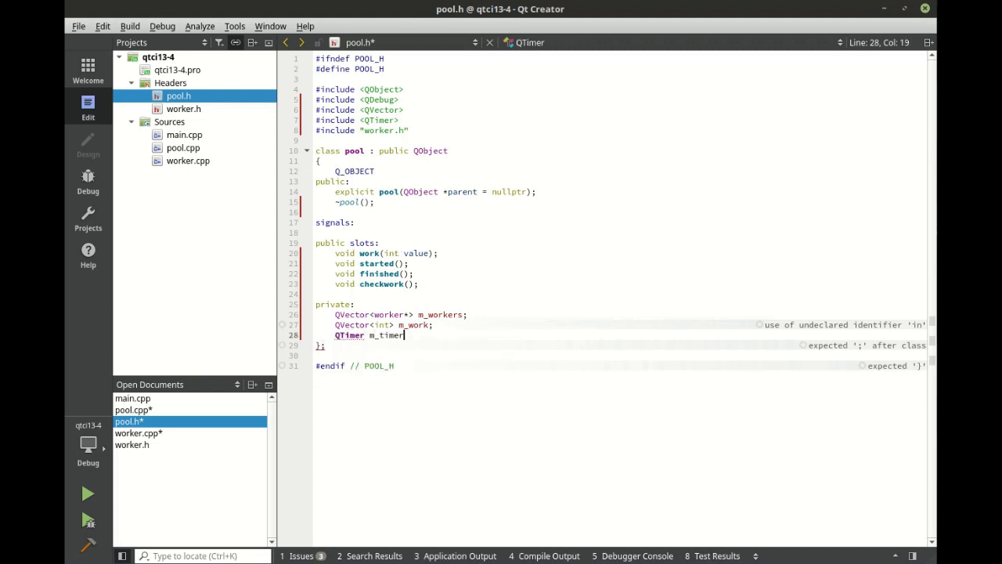
text(;)
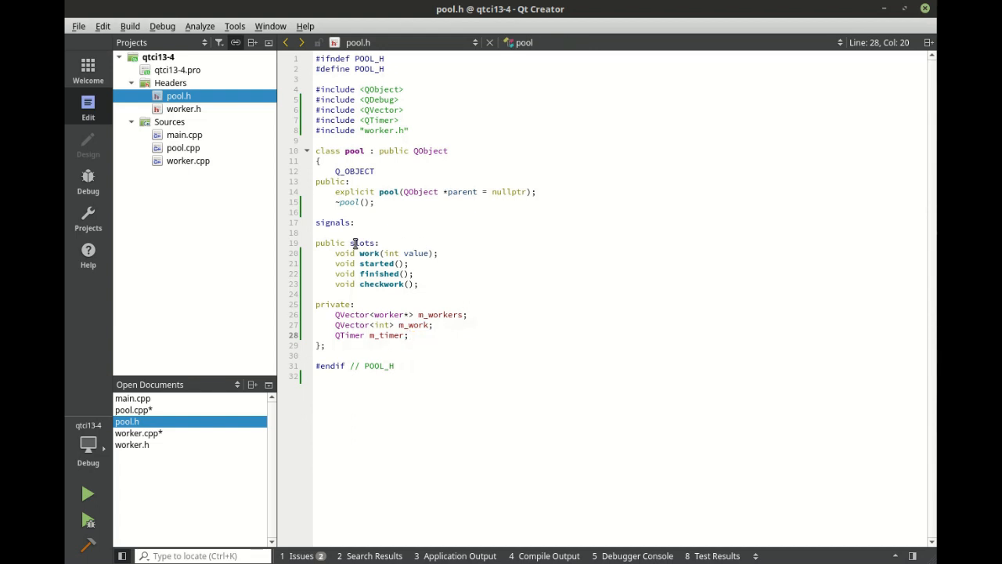
- Generate empty definitions in pool.cpp for the work, finished and checkwork slots via Refactor
right_click(368, 252)
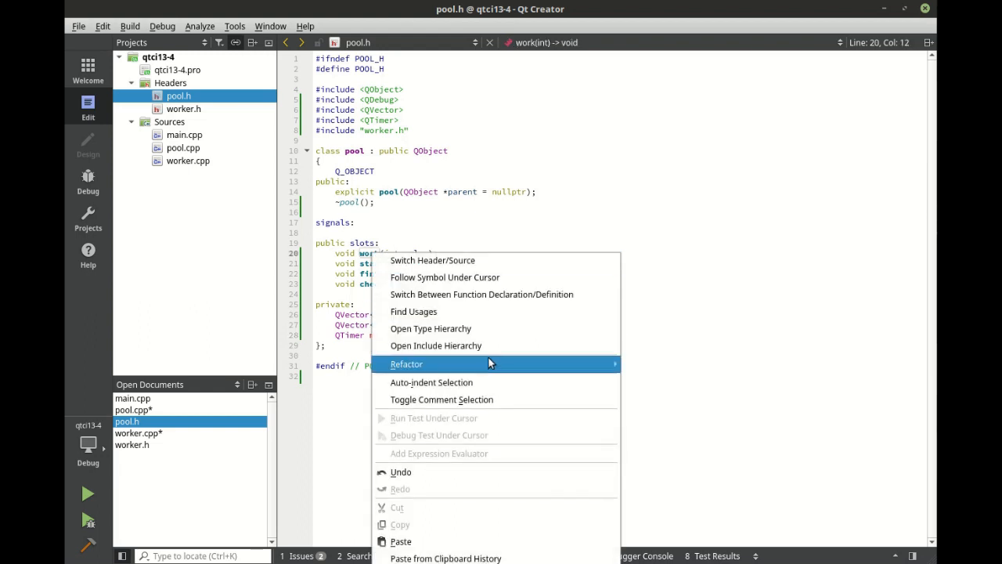
click(432, 260)
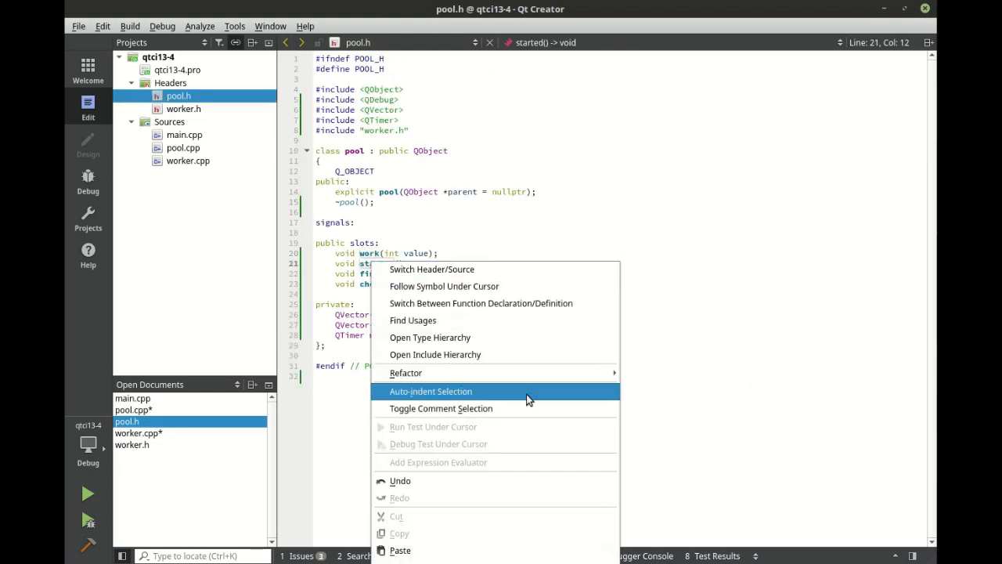
mouse_move(405, 373)
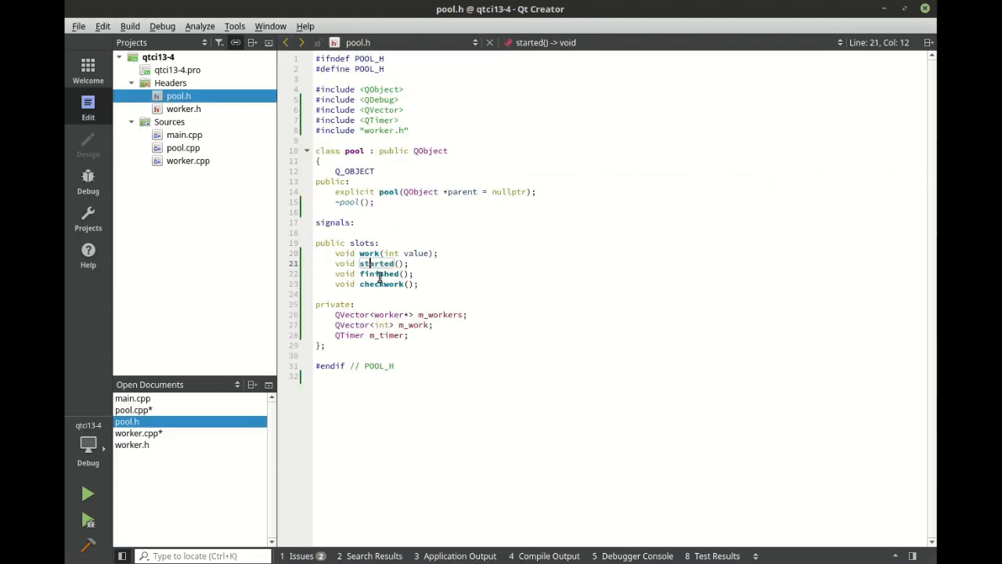
right_click(380, 274)
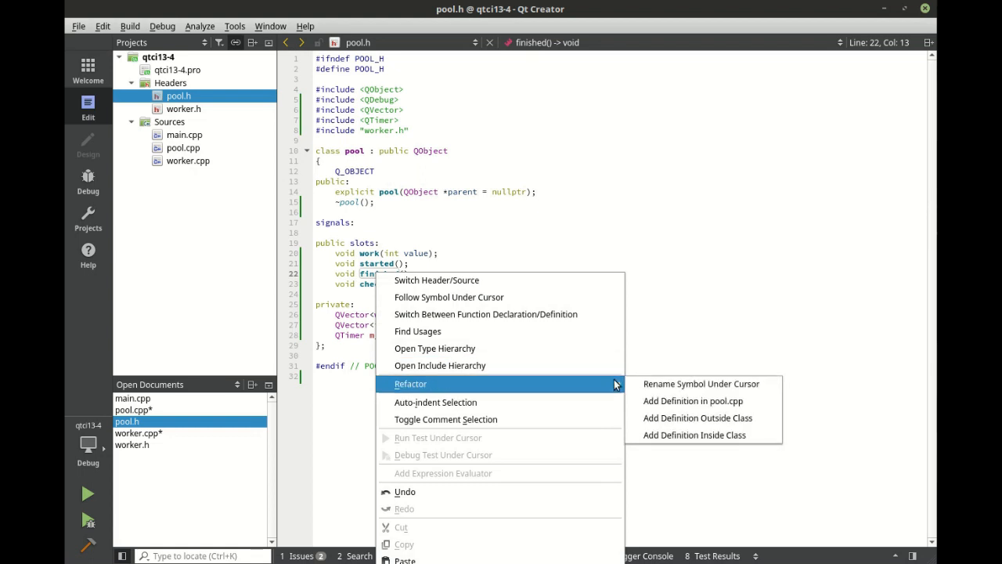
click(693, 400)
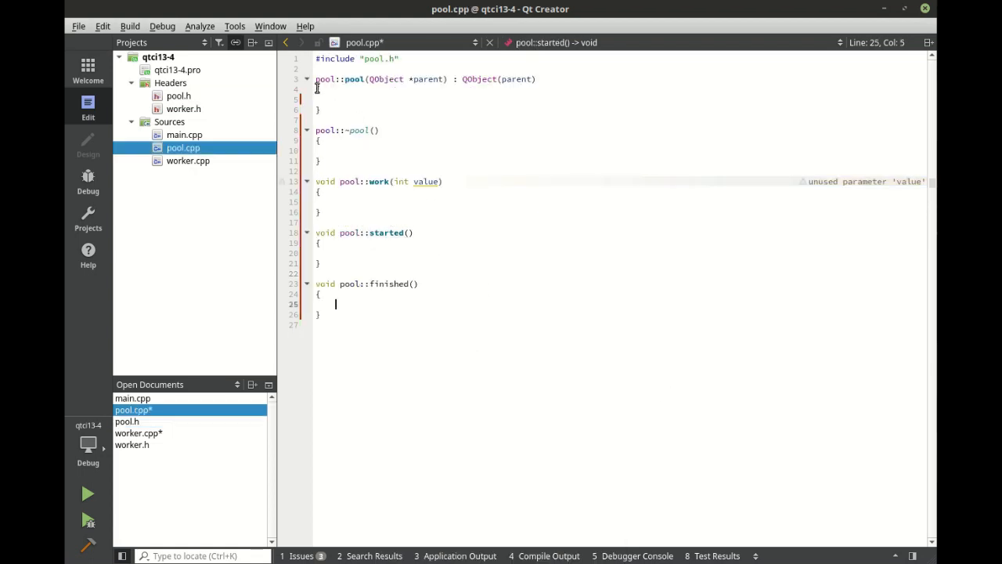
right_click(388, 284)
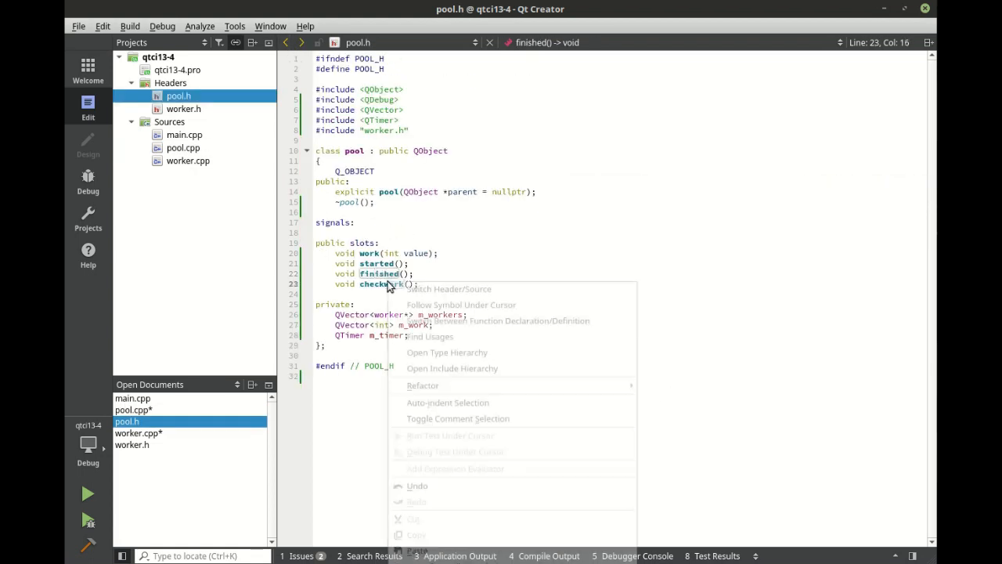
click(449, 288)
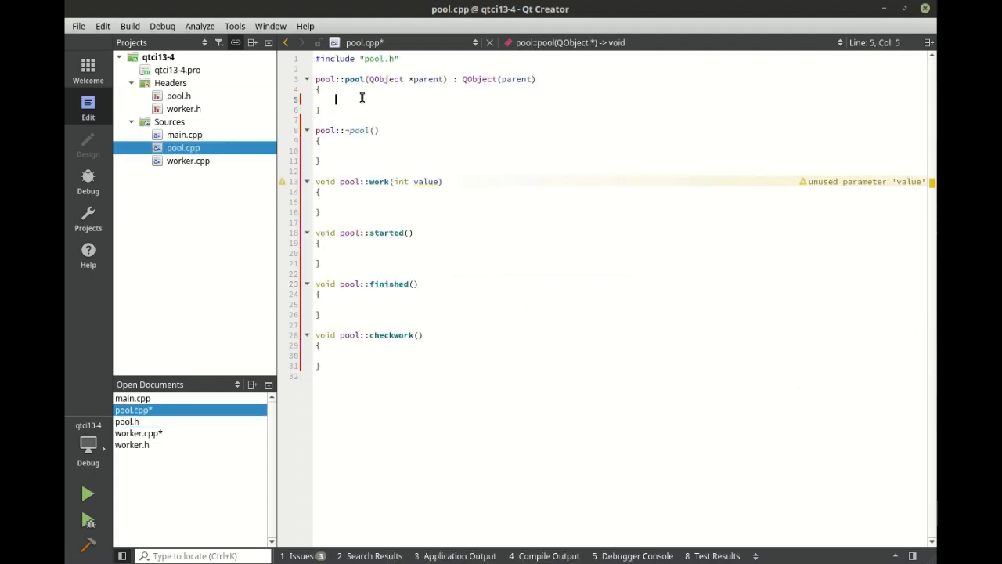
- Write a for loop over i < 5 that creates a new worker pointer each iteration
text(for)
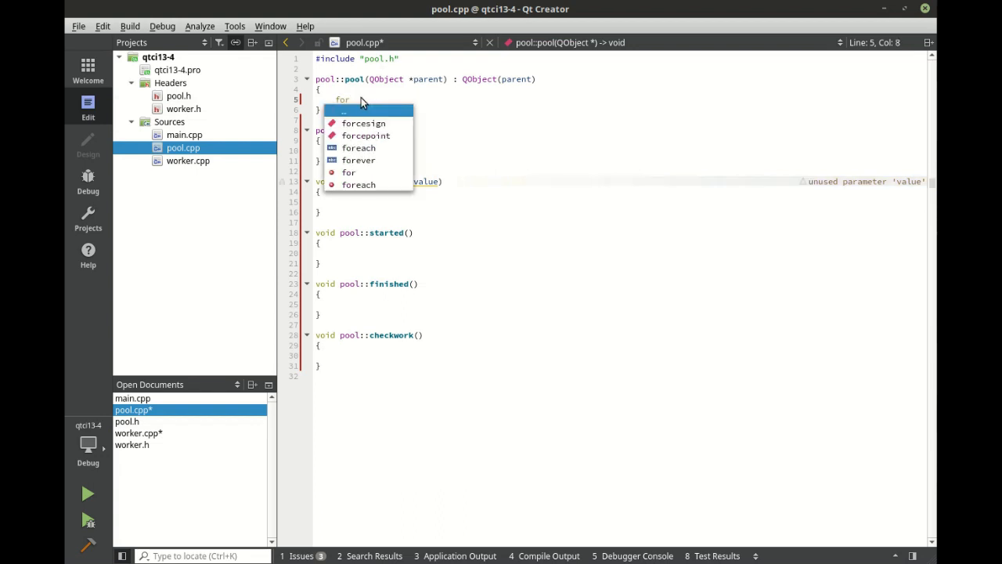
text((int i = 0)
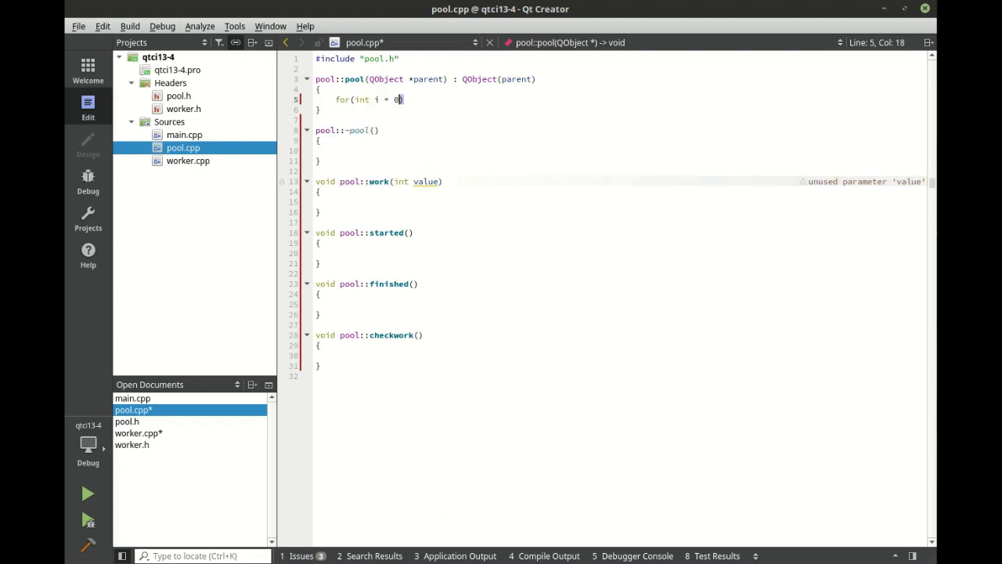
text(; i <)
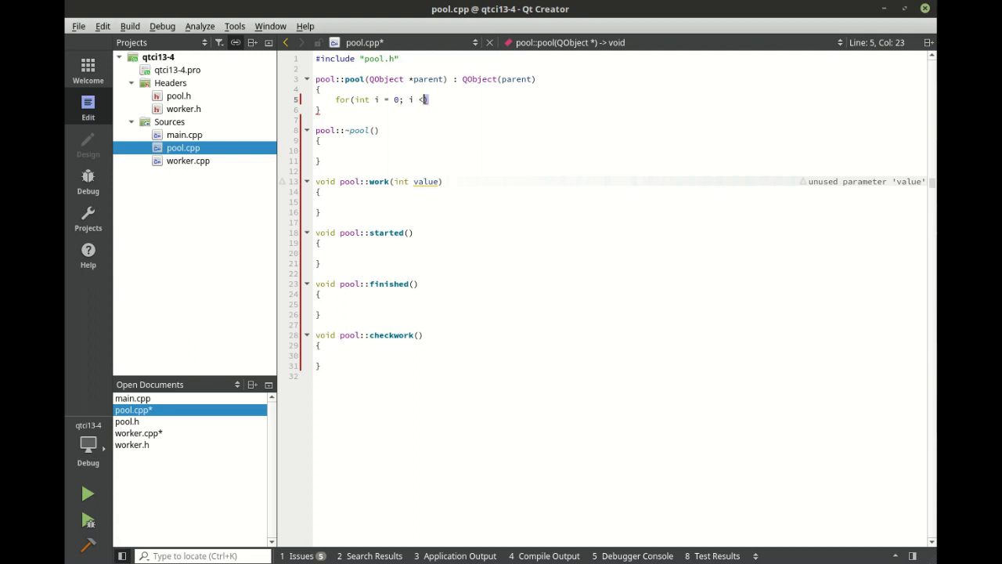
text(5;)
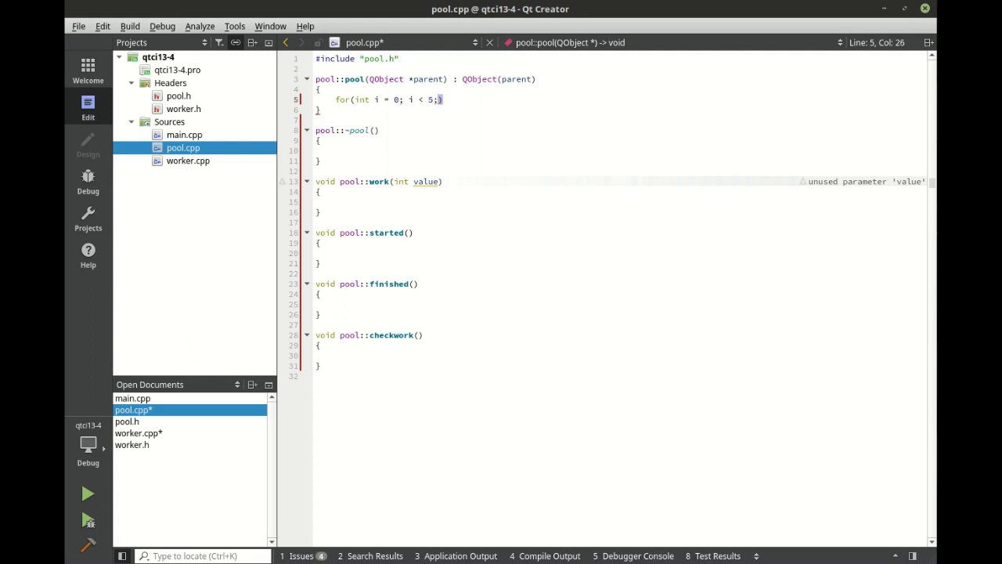
text(i)
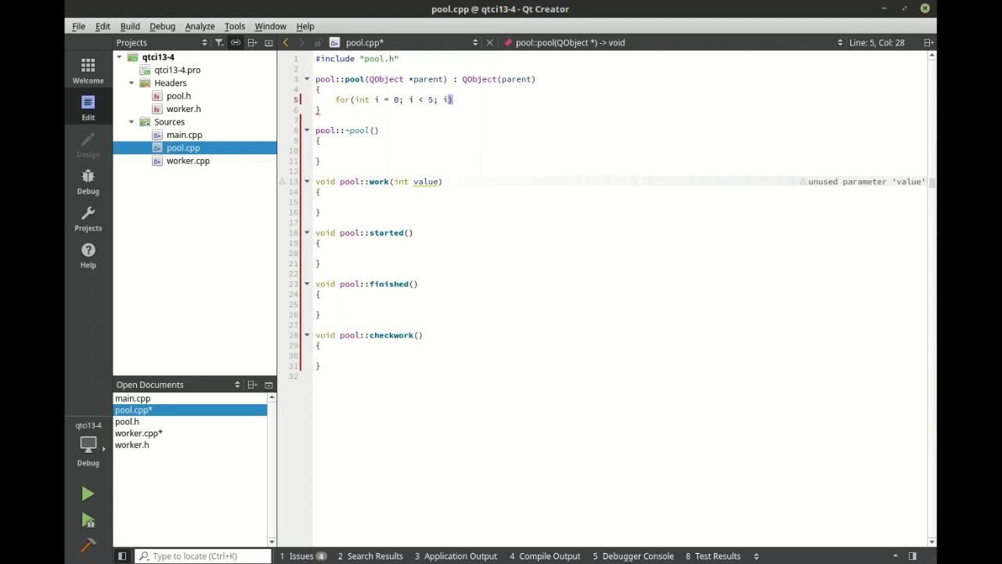
text(++))
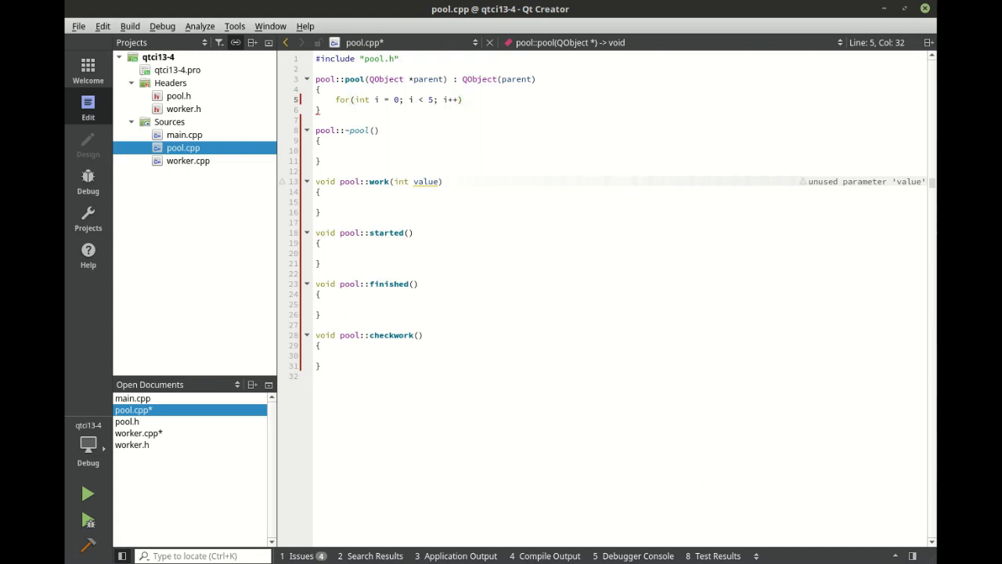
text({)
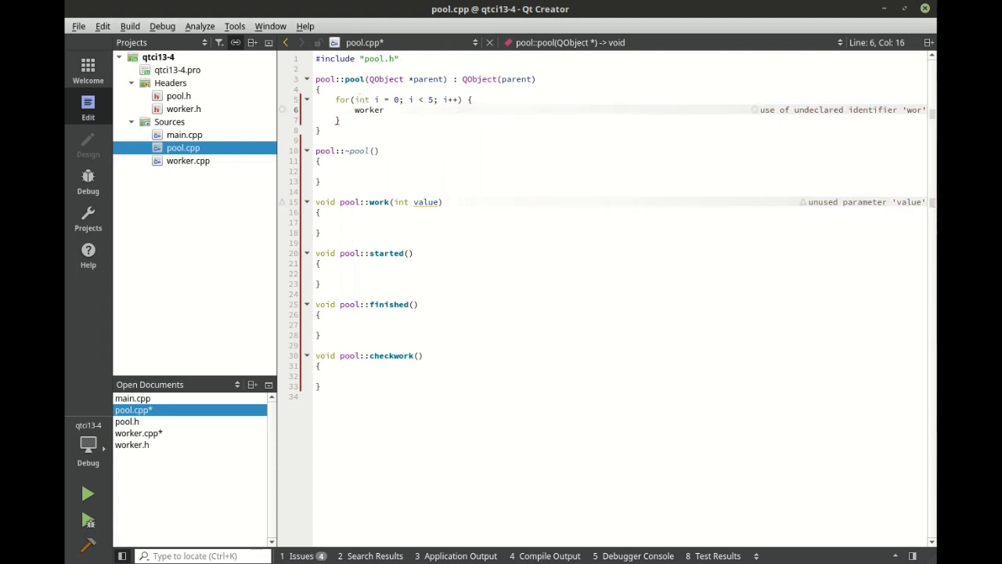
text(*work)
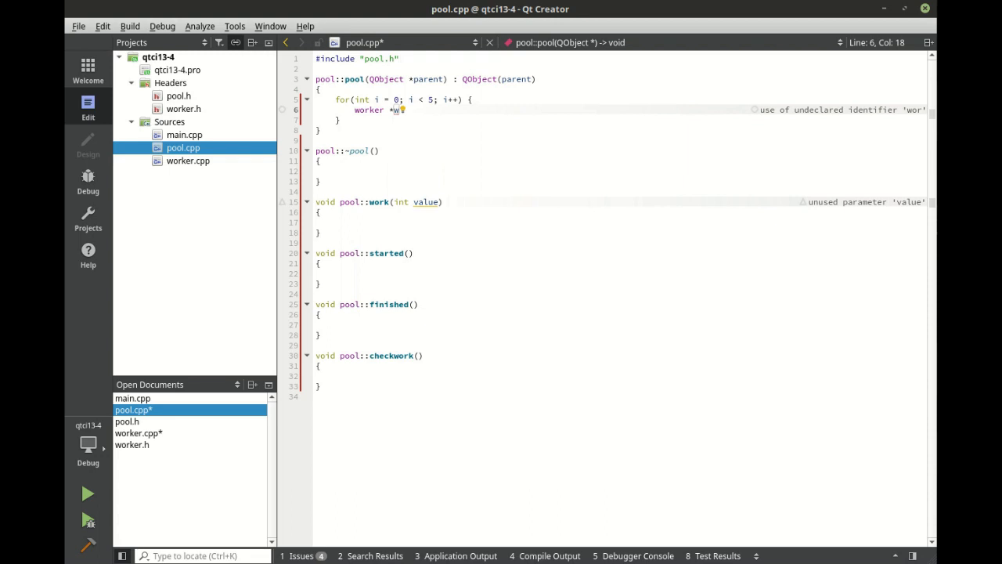
text(= new worker(this);)
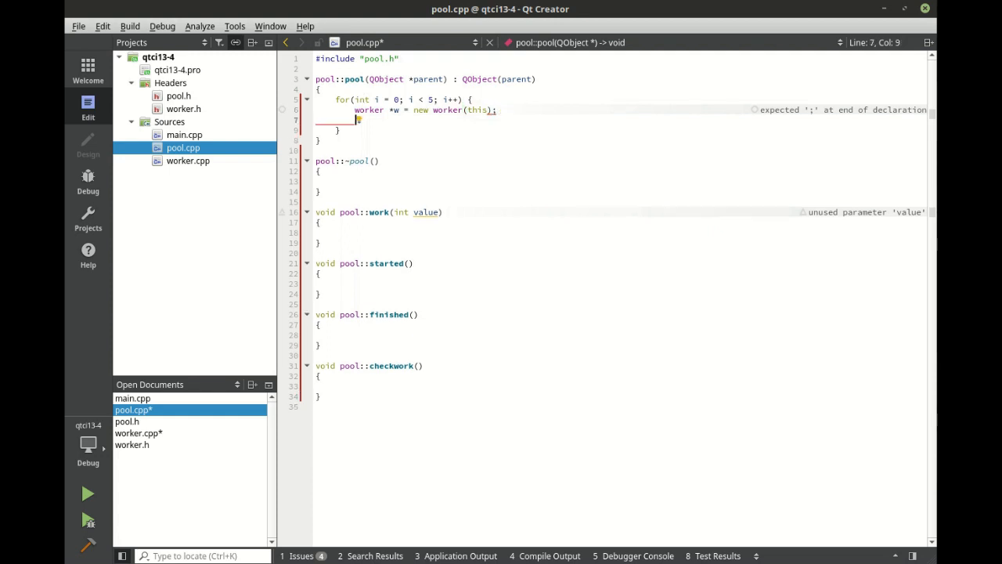
- Name each worker with setObjectName("Worker: " + QString::number(i))
text(w)
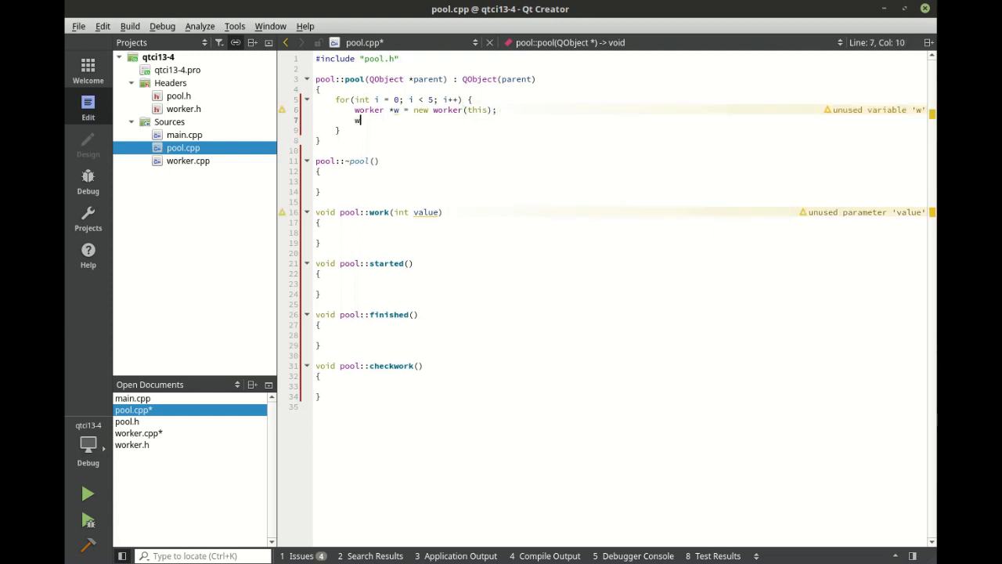
text(->set)
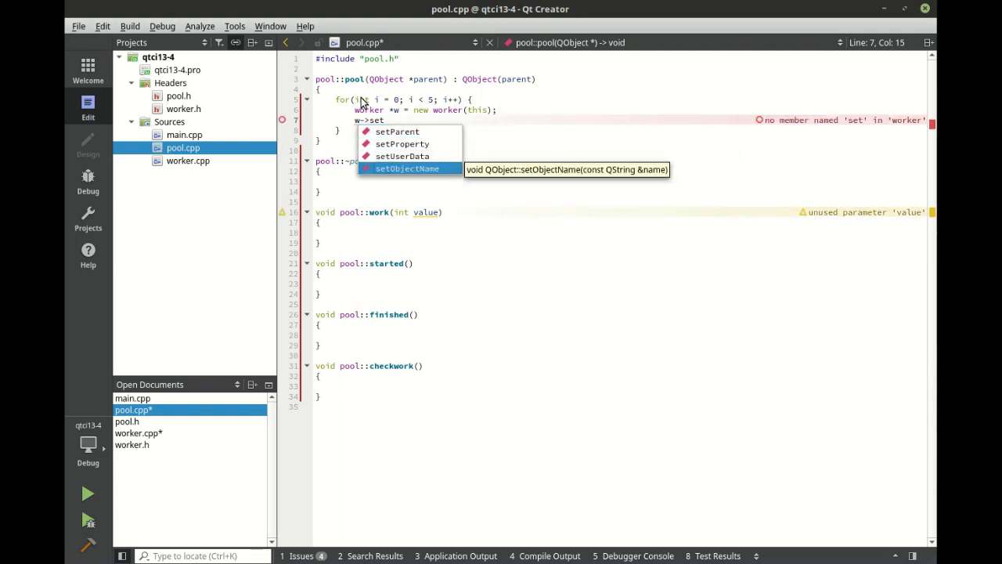
click(406, 169)
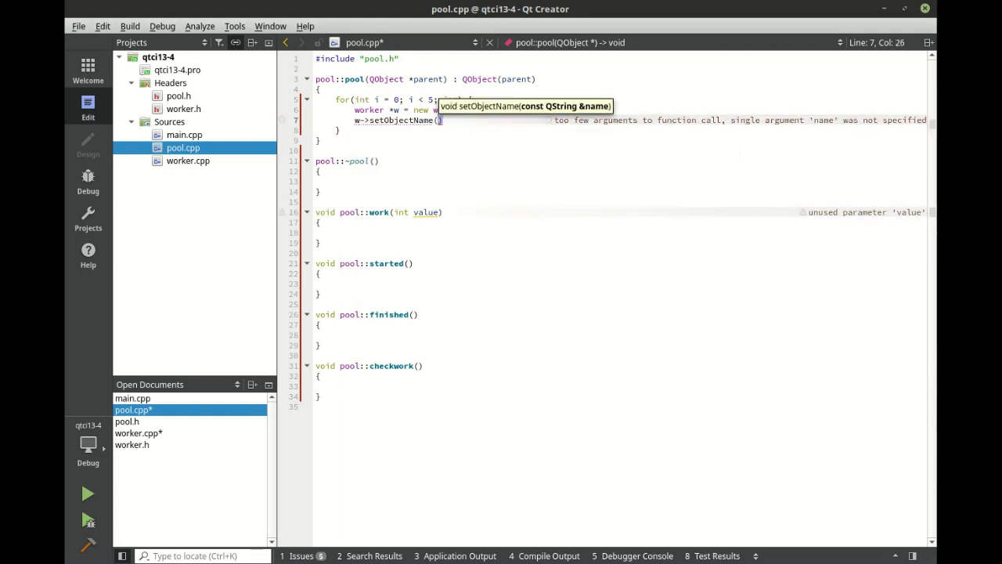
text("Worker")
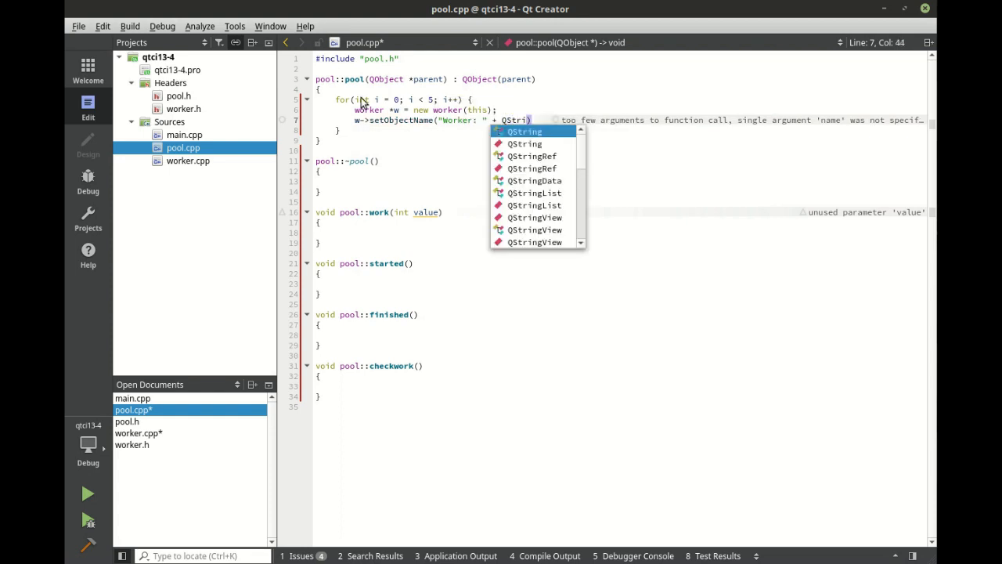
text(::number(i)
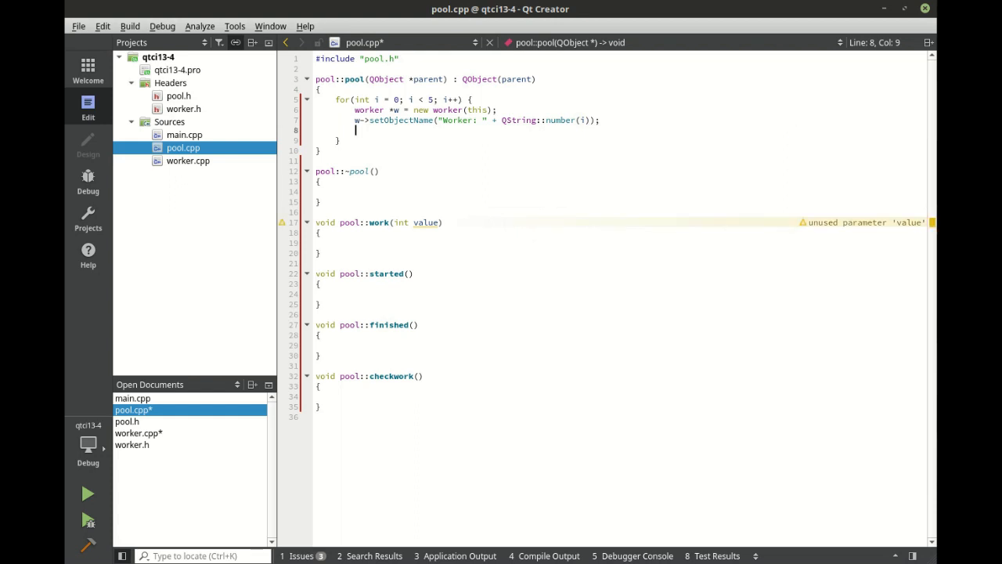
- Connect the worker's started and finished signals to the pool's matching slots
text(connect()
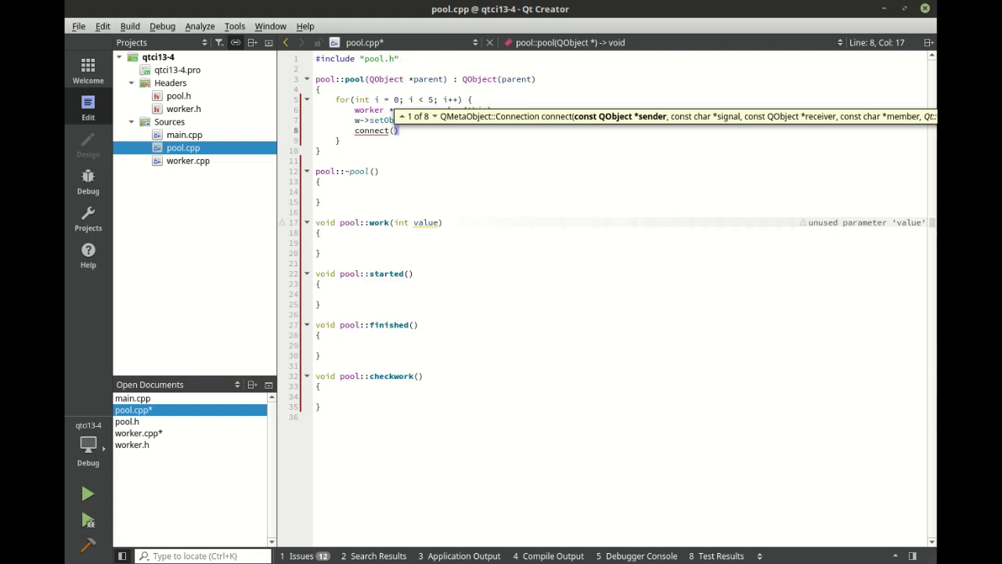
text(w)
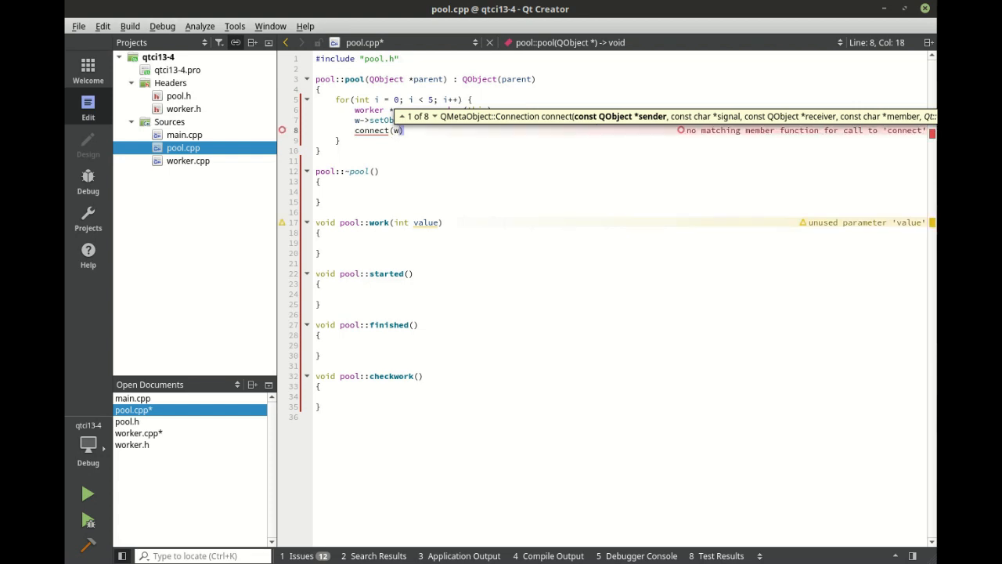
text(,&worker::st)
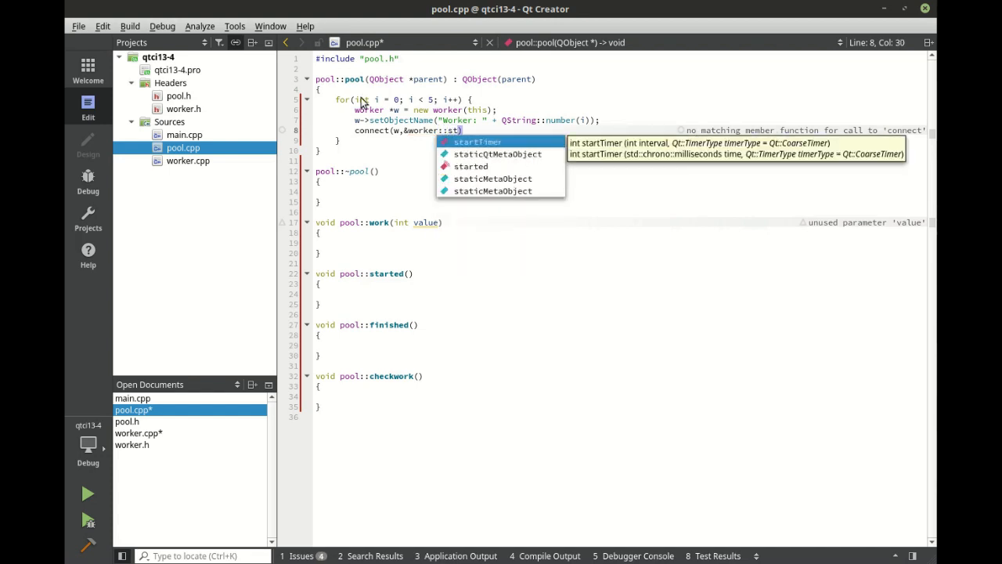
text(arted)
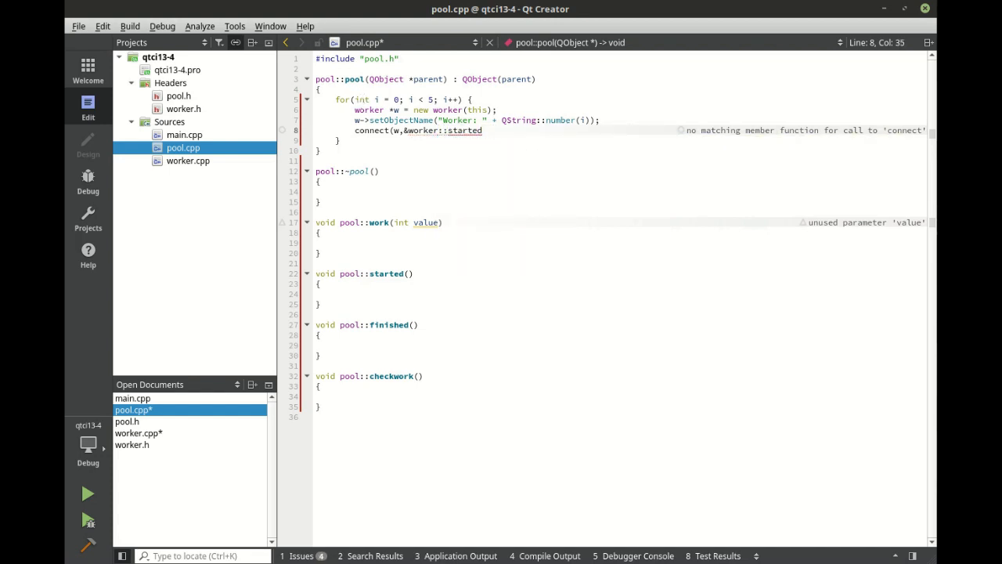
text(,this, &)
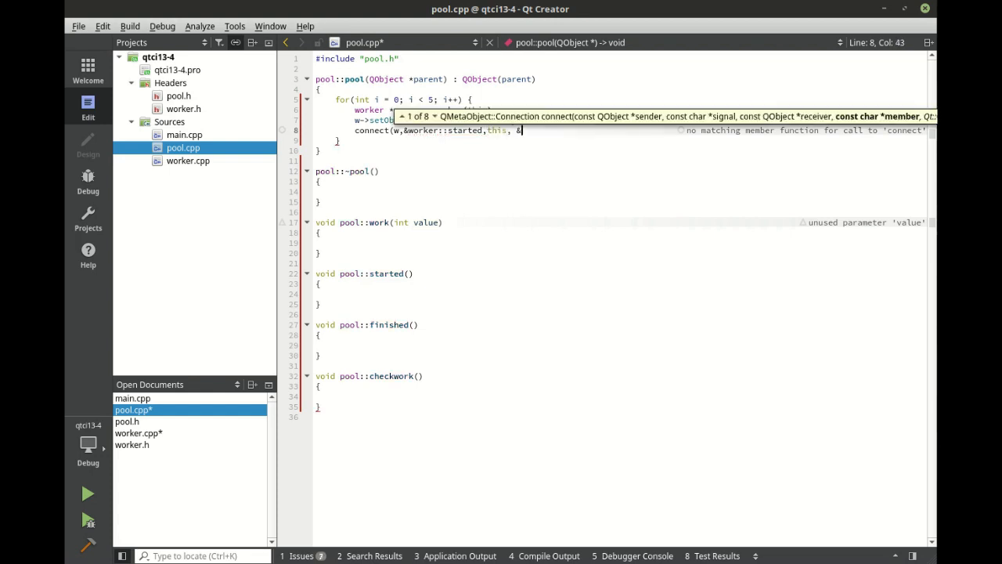
text(pool::started);)
text(connect(w,&worker::finished,this, &pool::finished);)
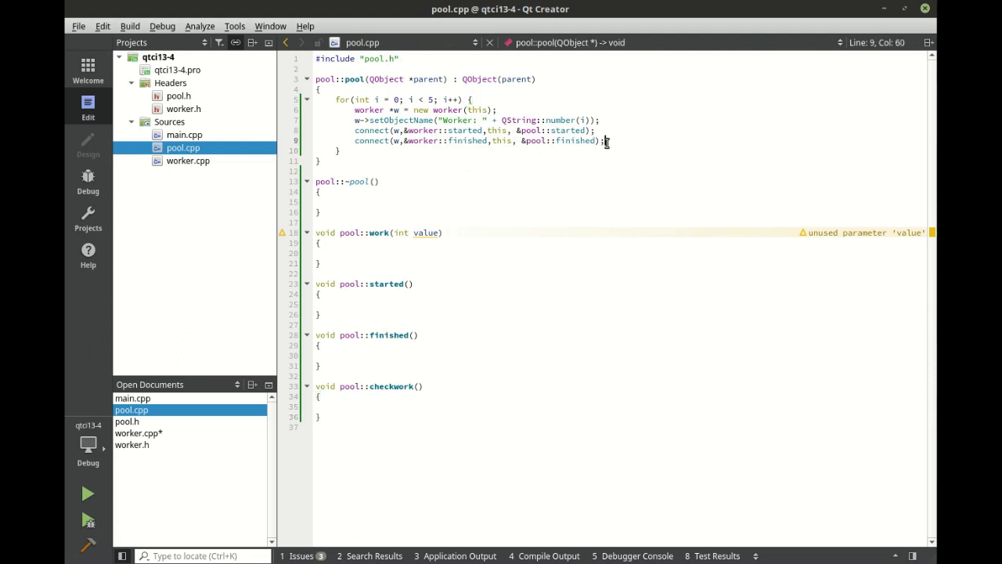
- Append each new worker to m_workers with m_workers.append(w)
text(m_)
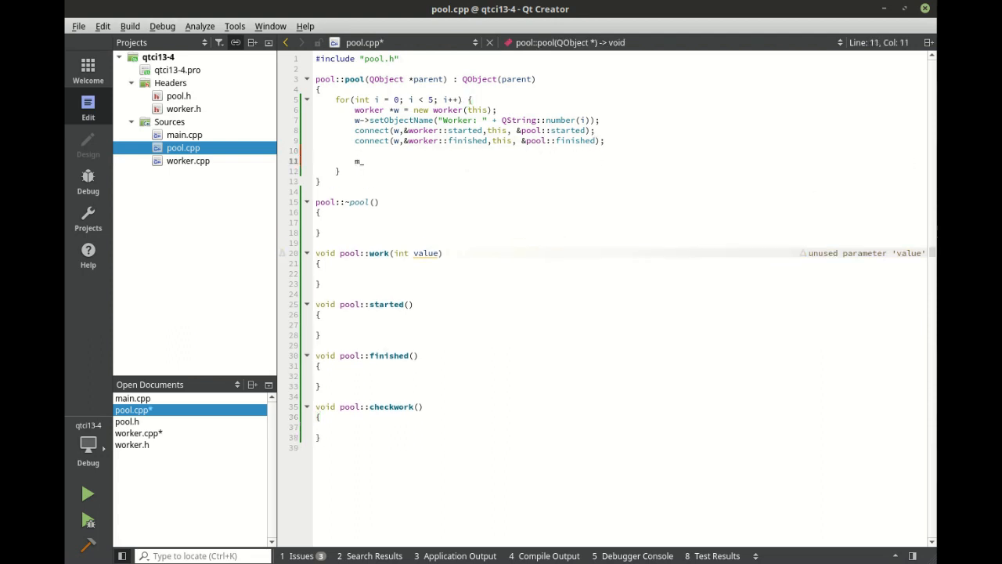
text(workers.a)
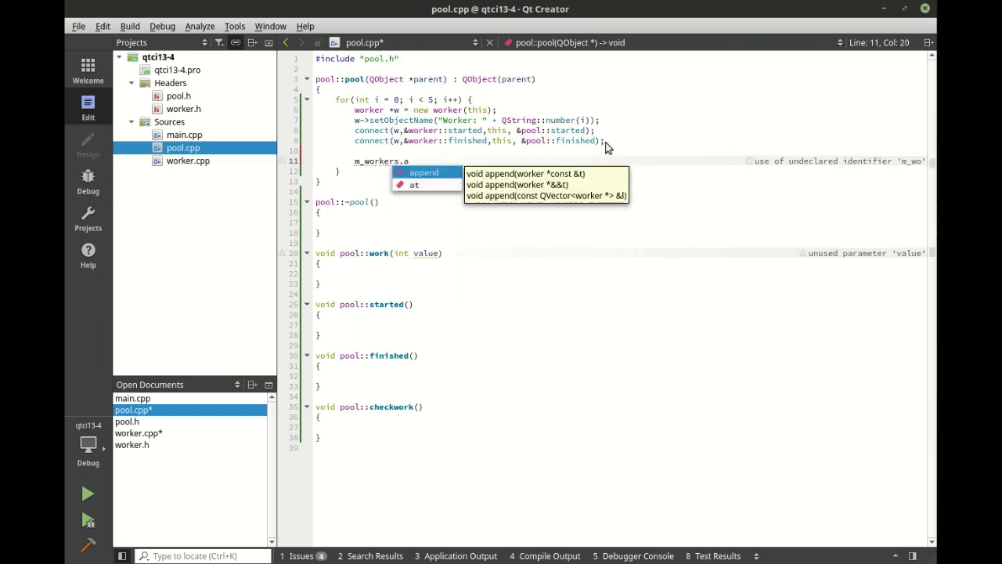
text(ppend(w);)
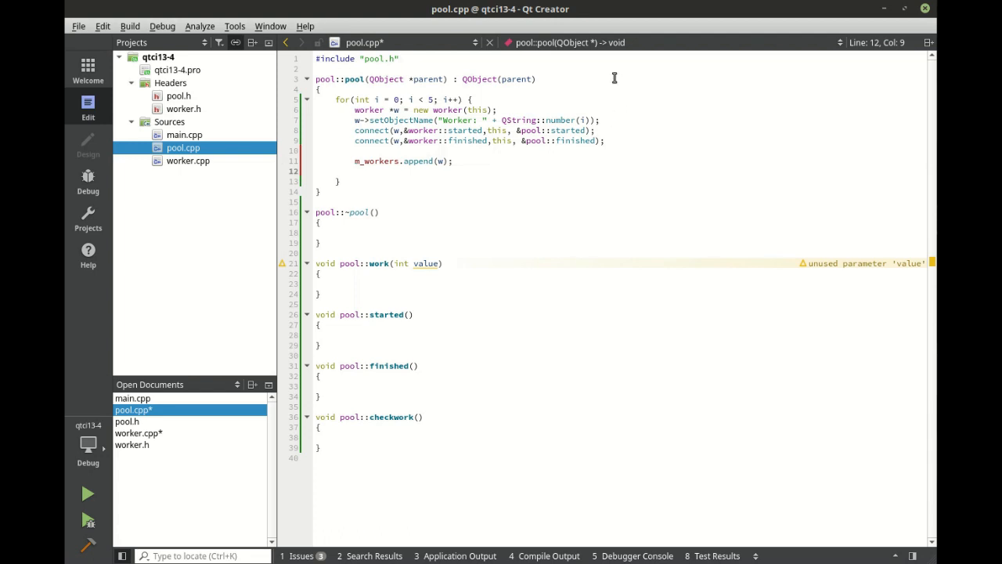
double_click(441, 110)
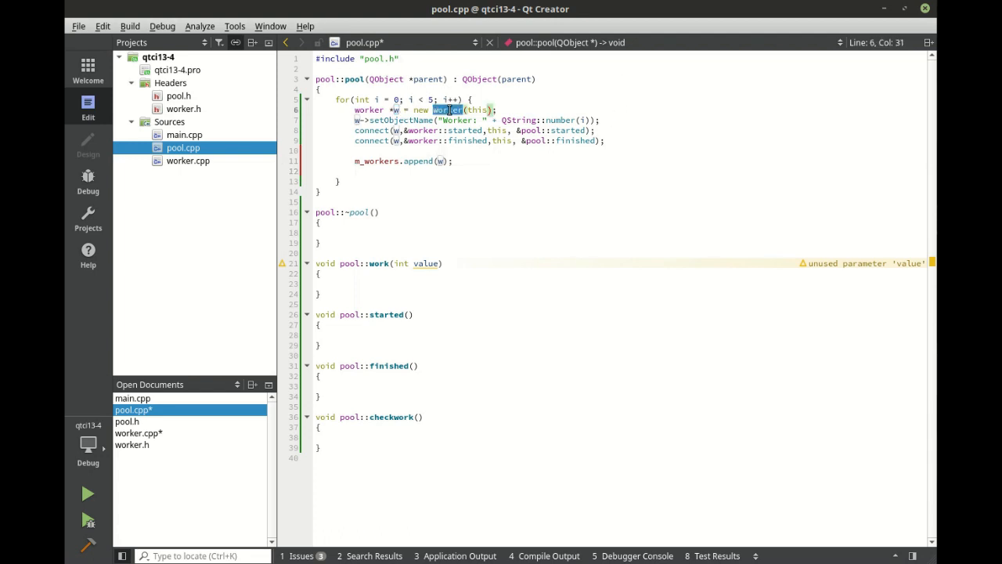
mouse_move(454, 120)
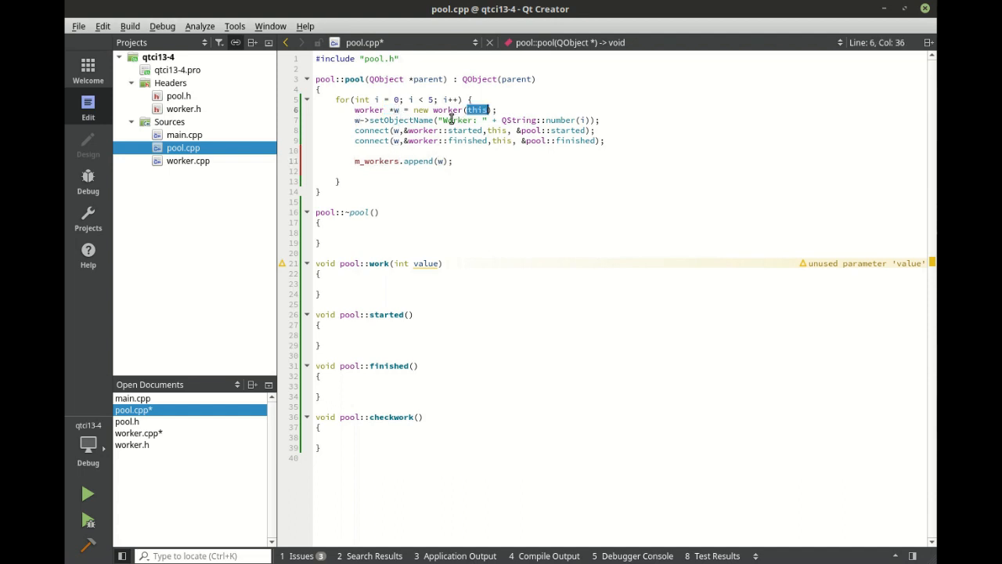
mouse_move(446, 110)
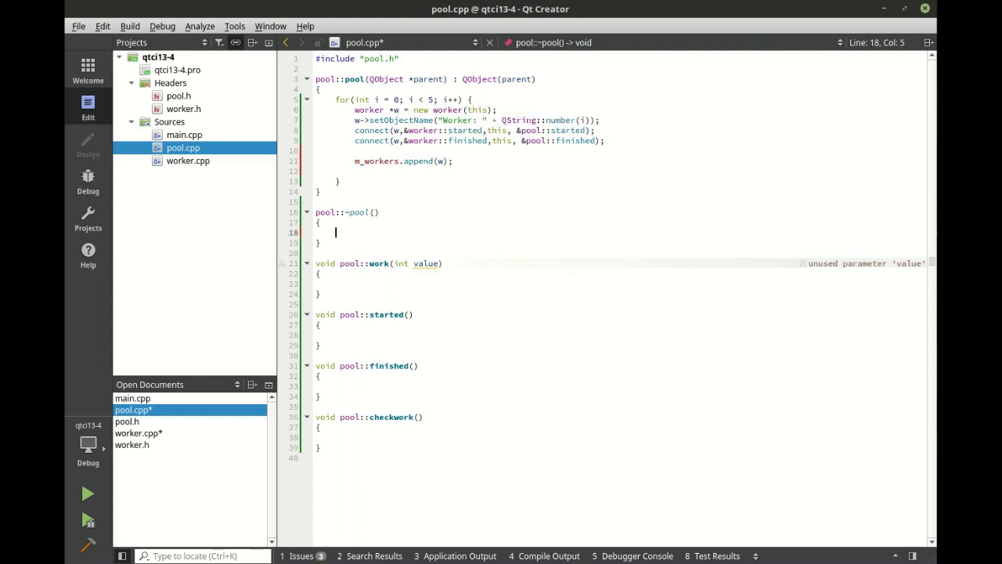
- Fill ~pool() with m_timer.stop(), qDeleteAll(m_workers) and m_workers.clear()
text(qDeleteAll)
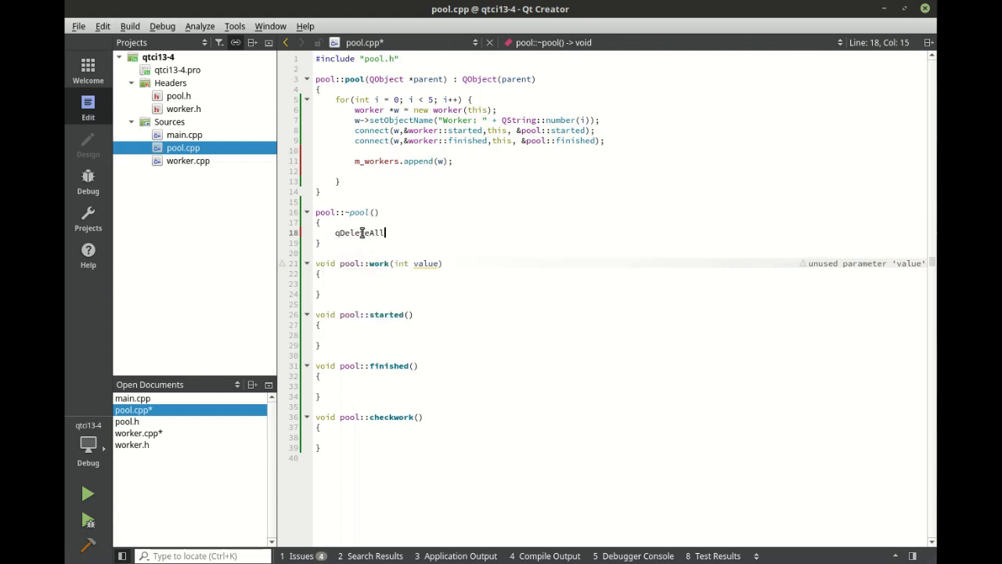
text(()
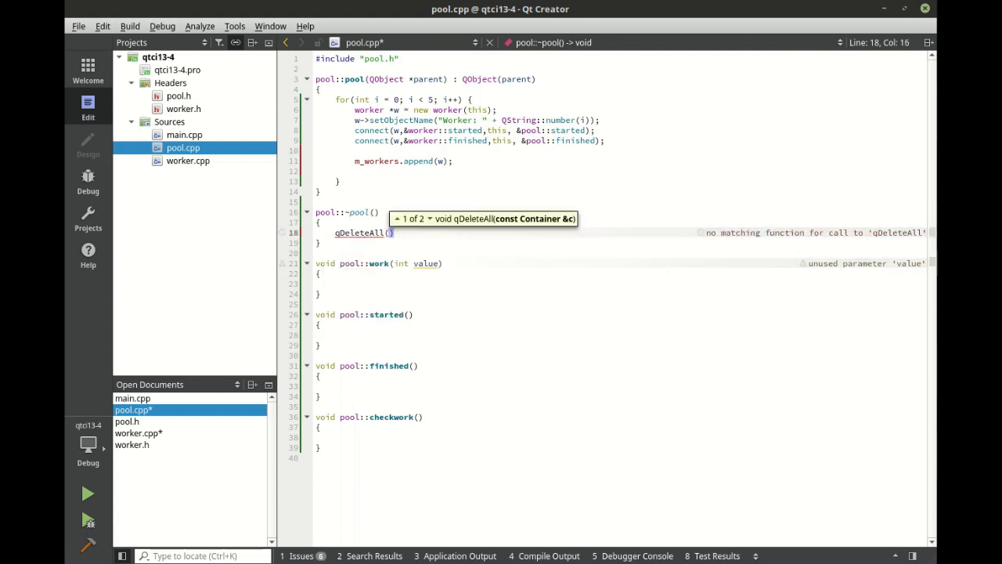
text(m_workers)
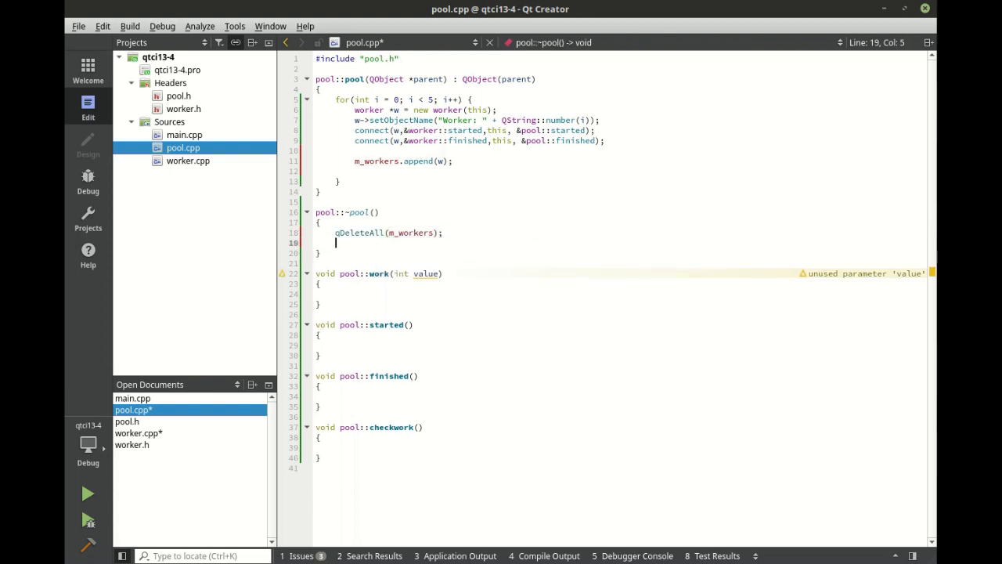
text(m_workers.clear();)
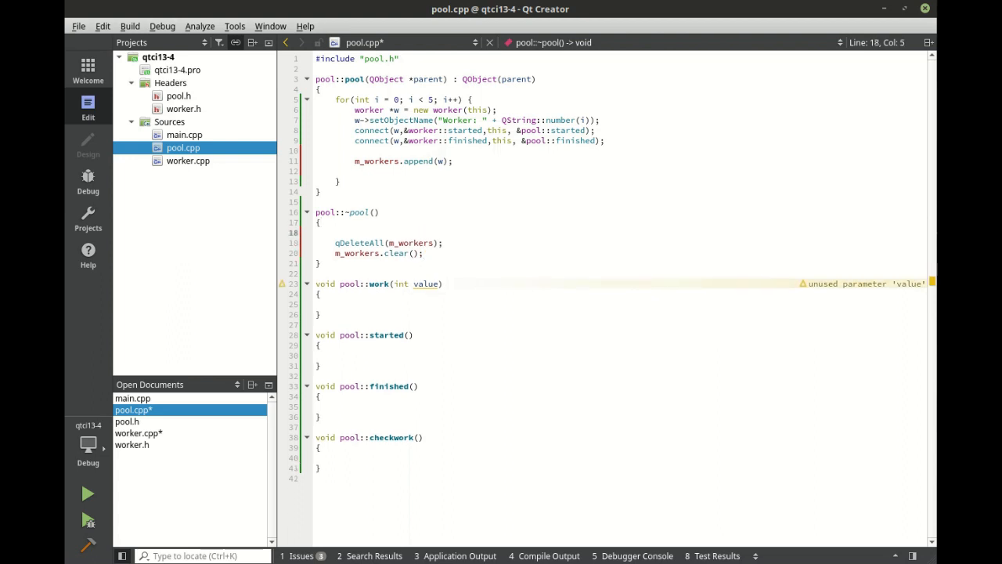
text(m_t)
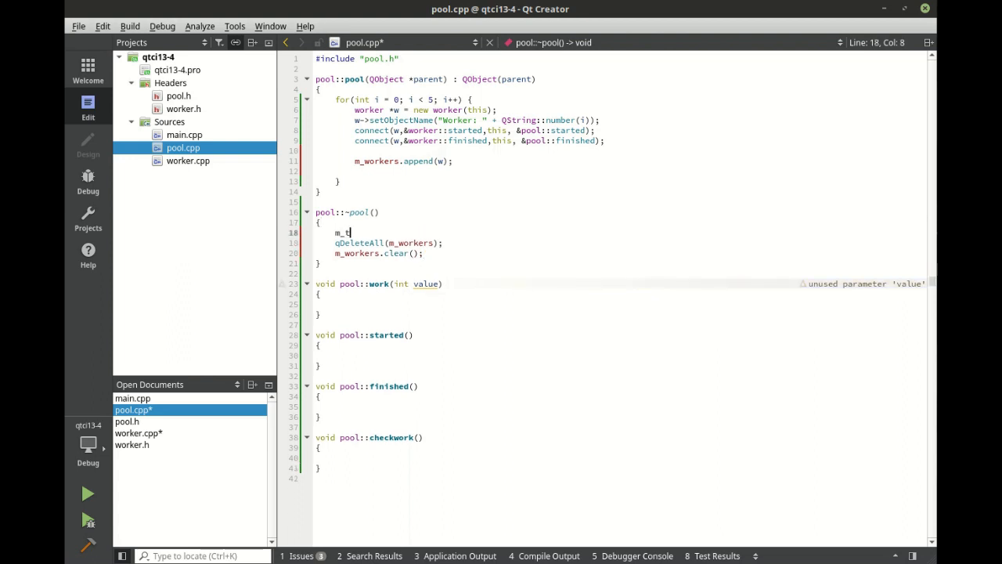
text(imer.stop();)
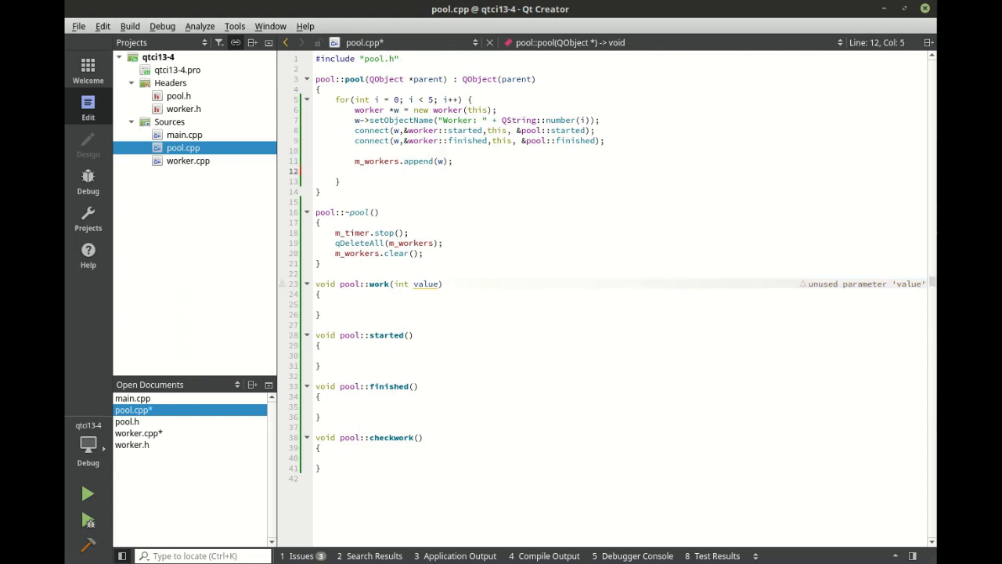
- Log qInfo() << "Worker ready: " << w->objectName() inside the loop
text(qInfo()
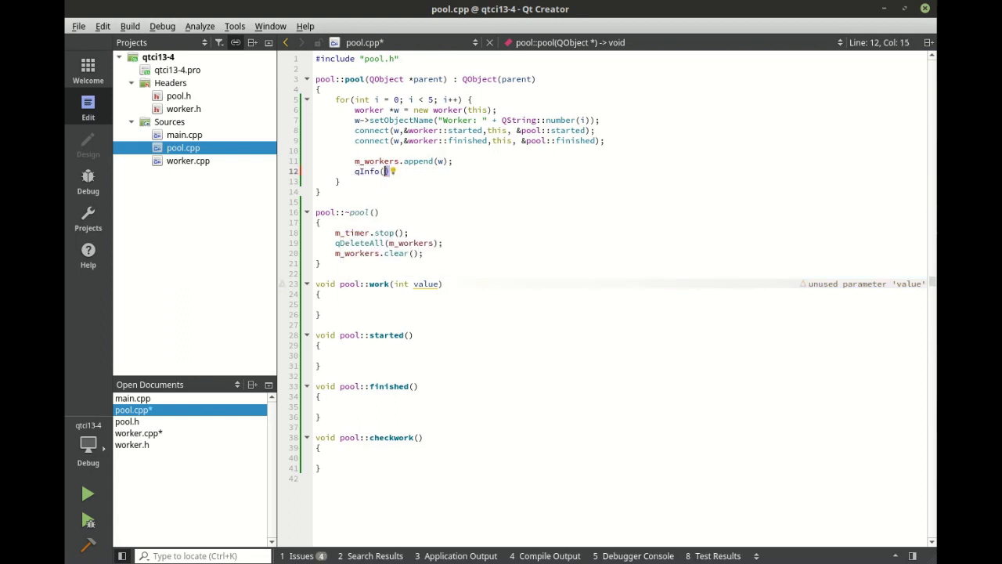
text(<< "Worker)
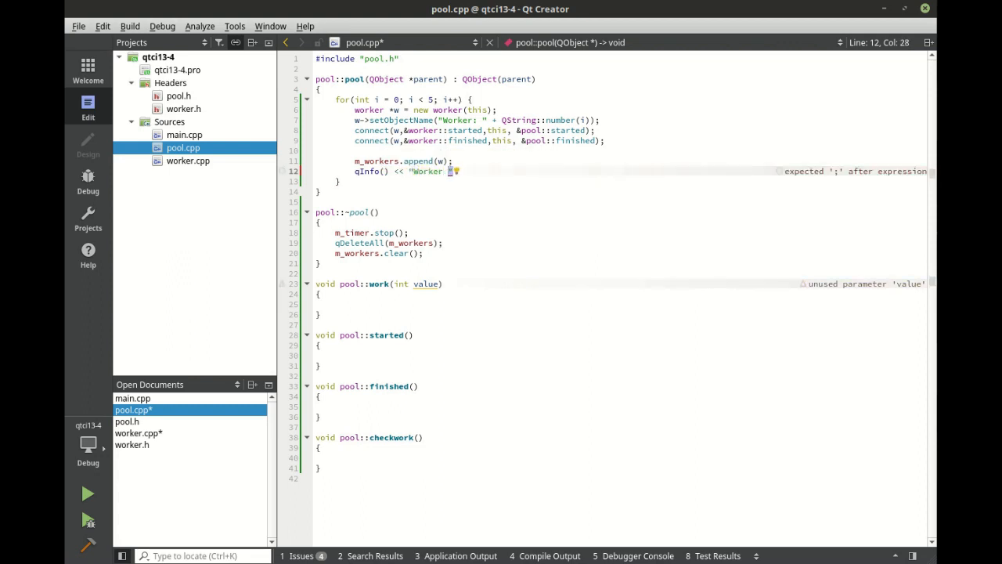
text(ready:)
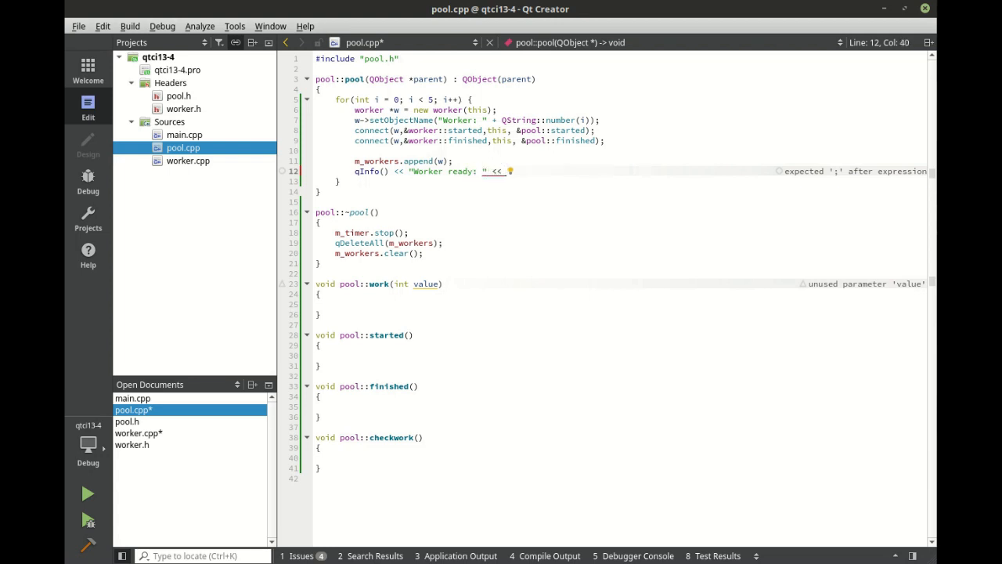
text(w->objectName();)
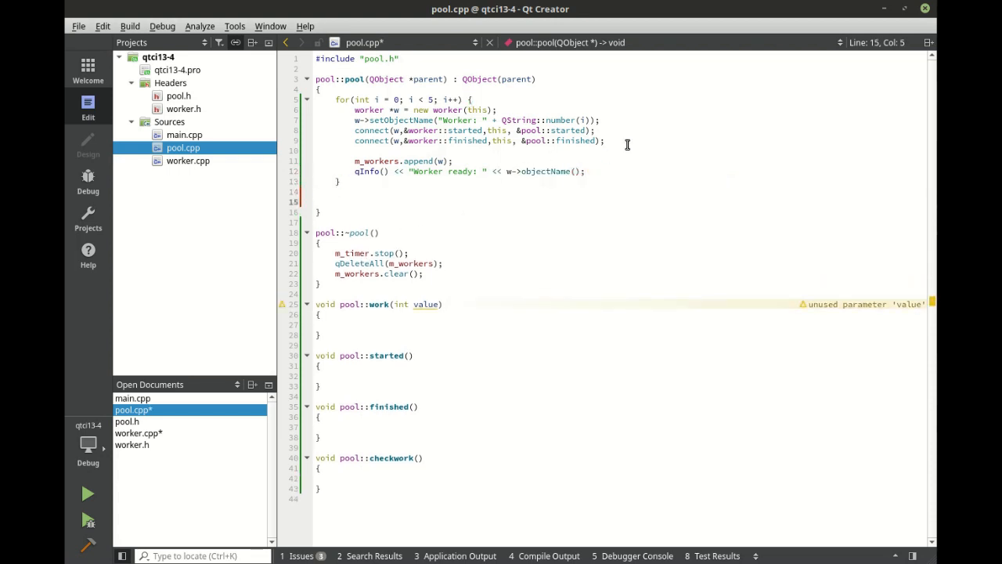
- Reuse a connect line to wire &m_timer's QTimer::timeout to pool::checkwork
triple_click(479, 140)
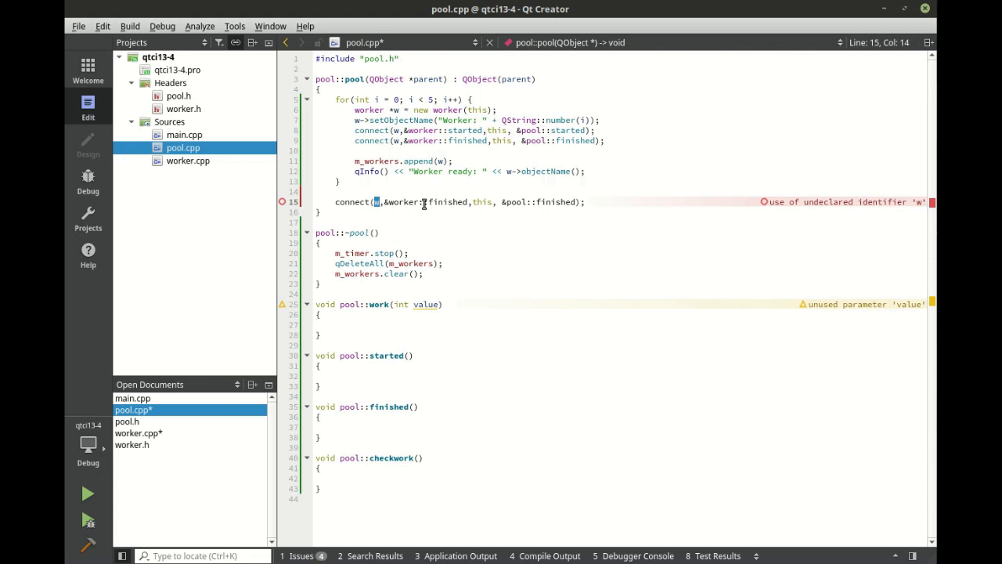
text(&m_timer)
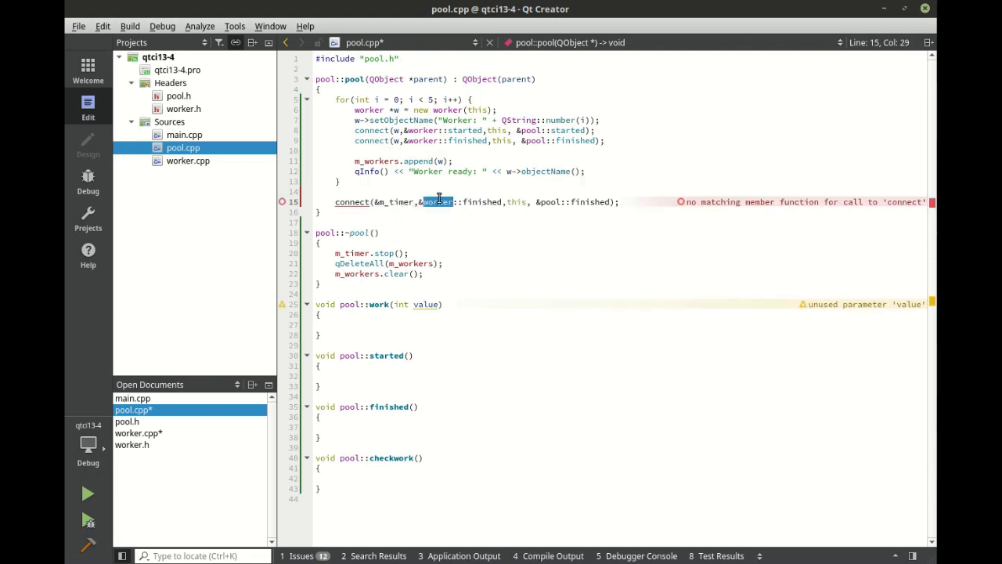
text(QTime)
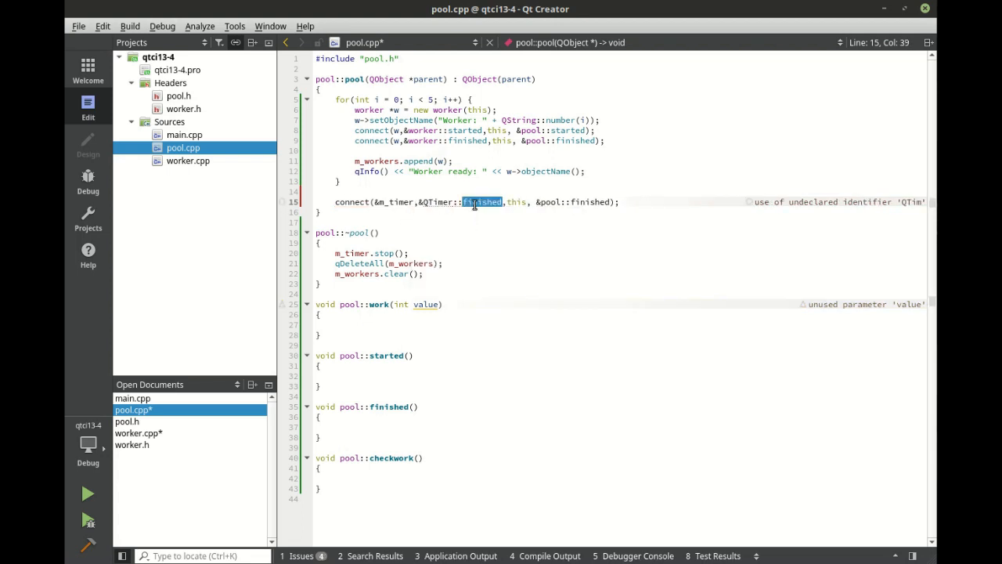
text(tim)
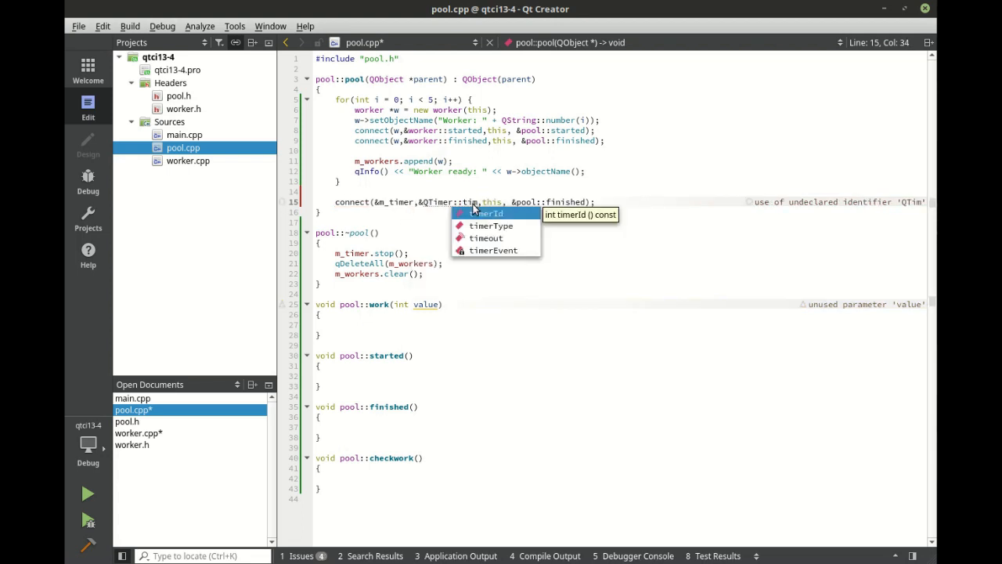
text(eout)
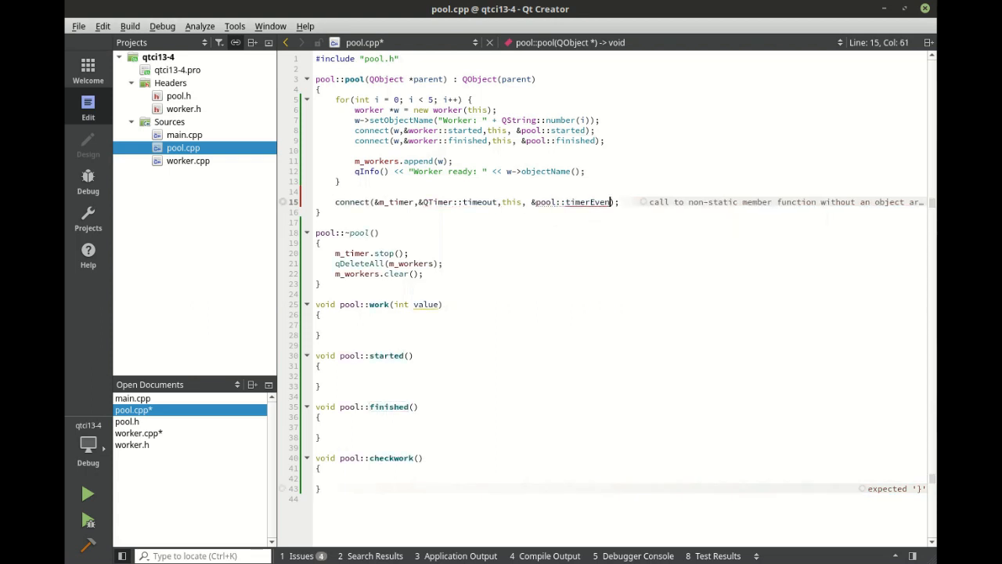
key(BackSpace)
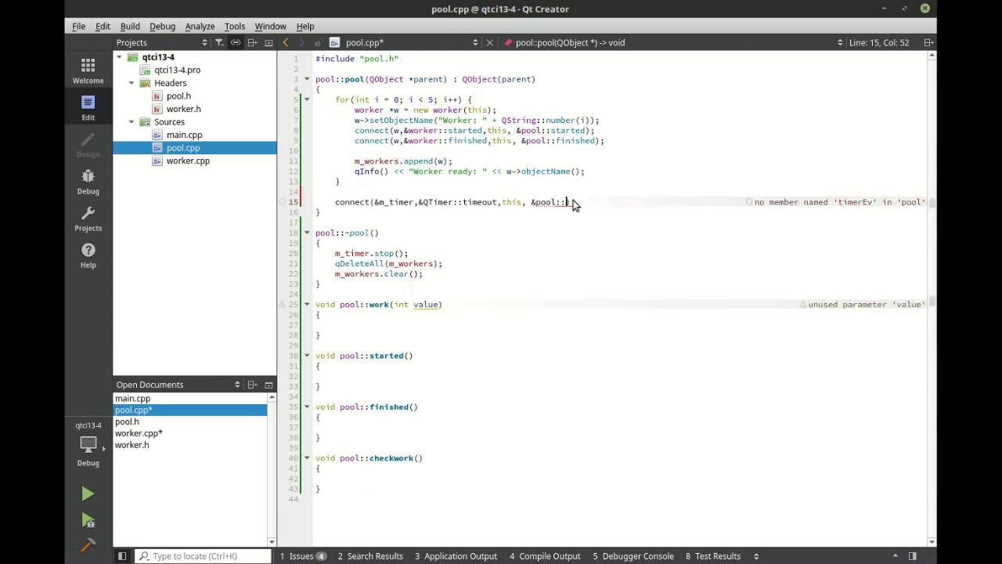
text(checkwork);)
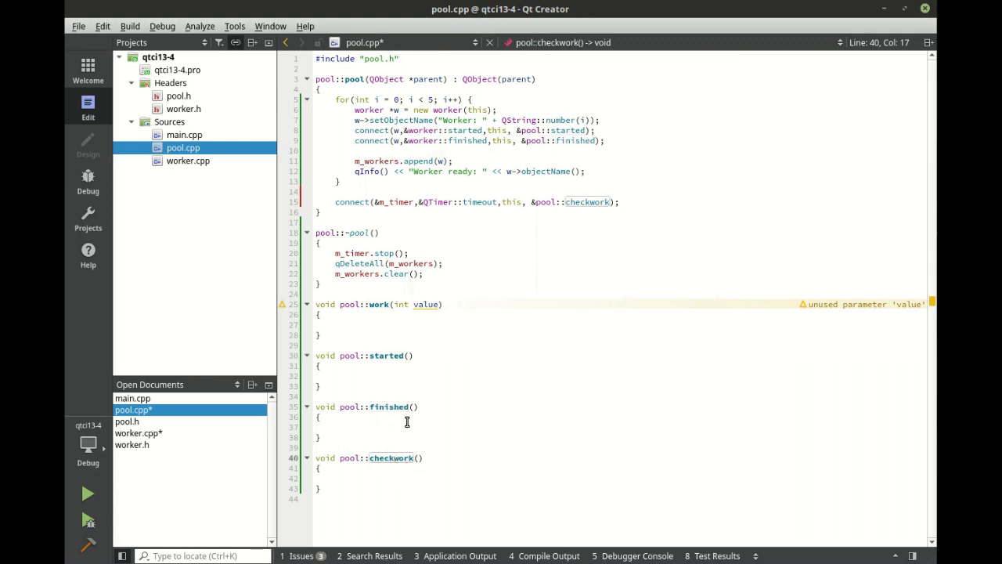
mouse_move(391, 458)
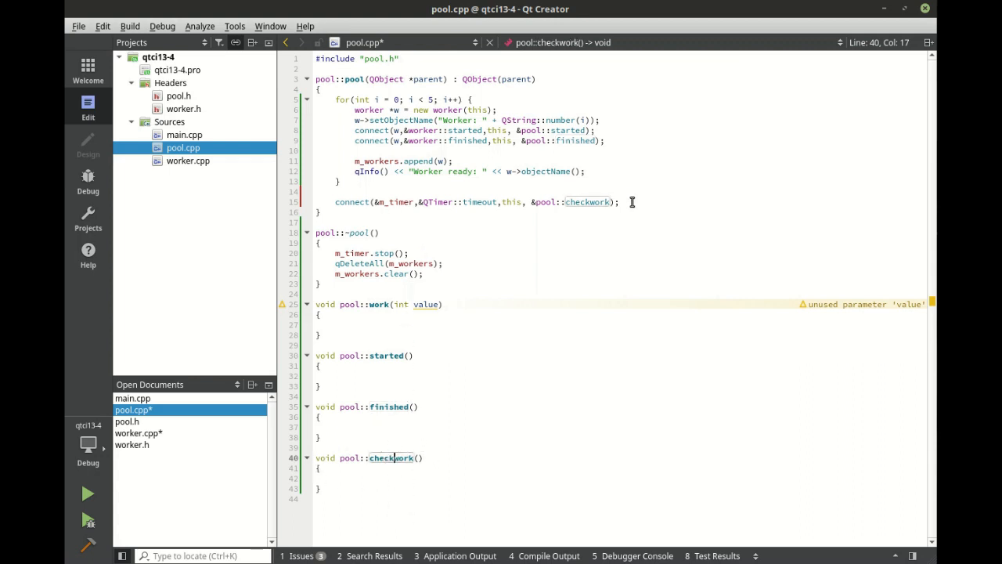
- Add m_timer.setInterval(200) and m_timer.start() in the constructor
text(m)
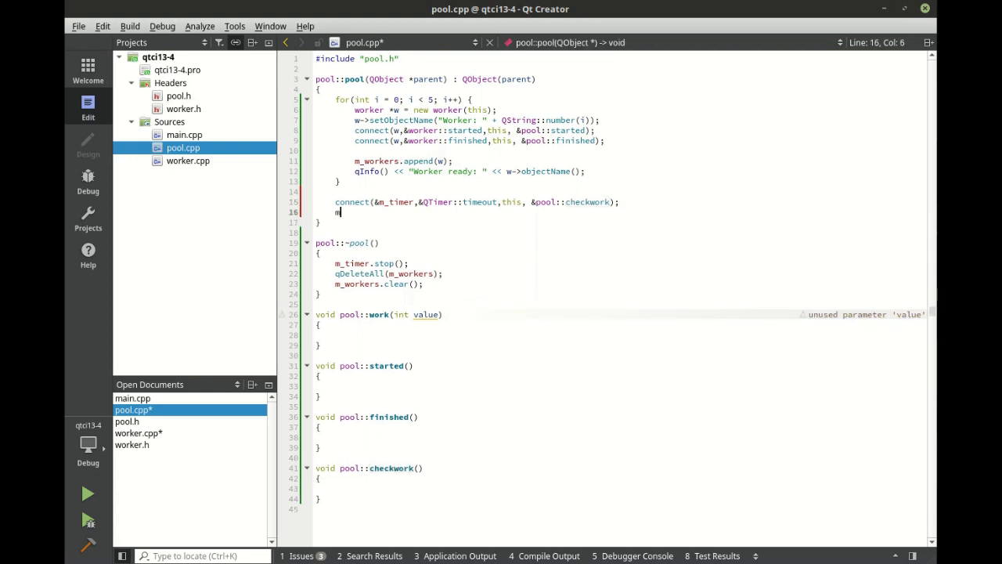
text(.setInterval()
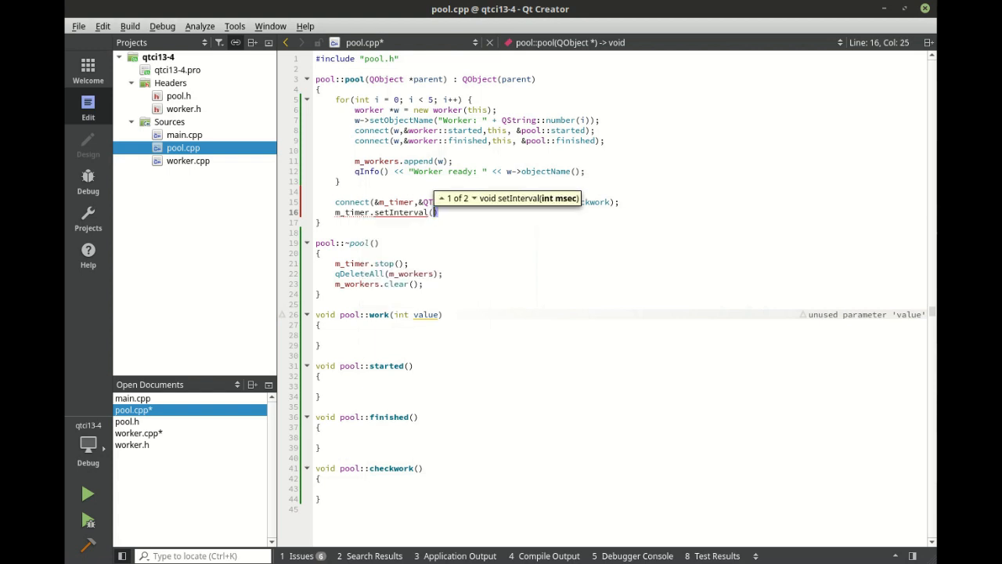
text(200)
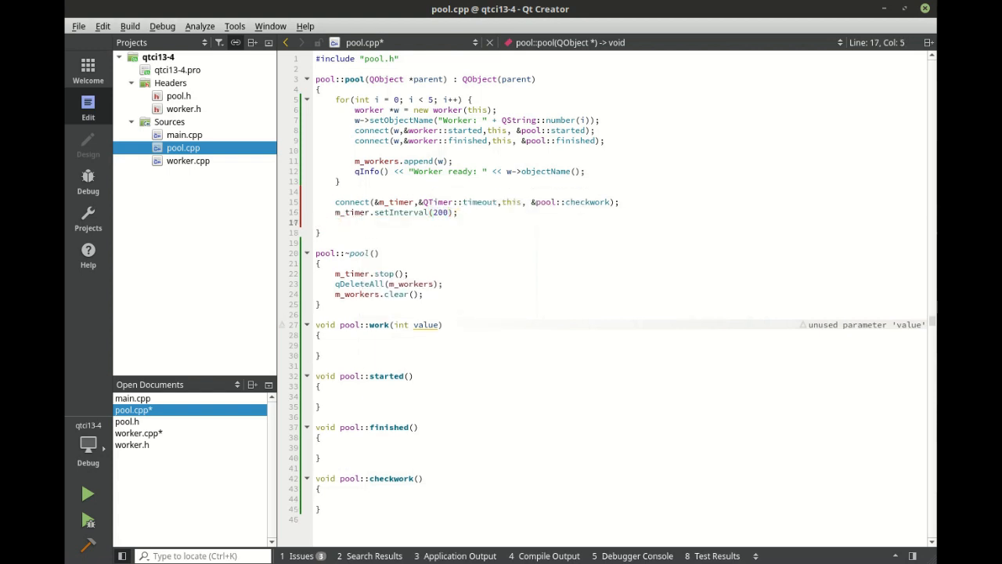
text(M)
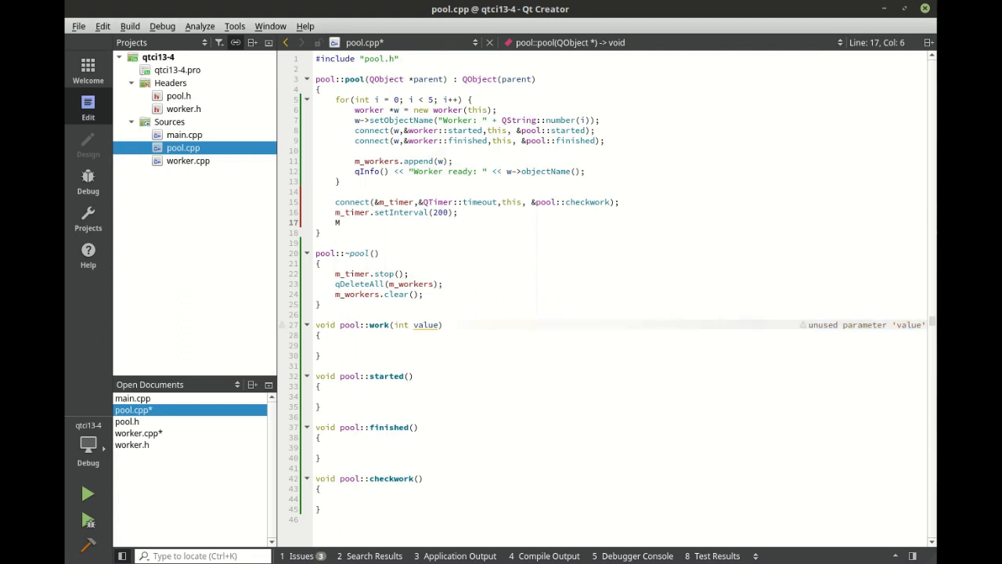
text(_t)
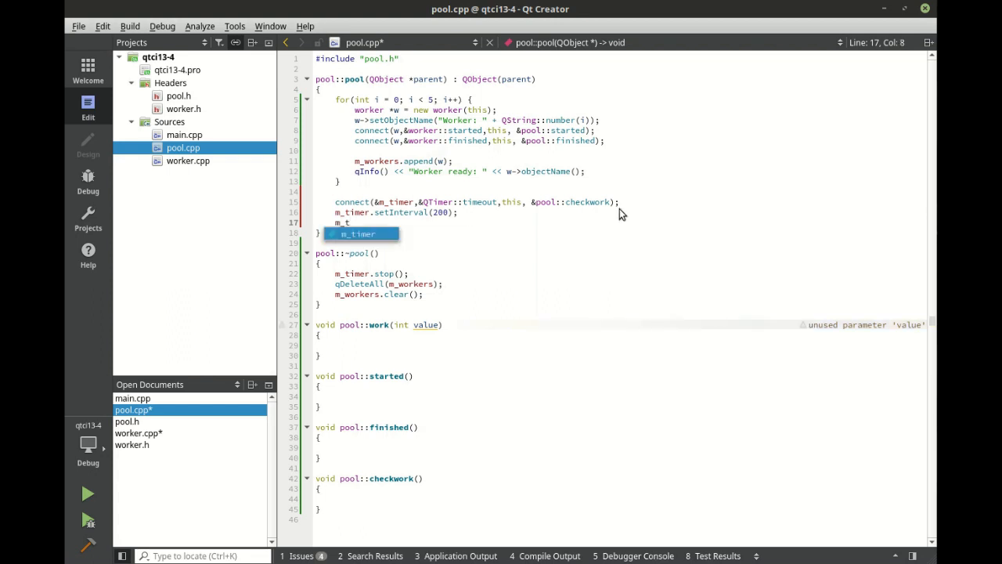
text(start();)
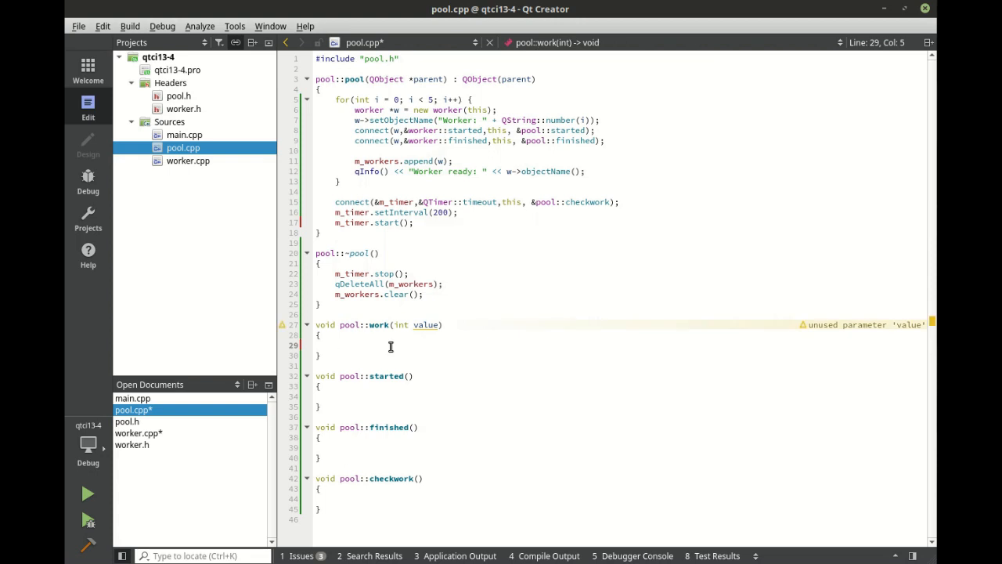
- Make pool::work append value to m_work and call checkwork(), then save
text(m_work)
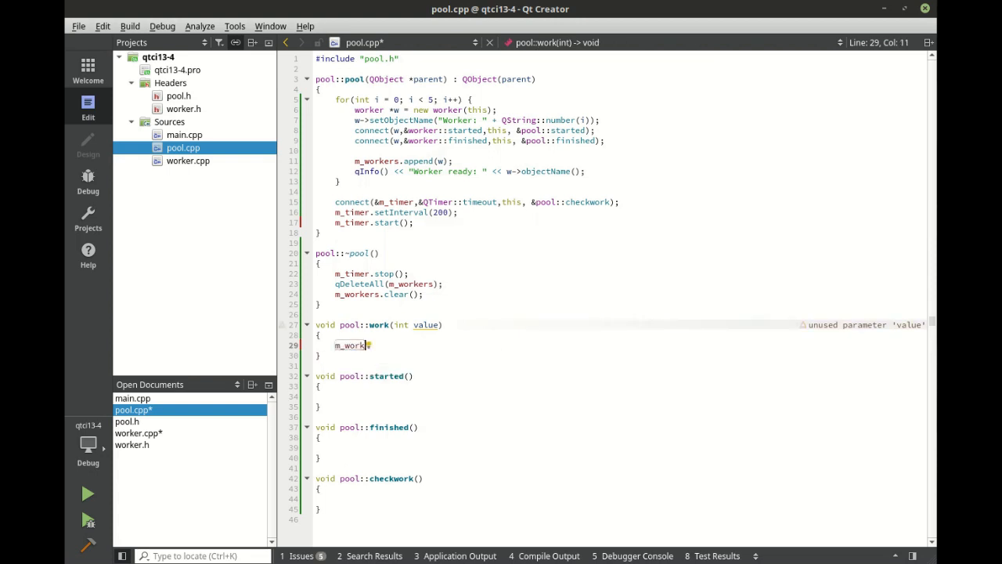
text(.append()
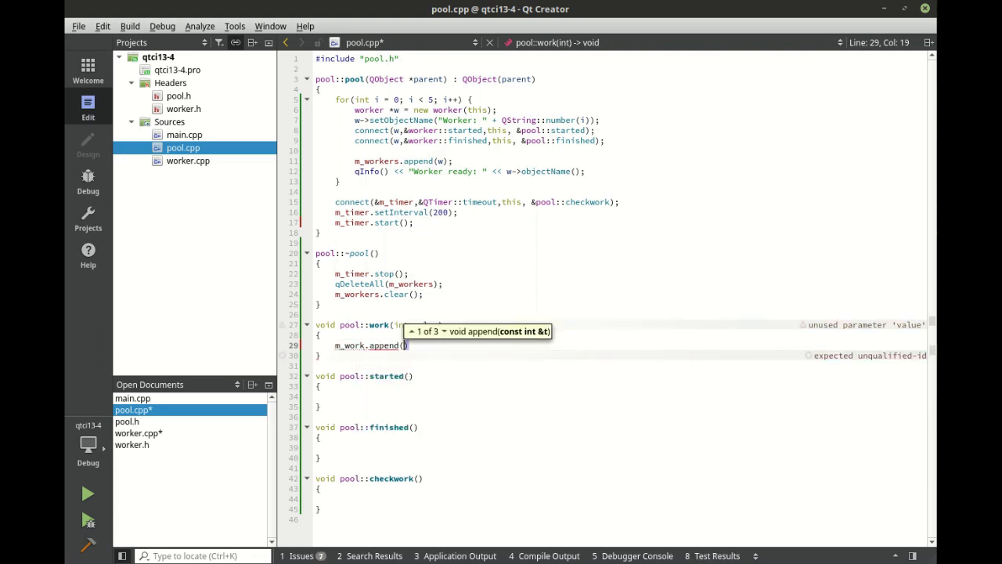
text(value)
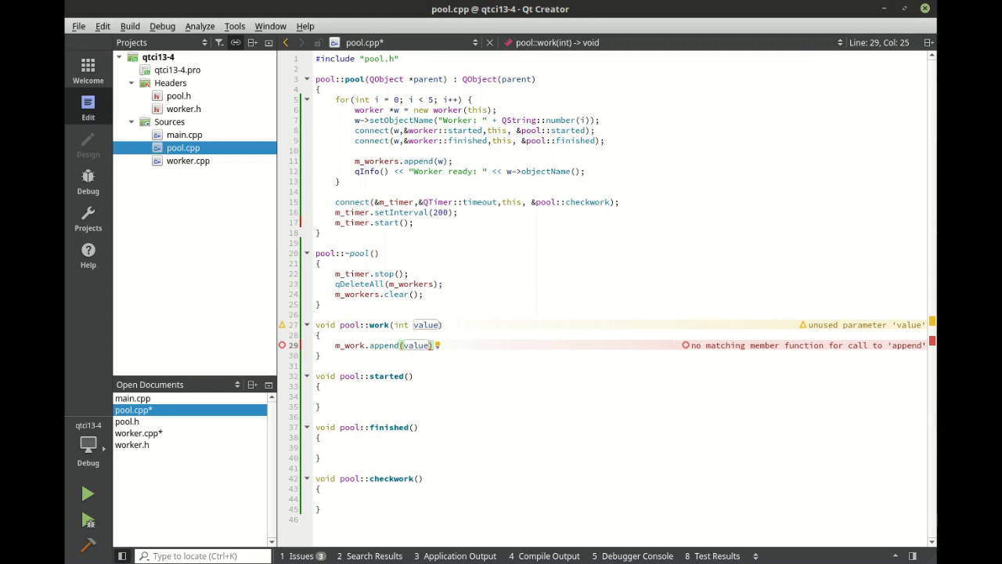
text(c)
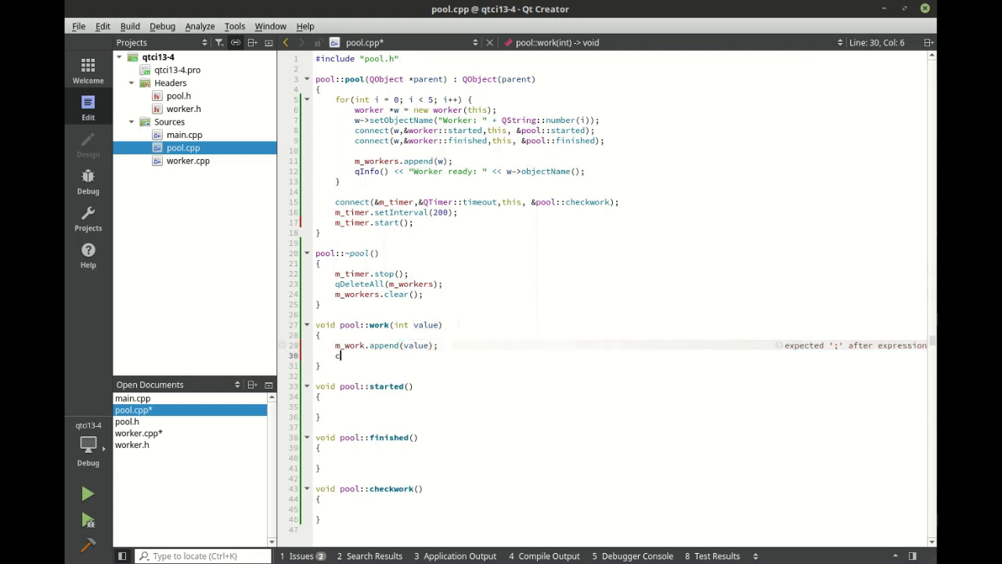
text(heckwork())
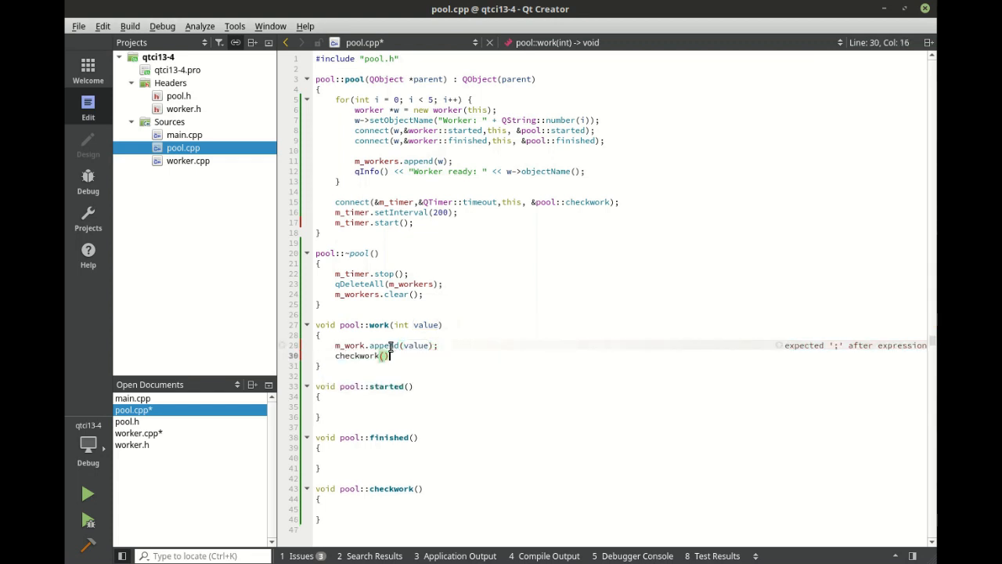
text(;)
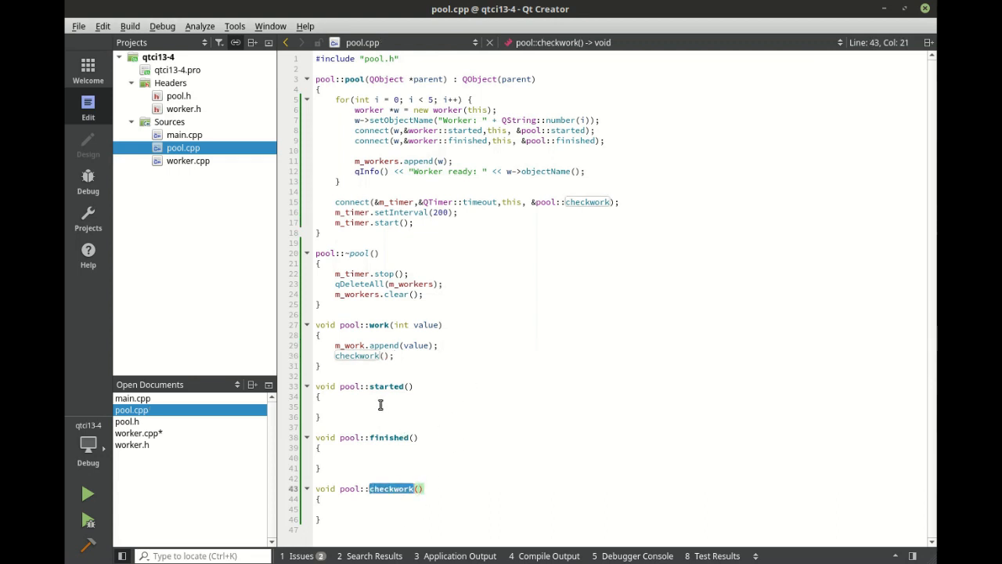
- In started(), declare worker *w = qobject_cast<worker*>(sender());
click(317, 406)
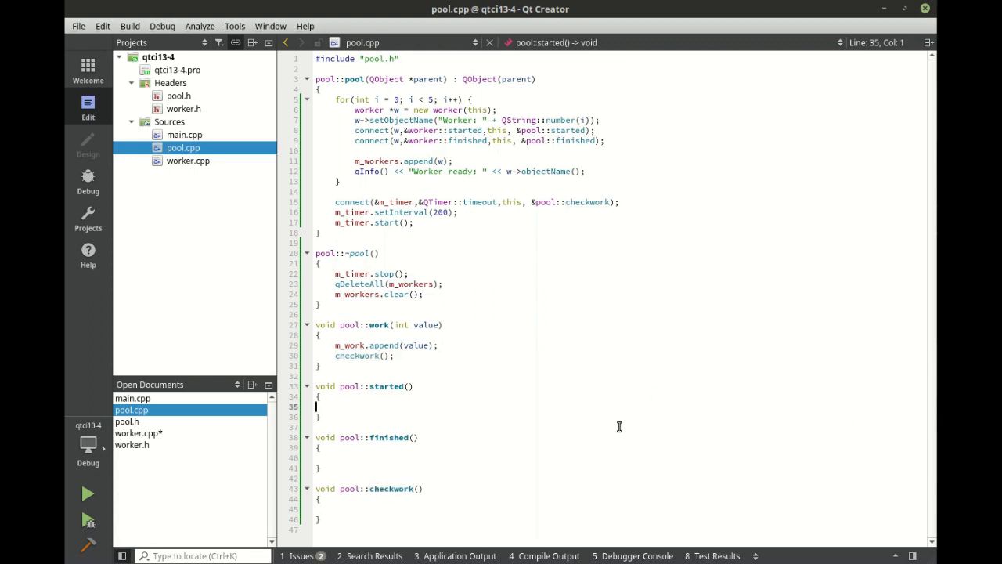
key(Tab)
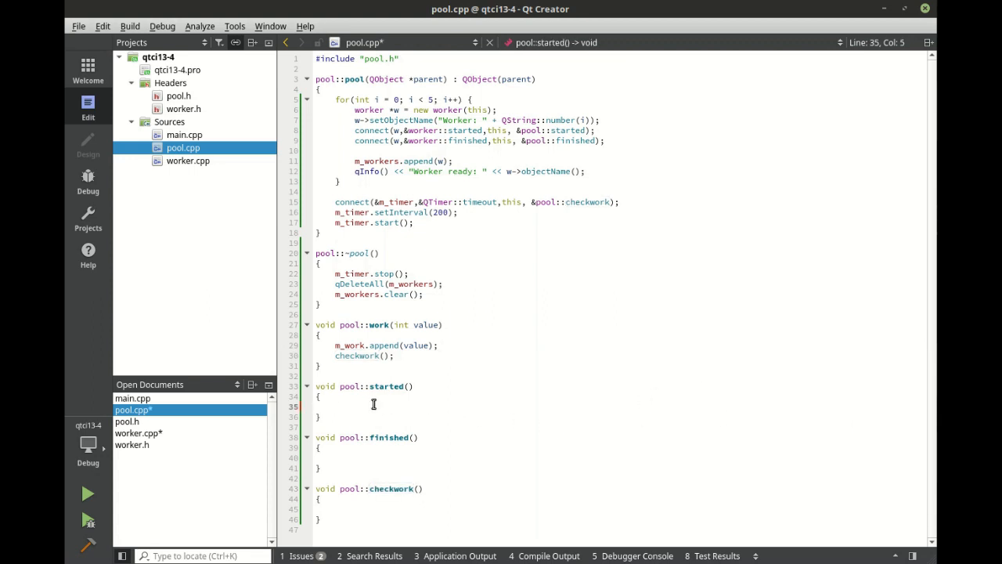
text(worker *w =)
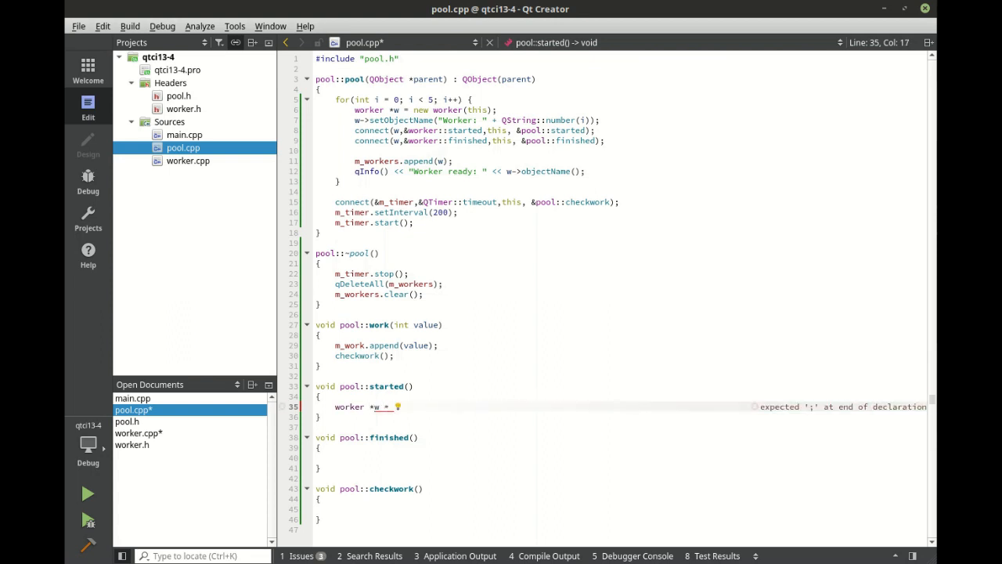
text(qobj)
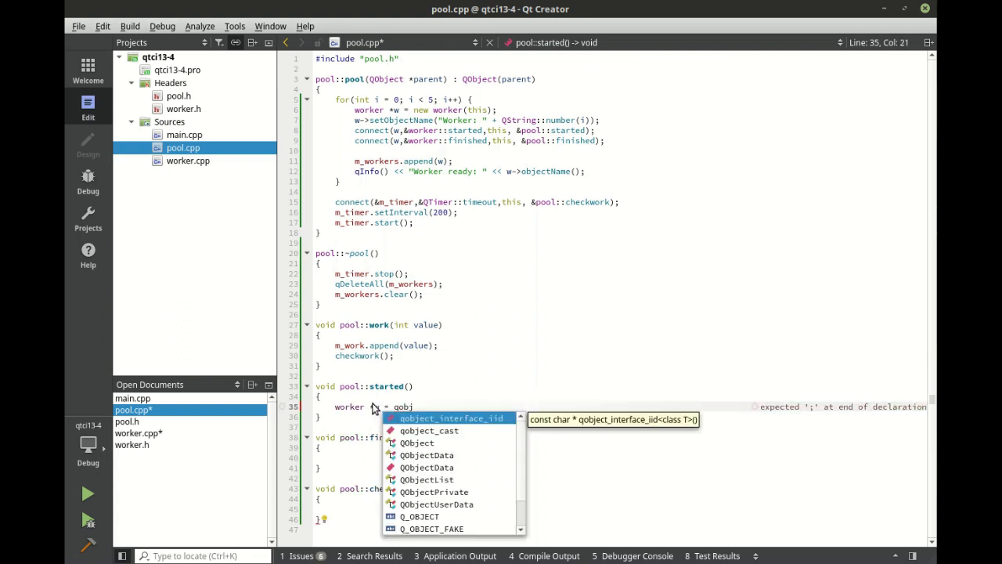
click(428, 430)
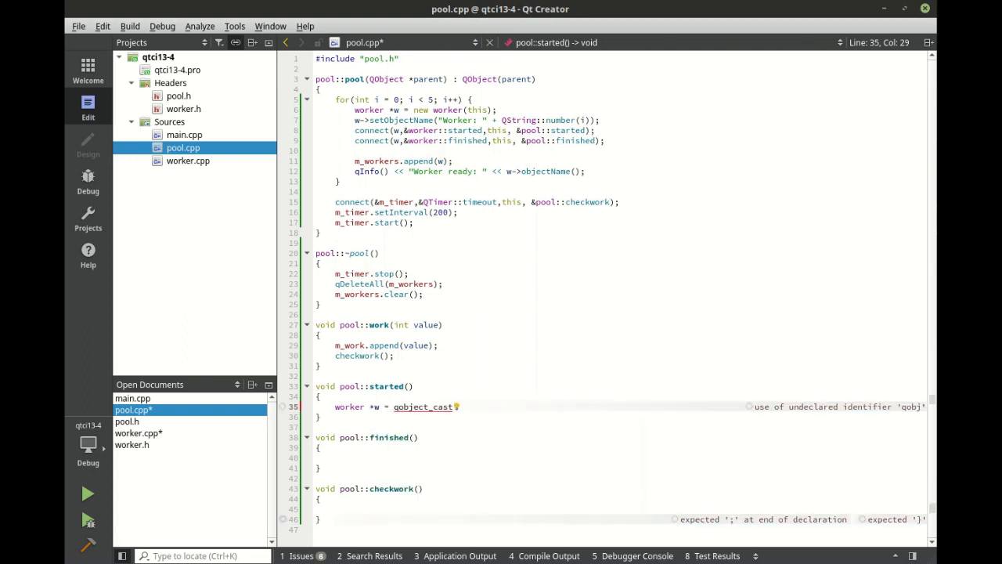
text(worker*)
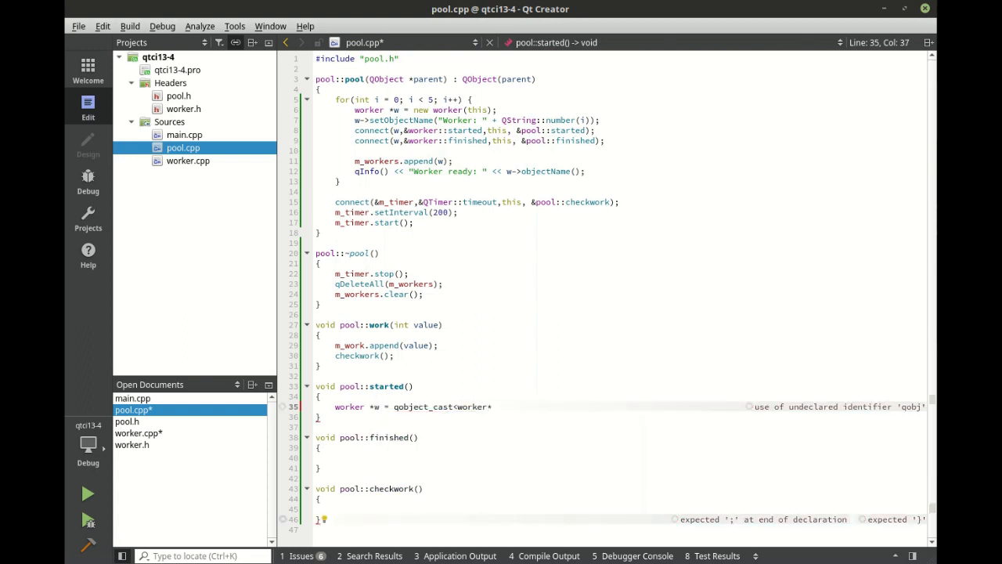
text(()
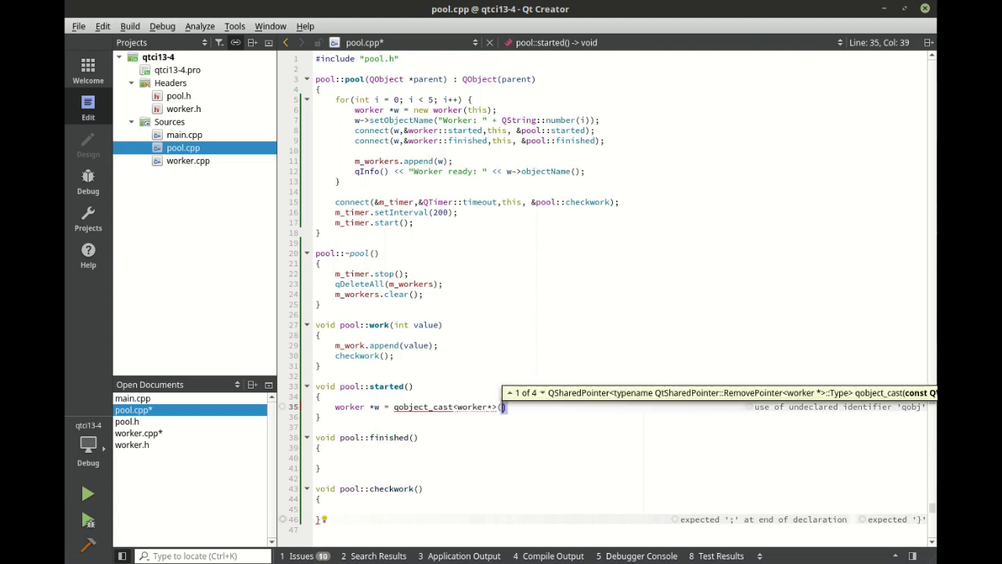
text(sender())
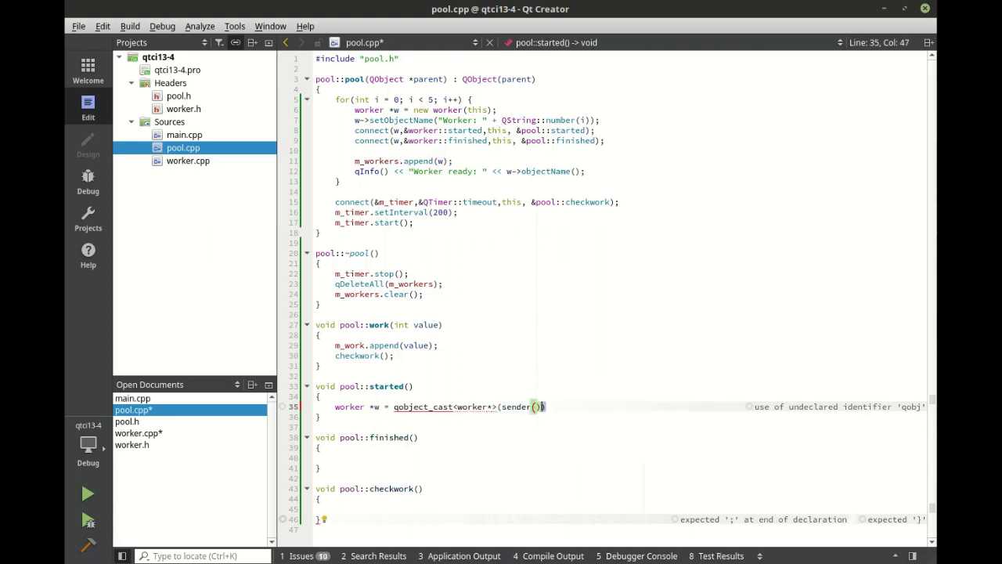
text();)
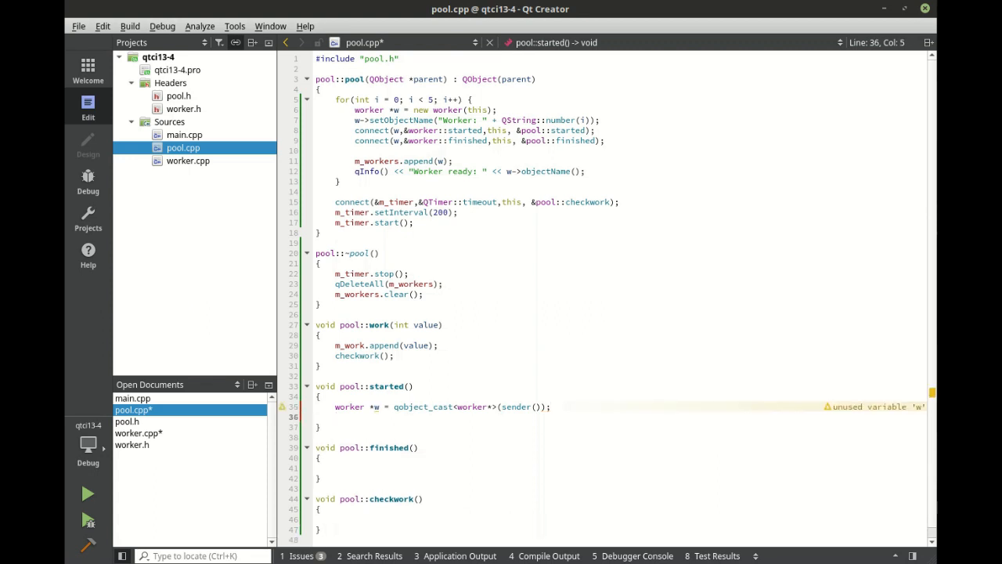
- Log "Started:" with w->objectName() via qInfo below the cast
click(336, 416)
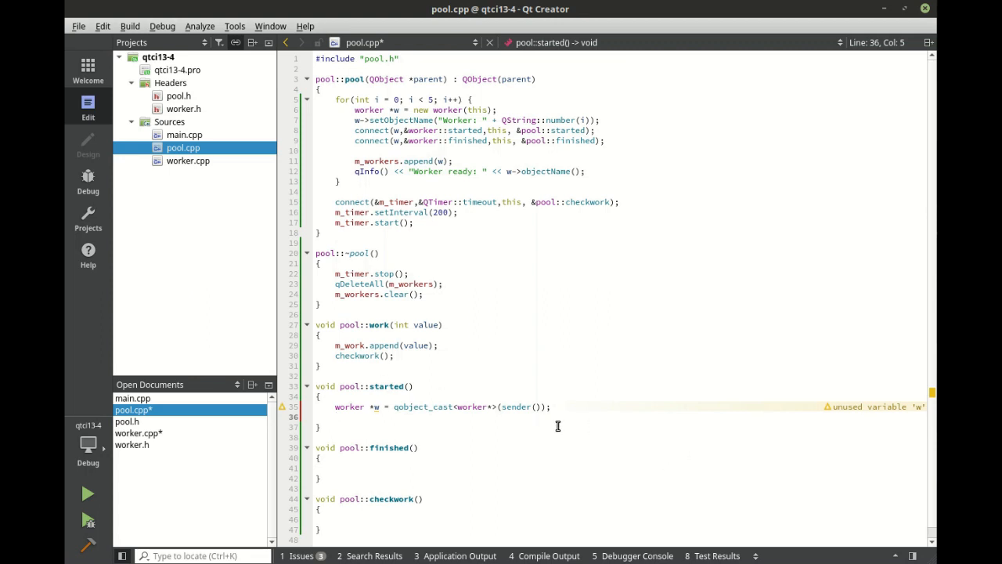
text(qInfo() <<)
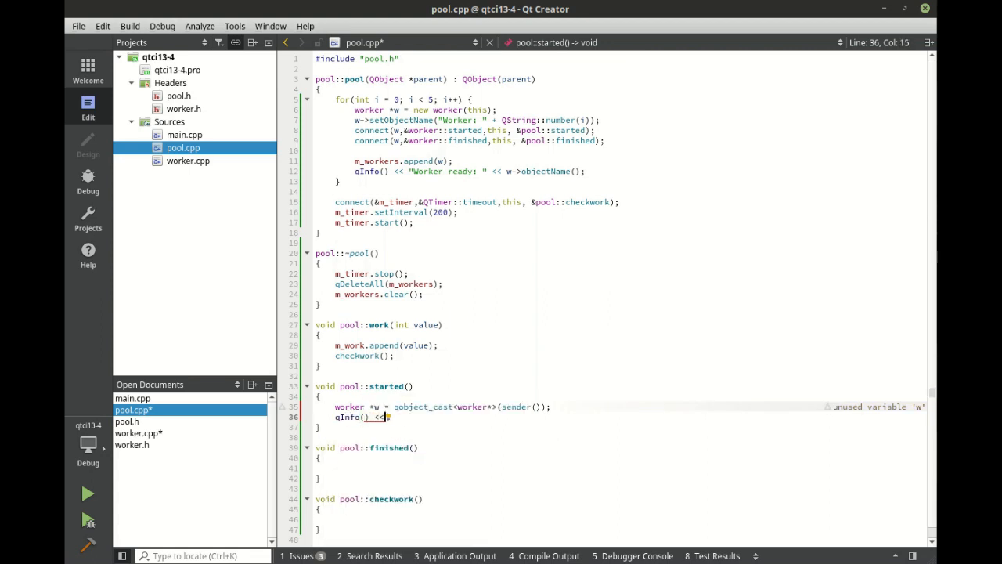
text("S)
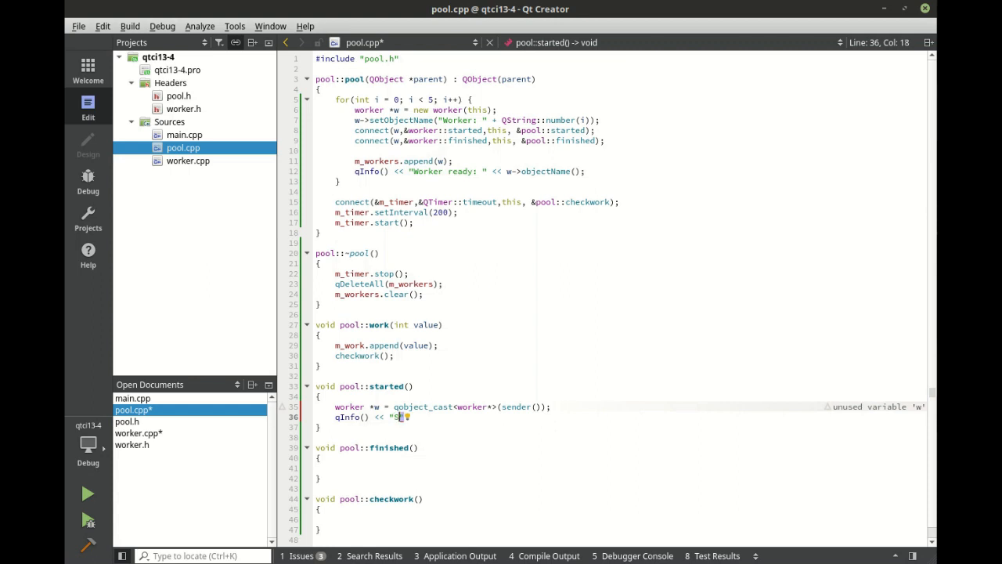
text(tarted: " << e)
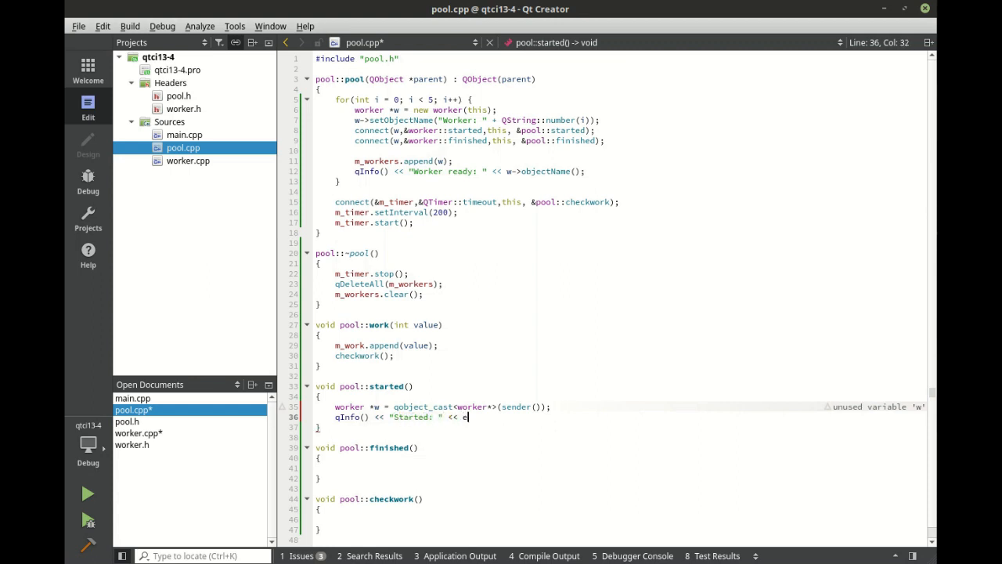
text(w->objectName();)
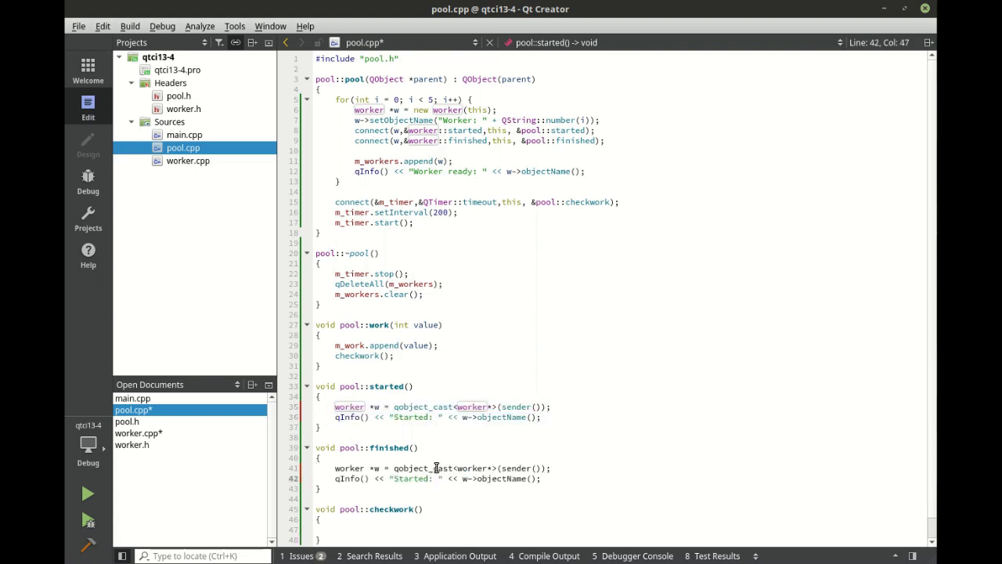
- Change the finished() log message word from Started to Finished and save pool.cpp
double_click(410, 479)
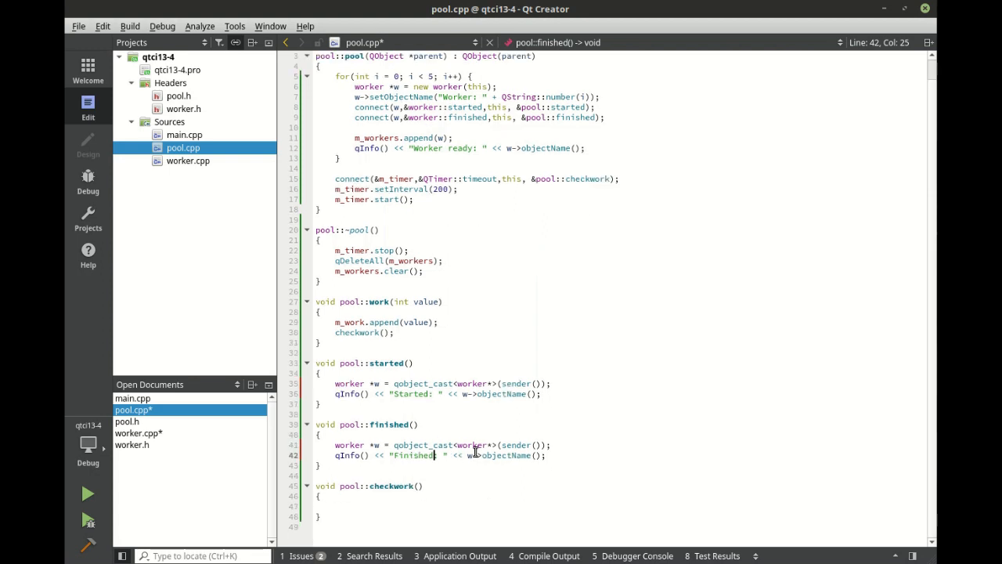
scroll(down, 3)
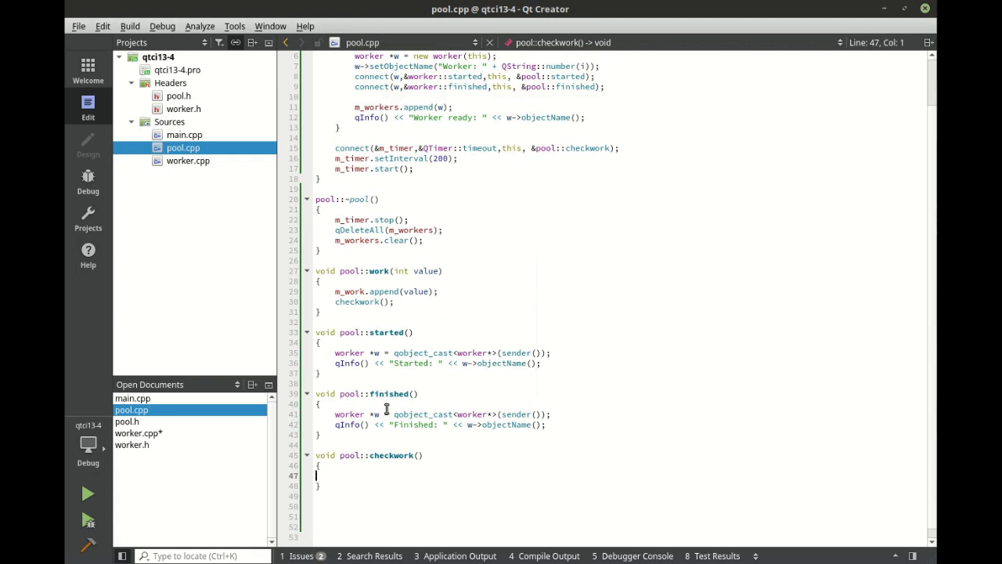
mouse_move(366, 167)
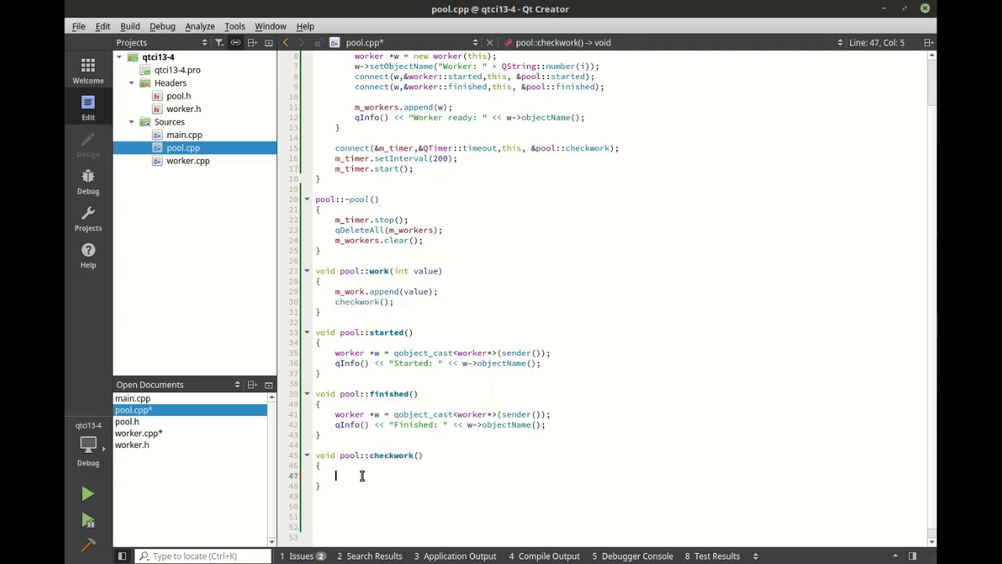
- Guard checkwork() with if(m_work.isEmpty()) return;
text(if()
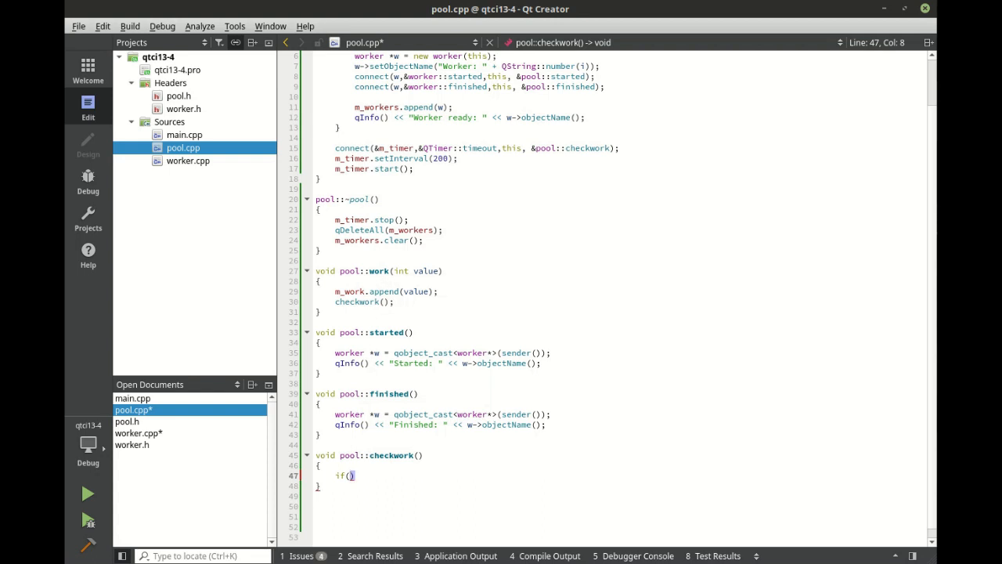
text(m_)
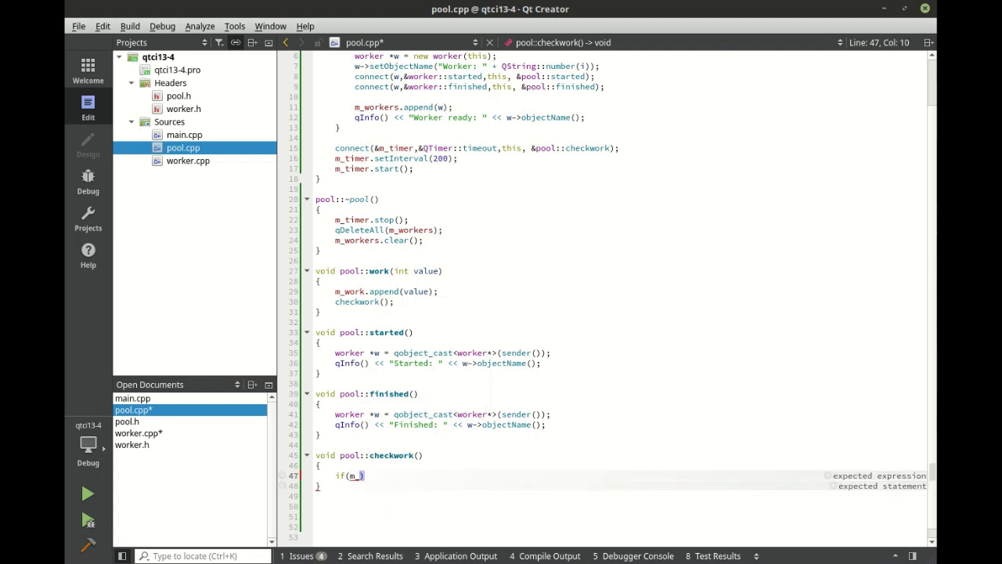
text(work.isEmpty()
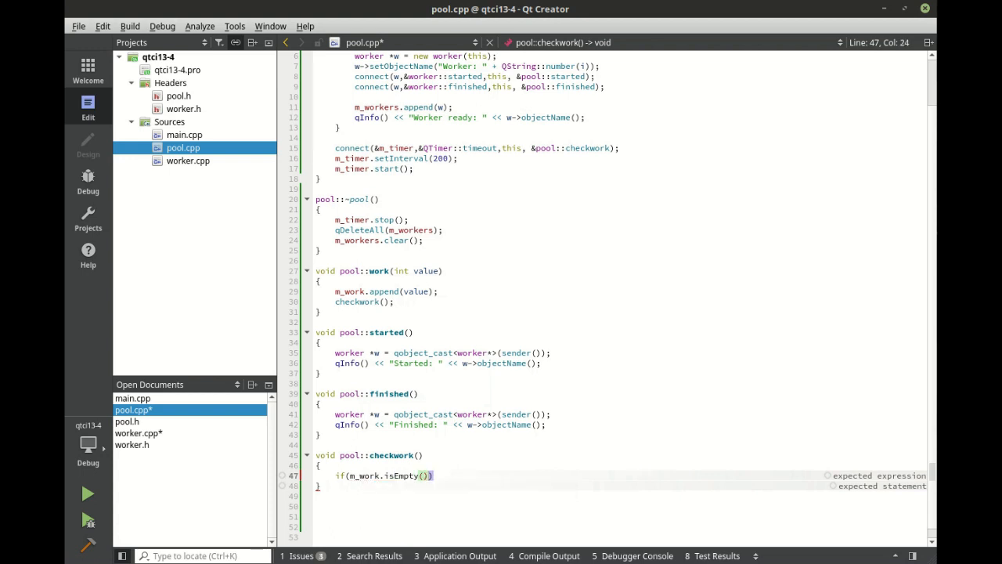
text(reutn)
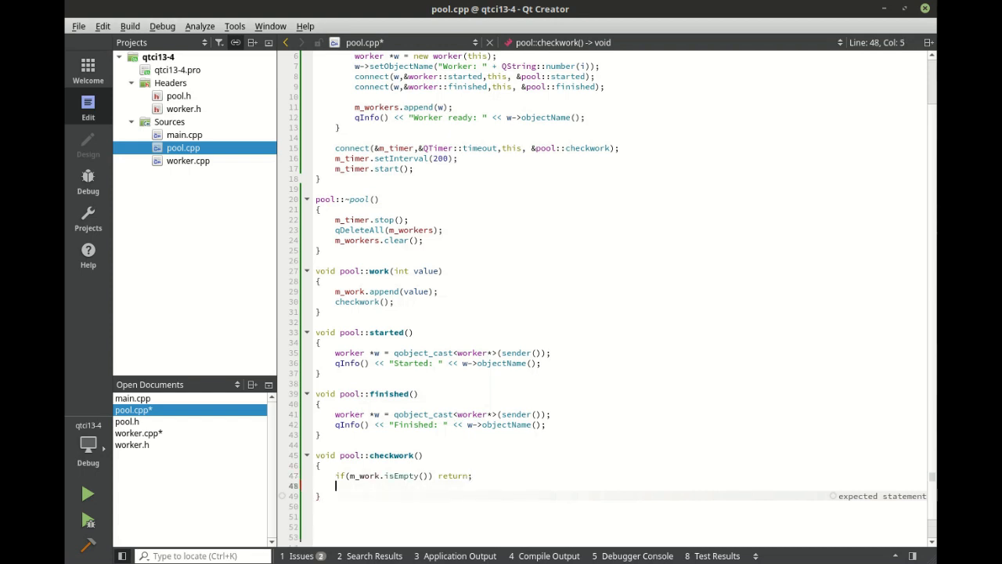
- Begin foreach(worker *w, m_workers) to iterate the workers
text(f)
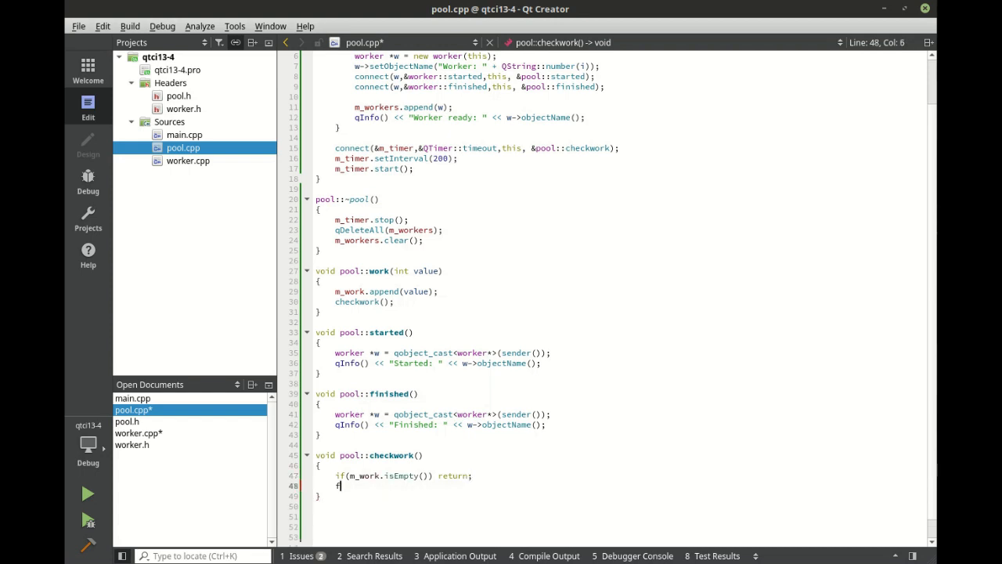
text(oreach(w)
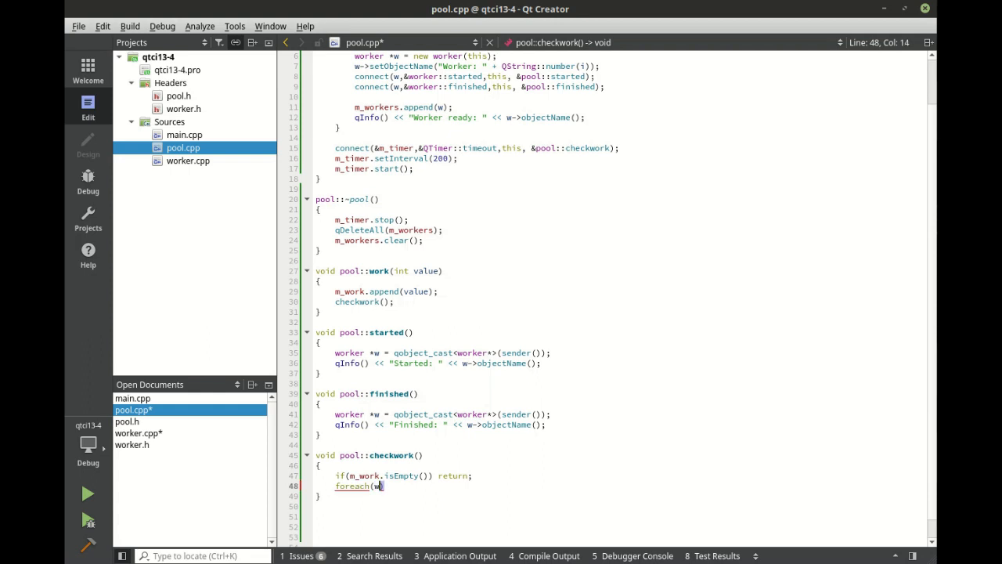
text(orker *w, m_workers)
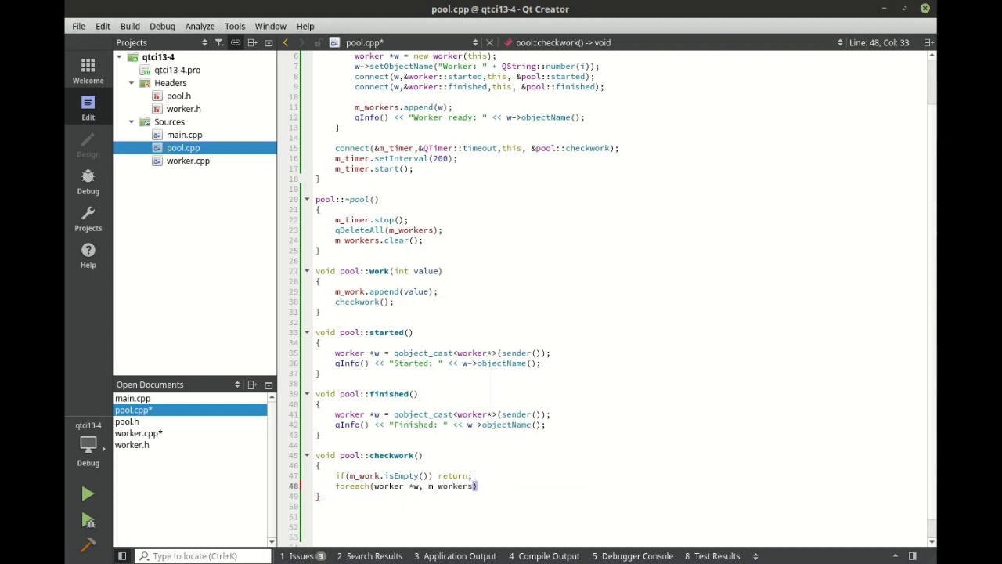
- Inside the loop, if(!w->isBusy()) hand it m_work.takeFirst() via w->work()
text({)
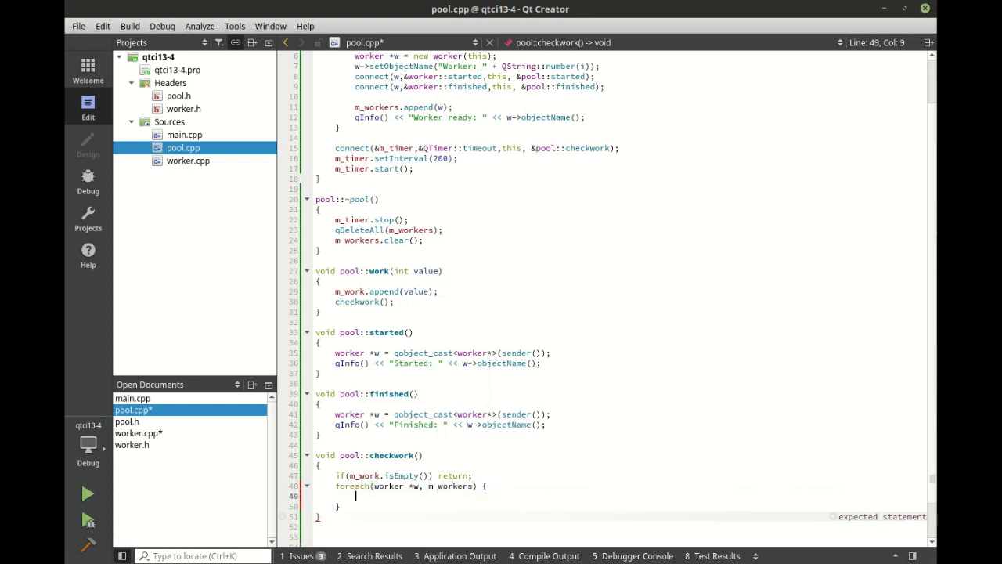
text(if()
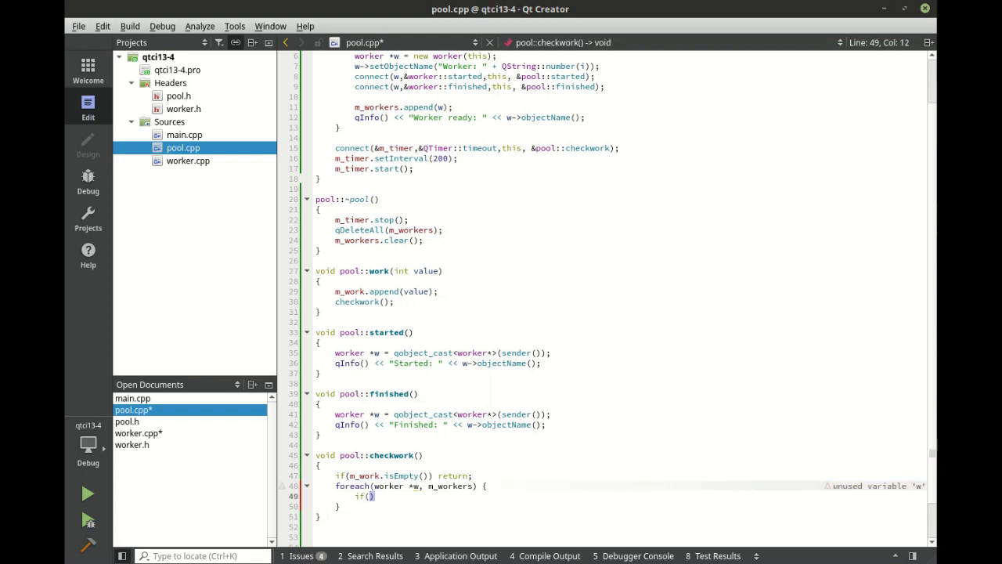
text(->)
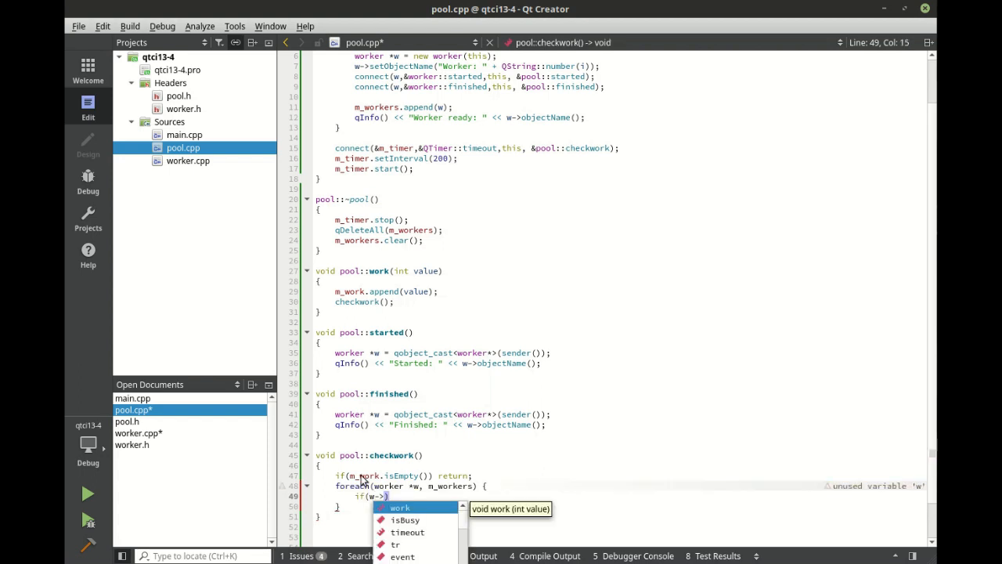
double_click(406, 520)
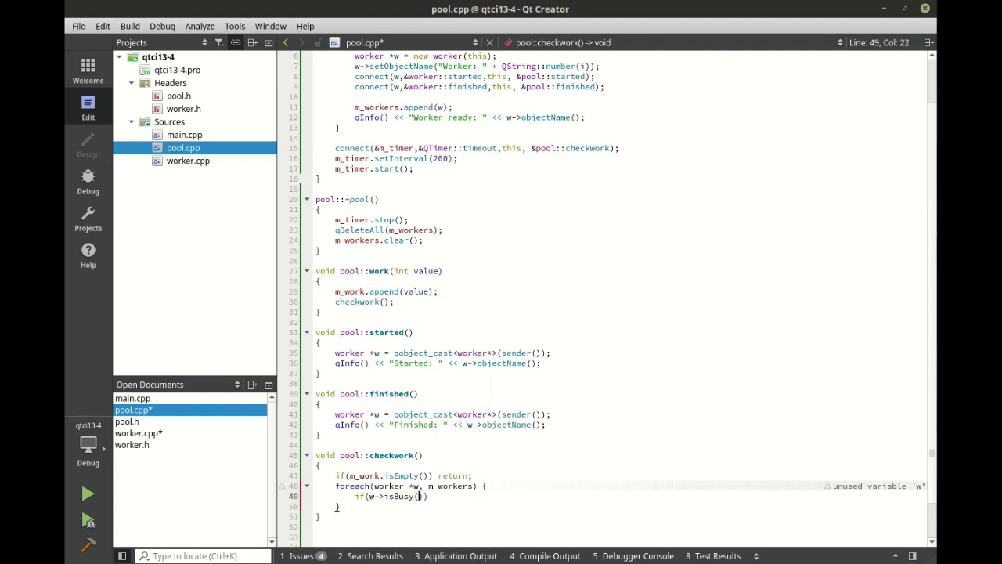
text(!)
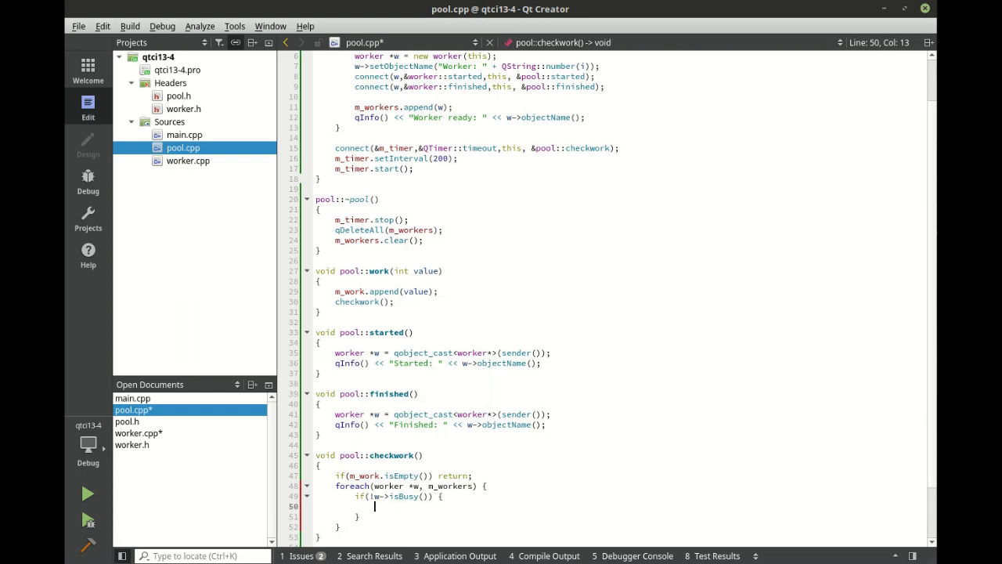
text(w->work()
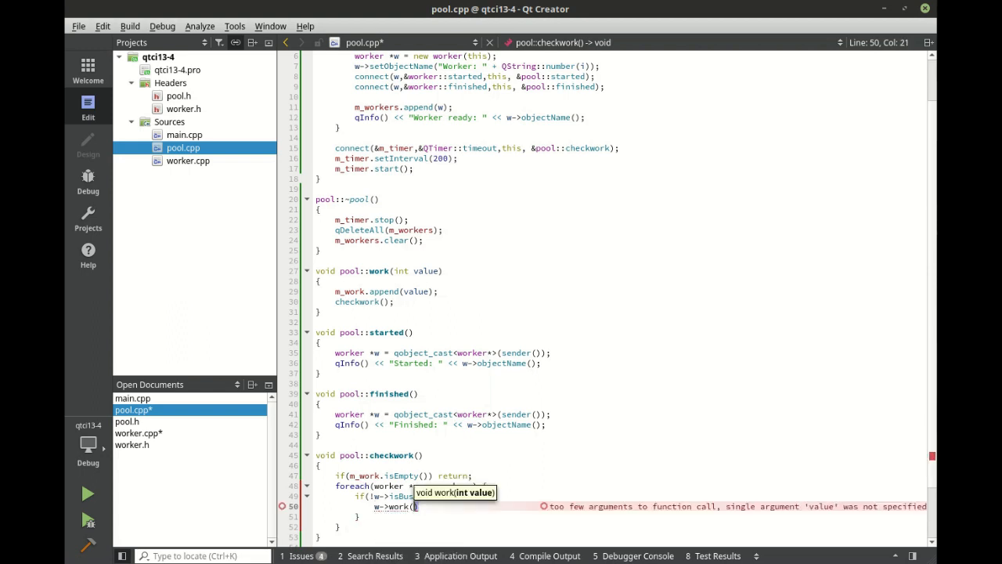
text(M-wor)
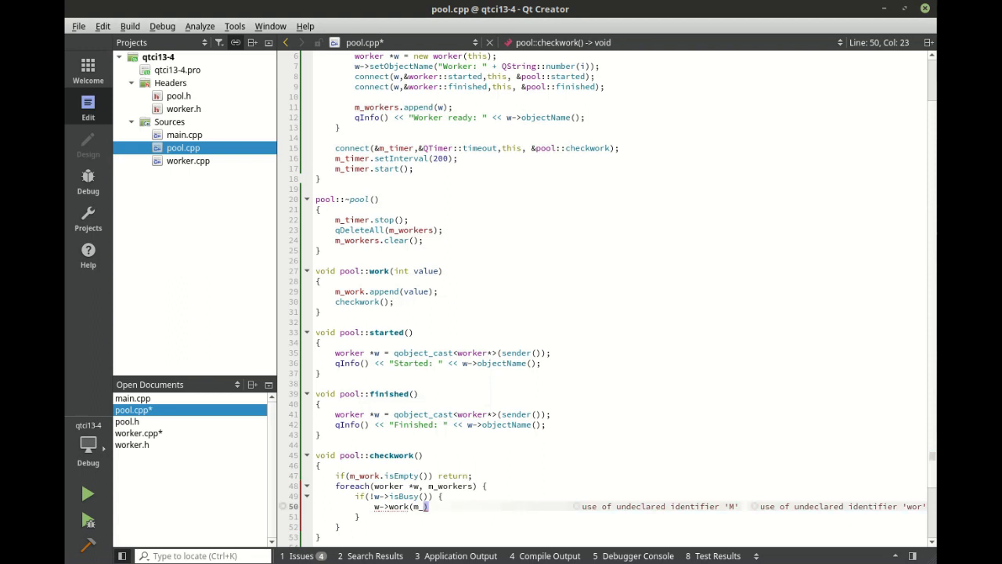
text(.)
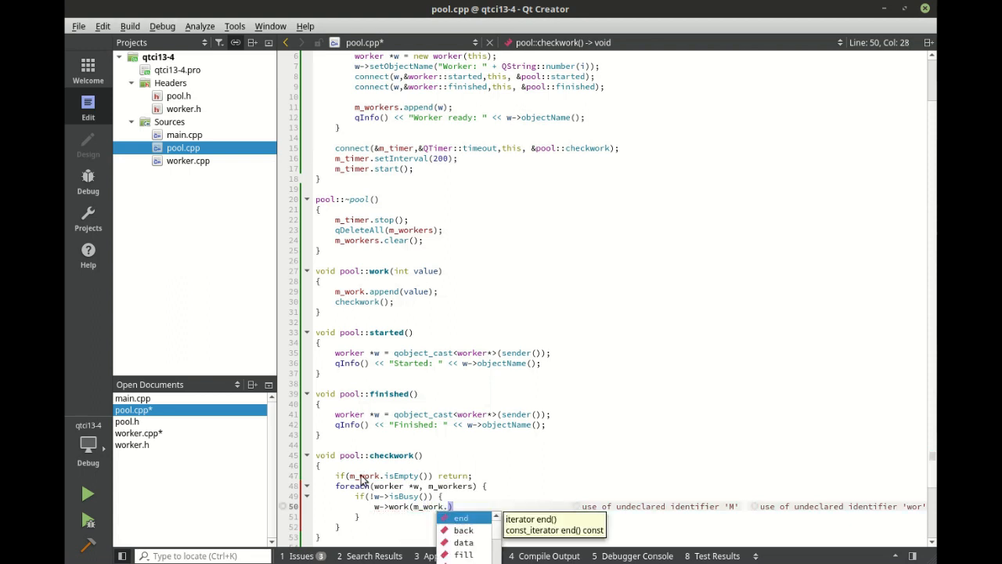
text(takeFirst())
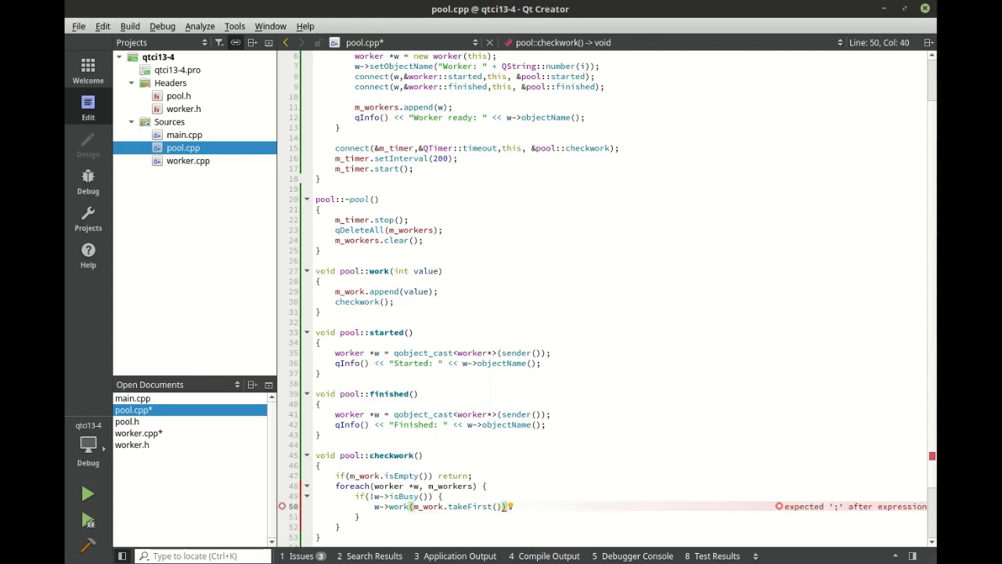
text(;)
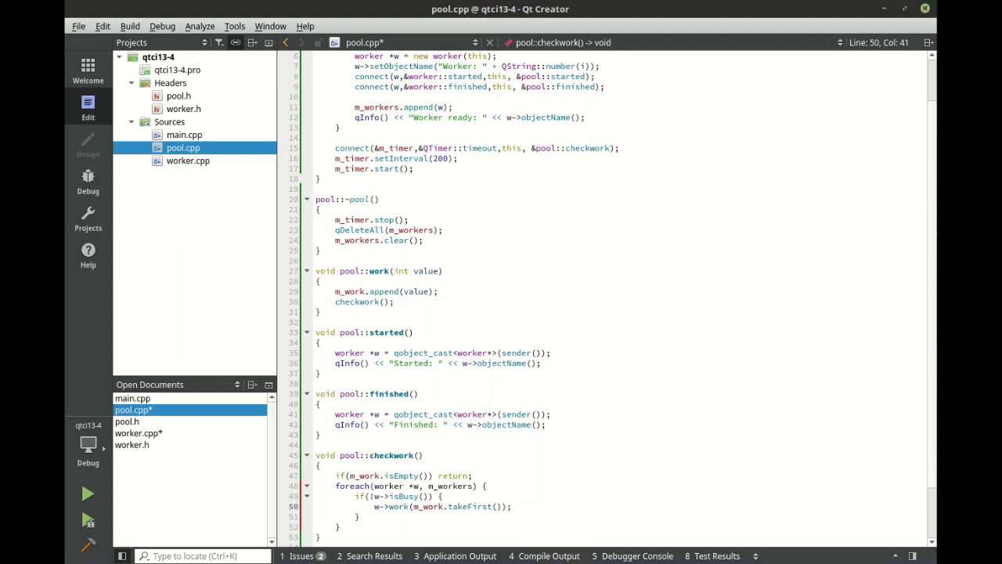
- Return from checkwork once m_work.isEmpty() after assigning a job
text(if()
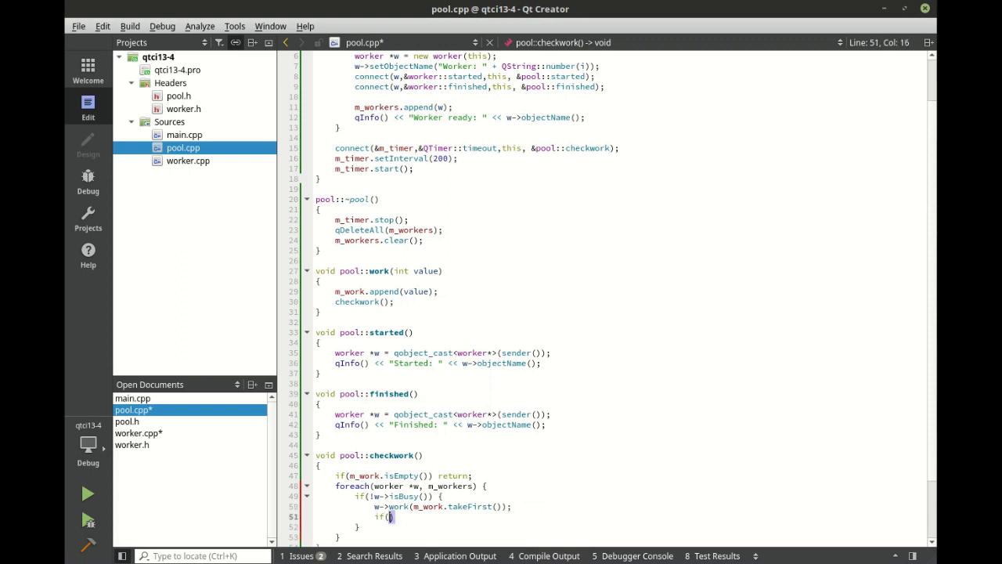
text(m_)
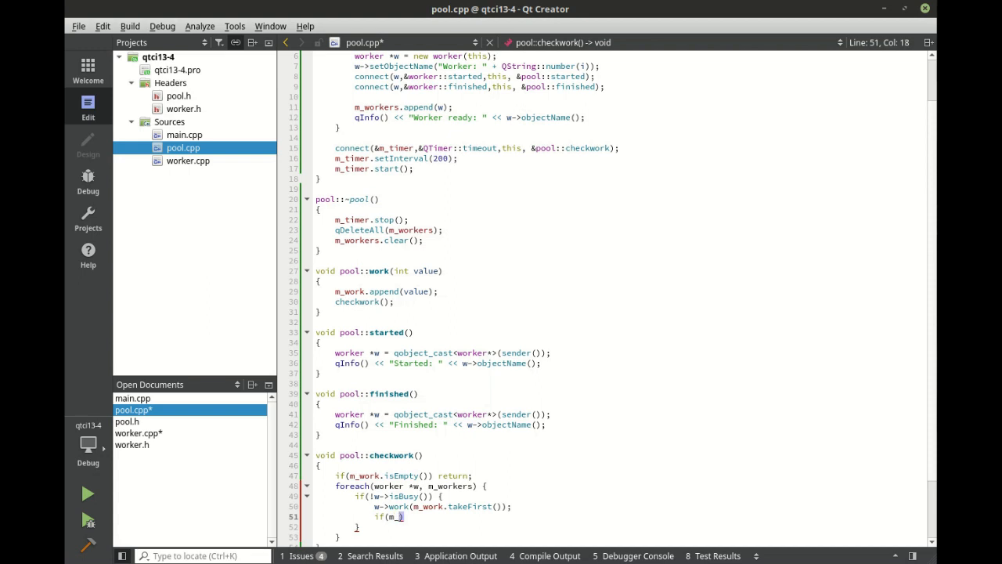
text(isEmpty()
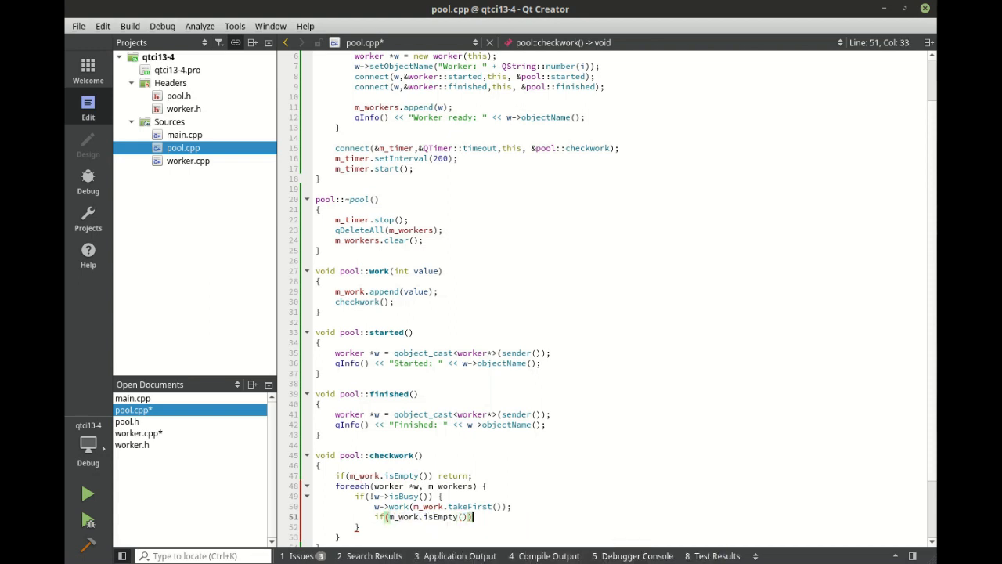
text(return;)
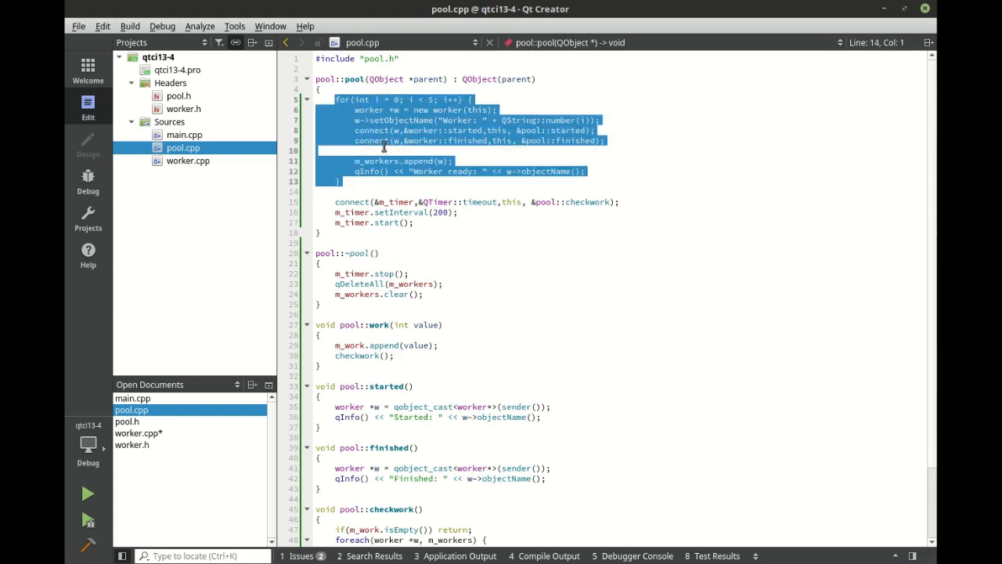
click(376, 130)
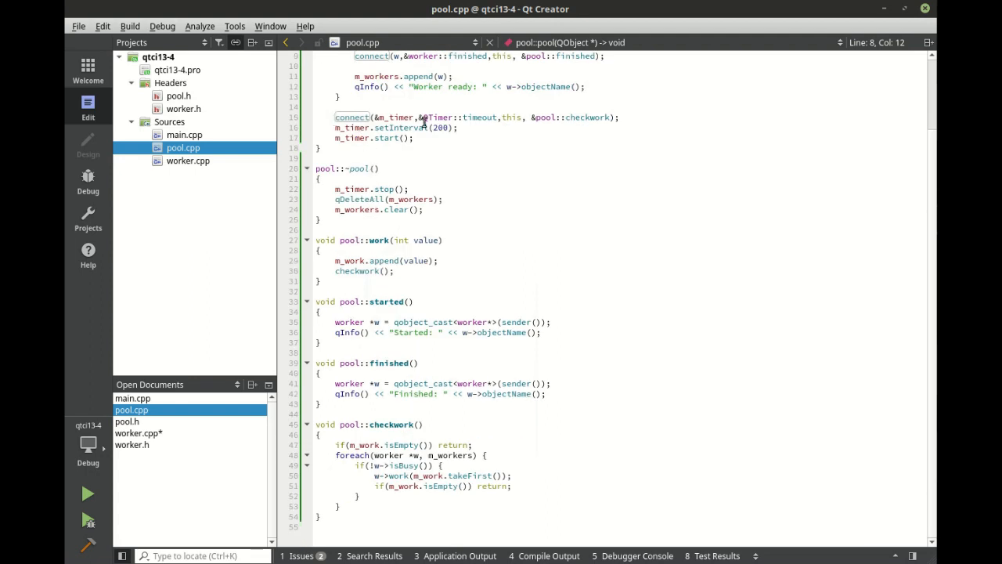
double_click(440, 127)
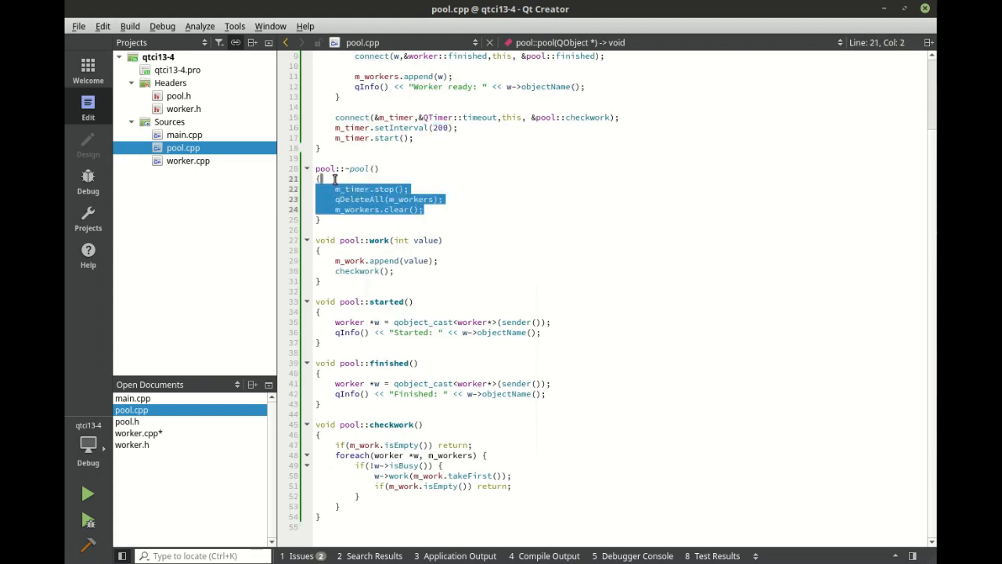
click(366, 199)
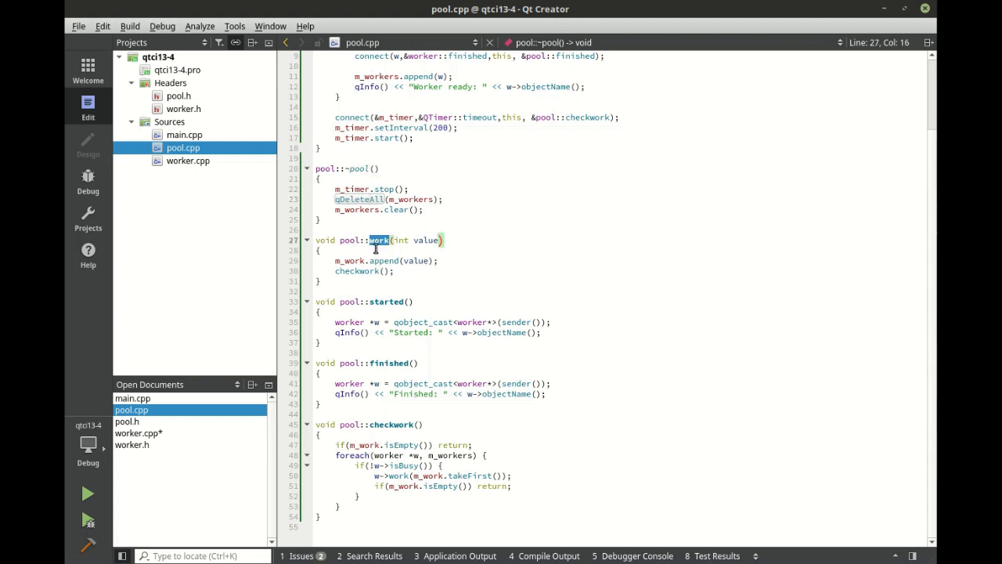
click(385, 261)
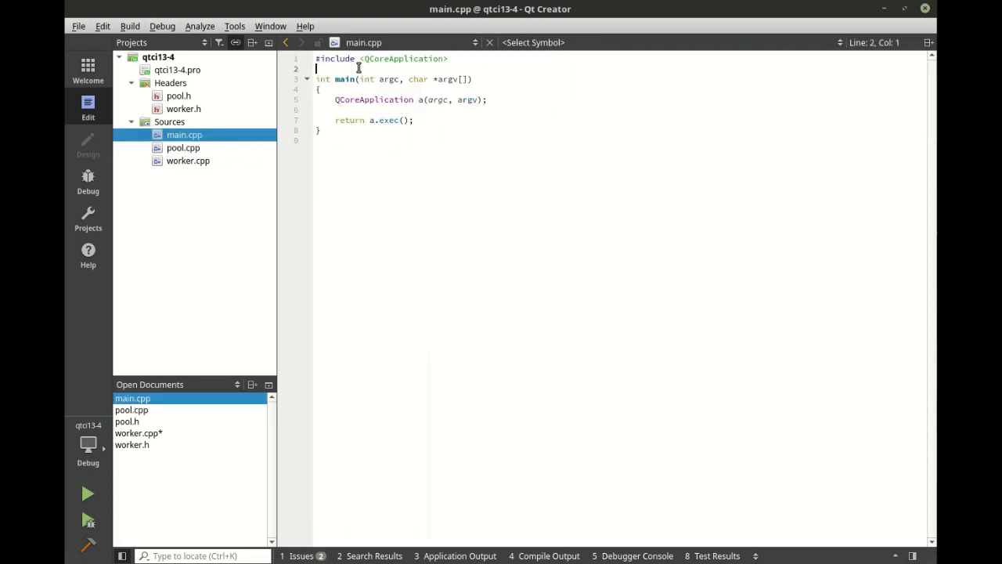
- Include QDebug and pool.h in main.cpp and create a pool p
text(#include)
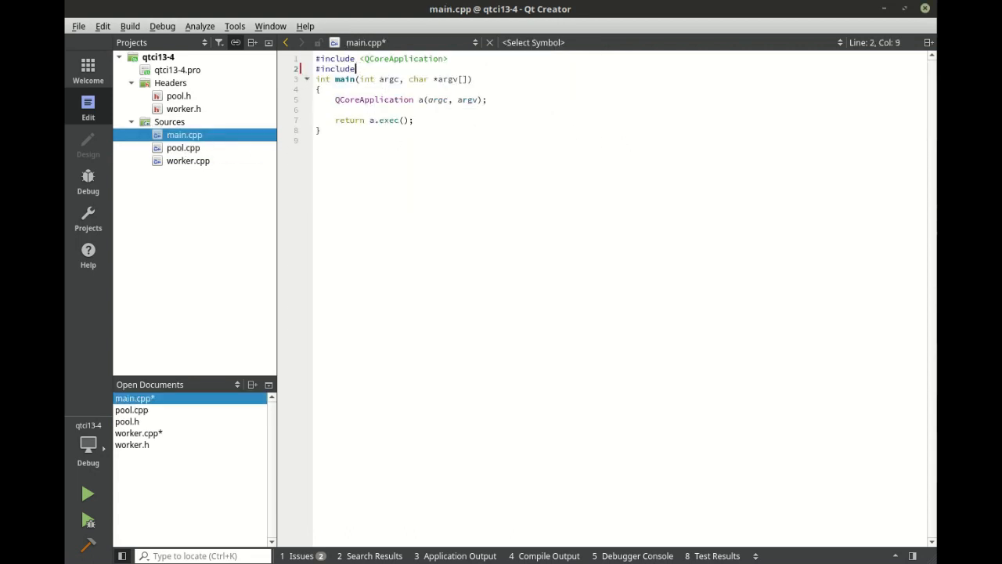
text(Q)
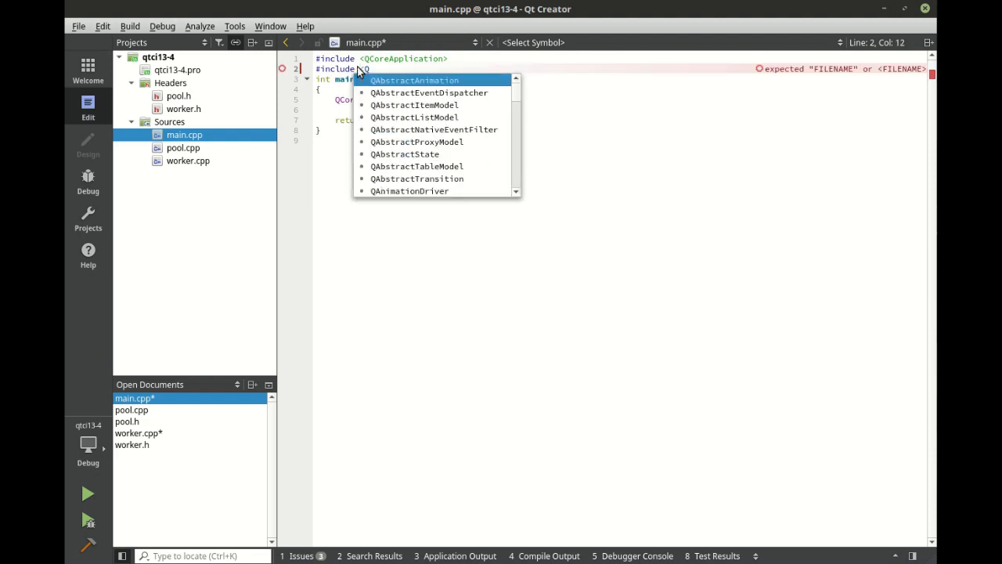
text(Debug>)
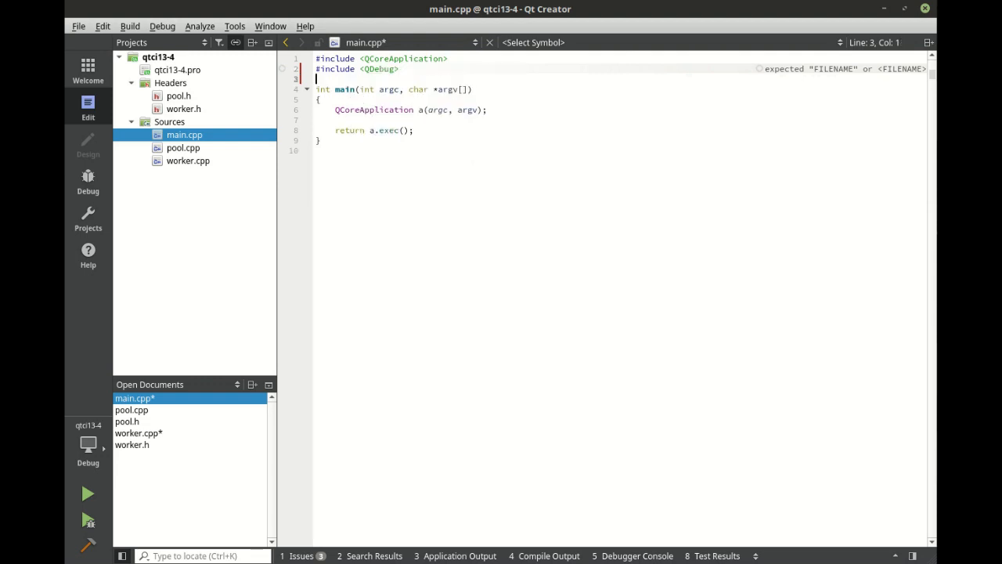
text(#in)
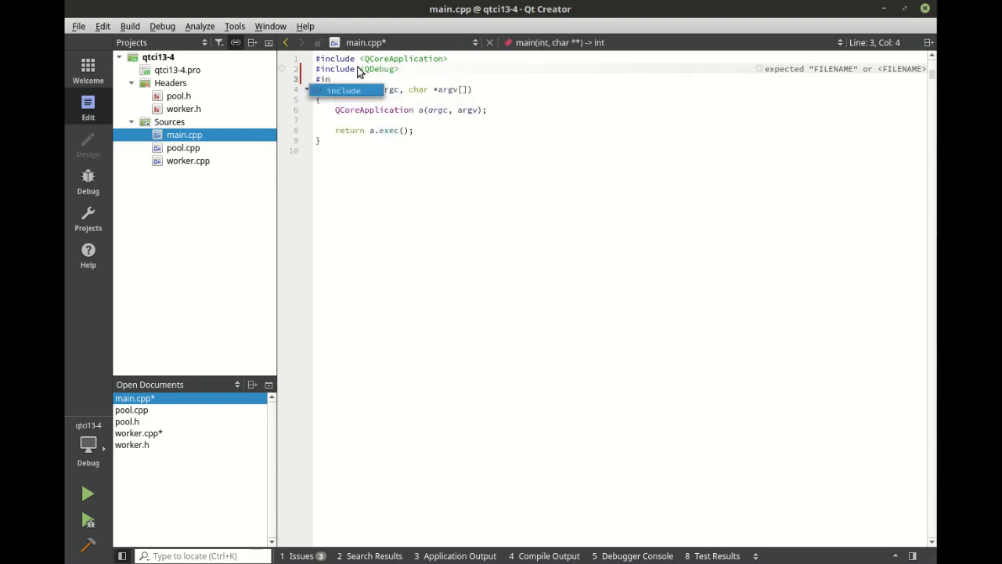
text(pool.h")
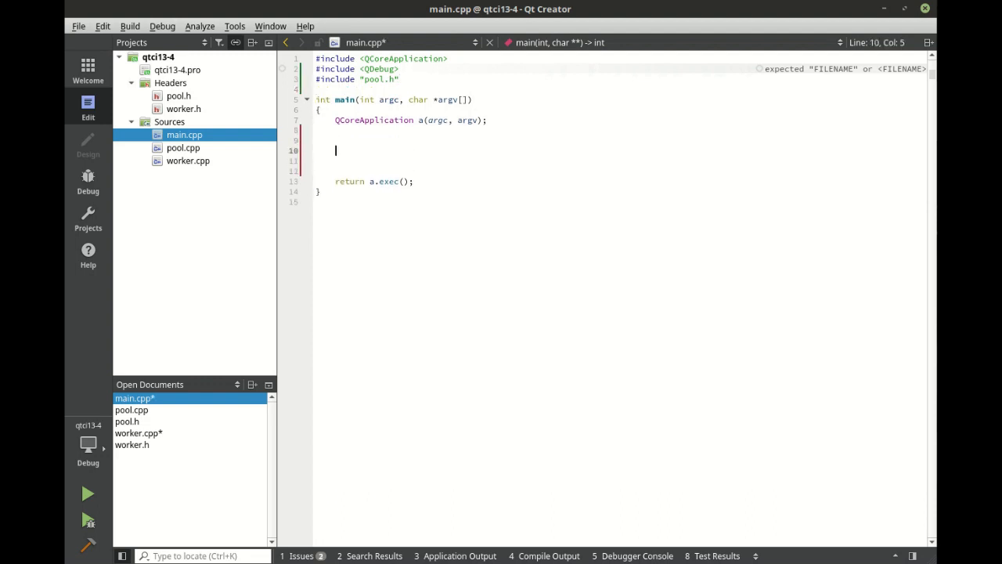
text(pool)
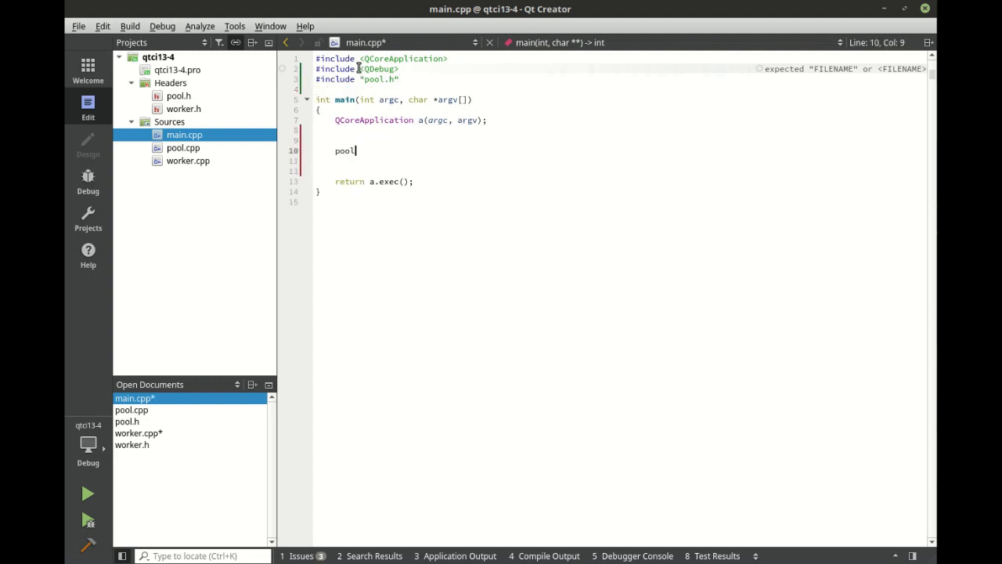
text(p;)
click(620, 160)
text(for(int i = 0; i < 100; )
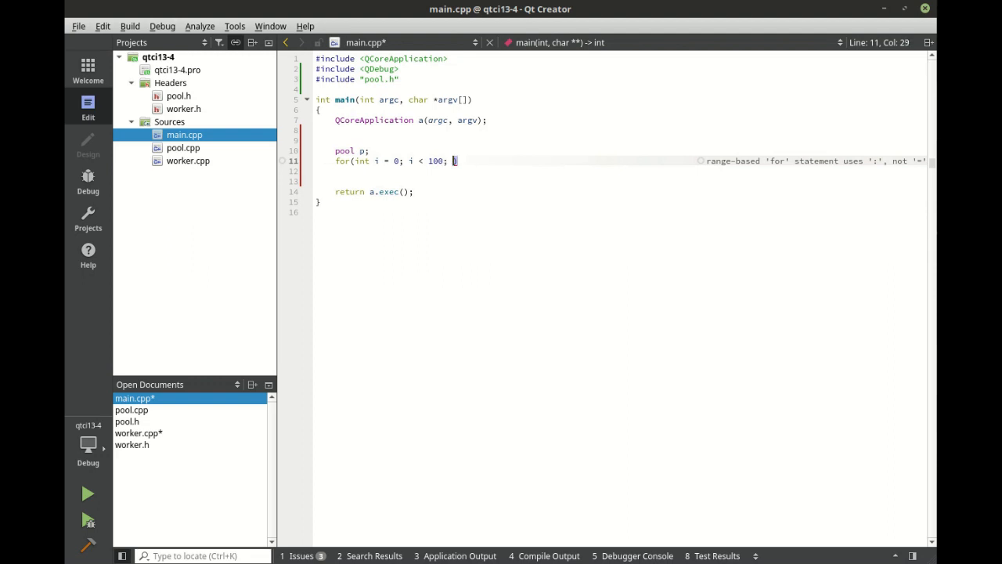
- Loop i from 0 to 99 calling p.work(i), then save all files
text(i++))
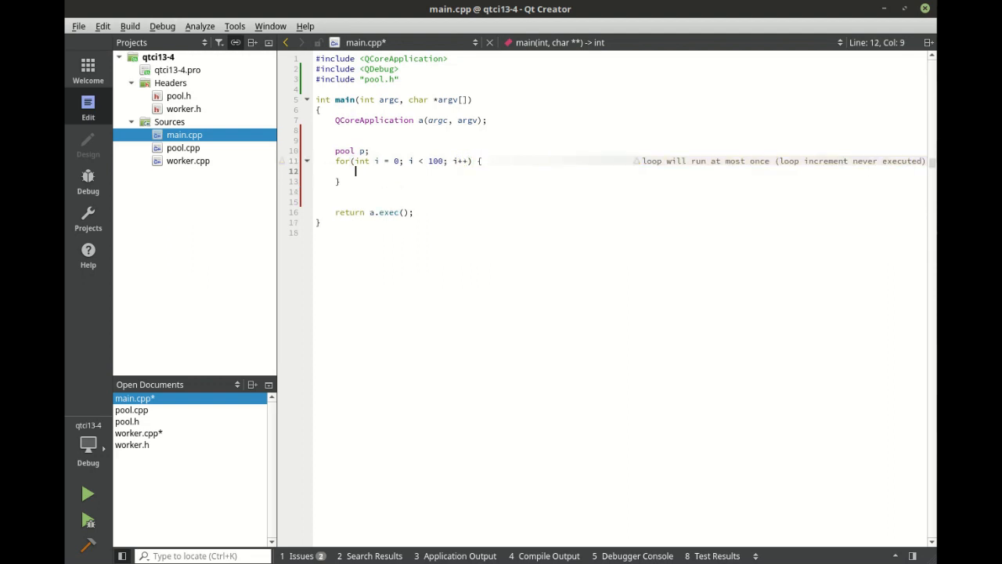
text(p.work())
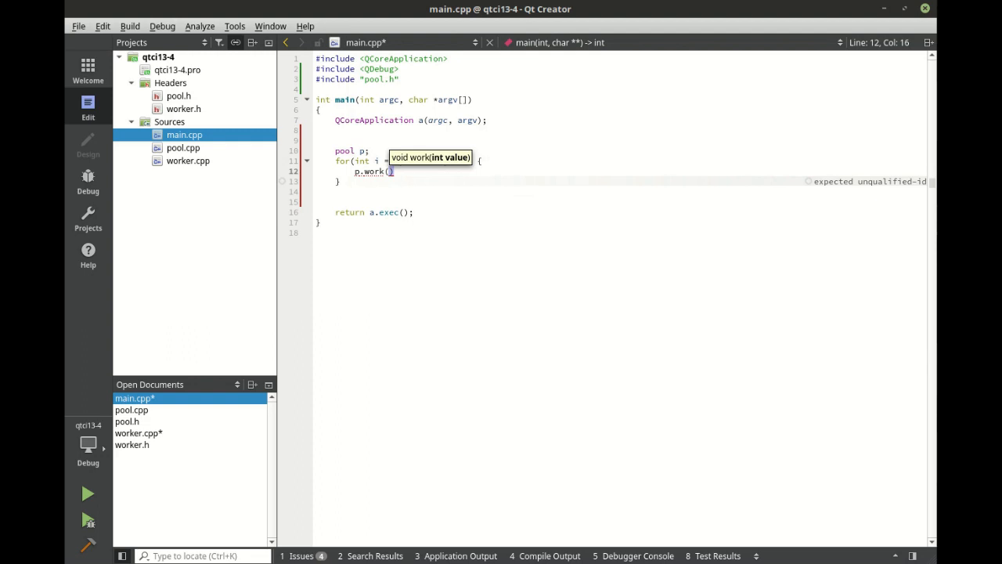
text(i);)
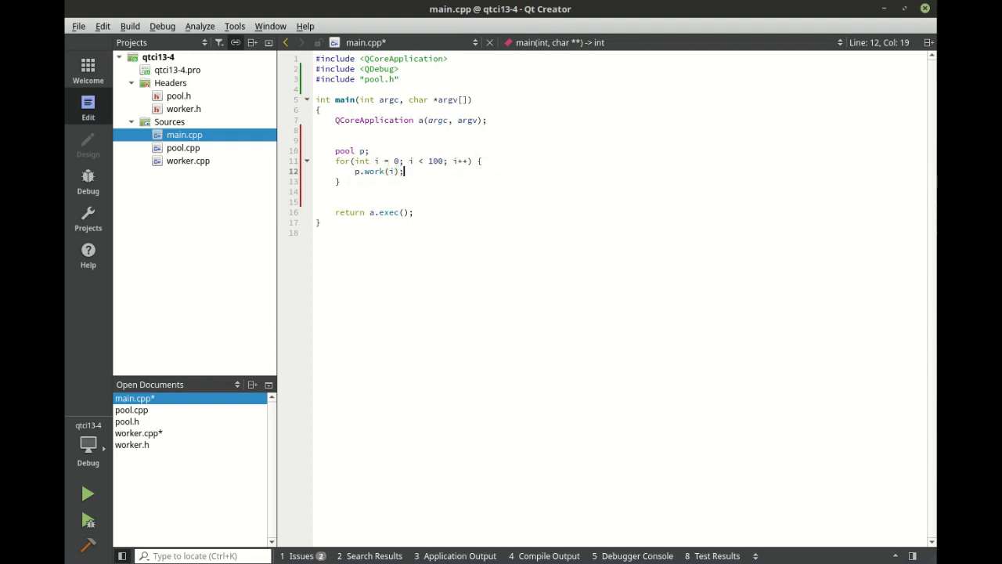
key(ctrl+s)
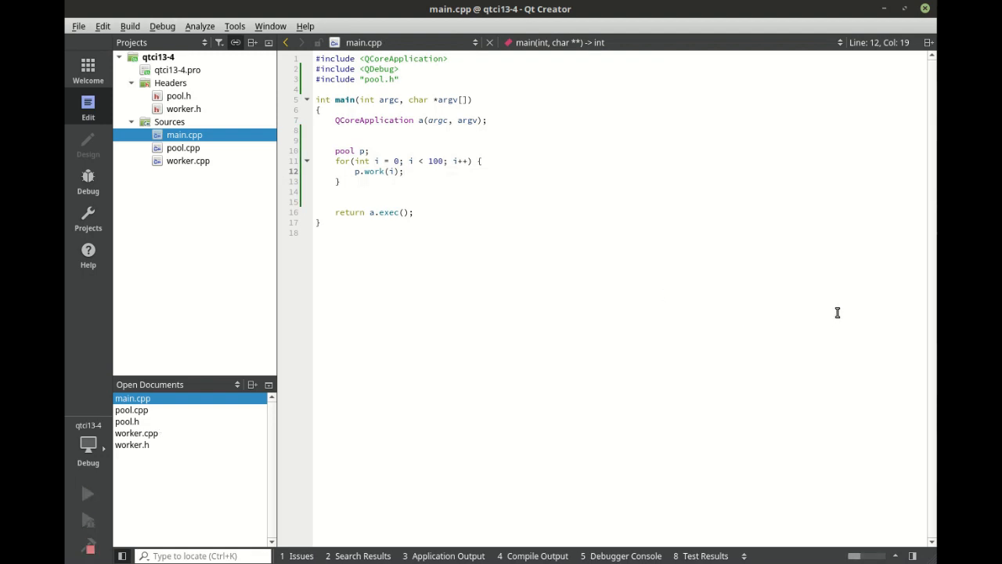
- Run the object pool program and move the terminal to review jobs 0–99 starting and finishing
click(87, 493)
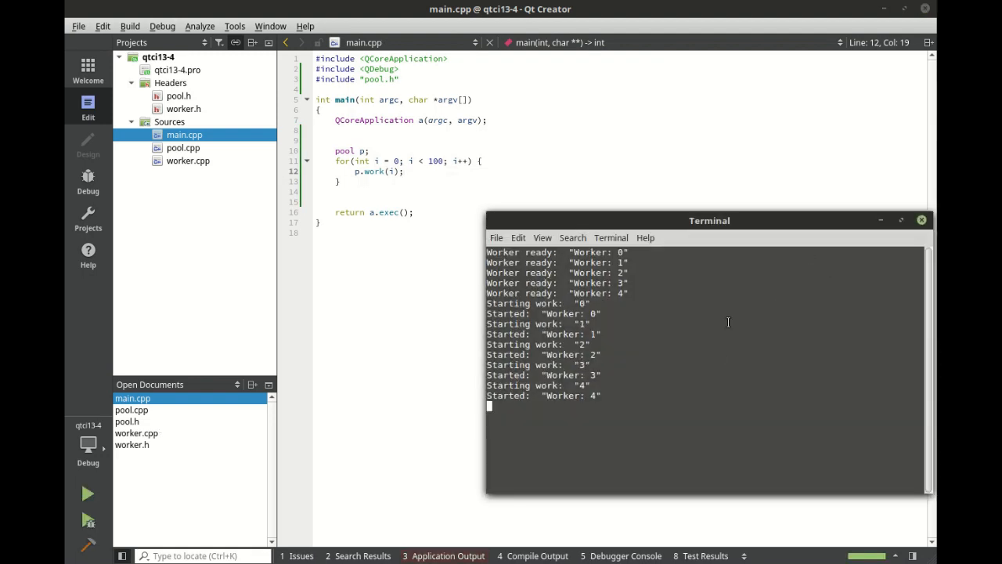
drag(709, 220, 549, 147)
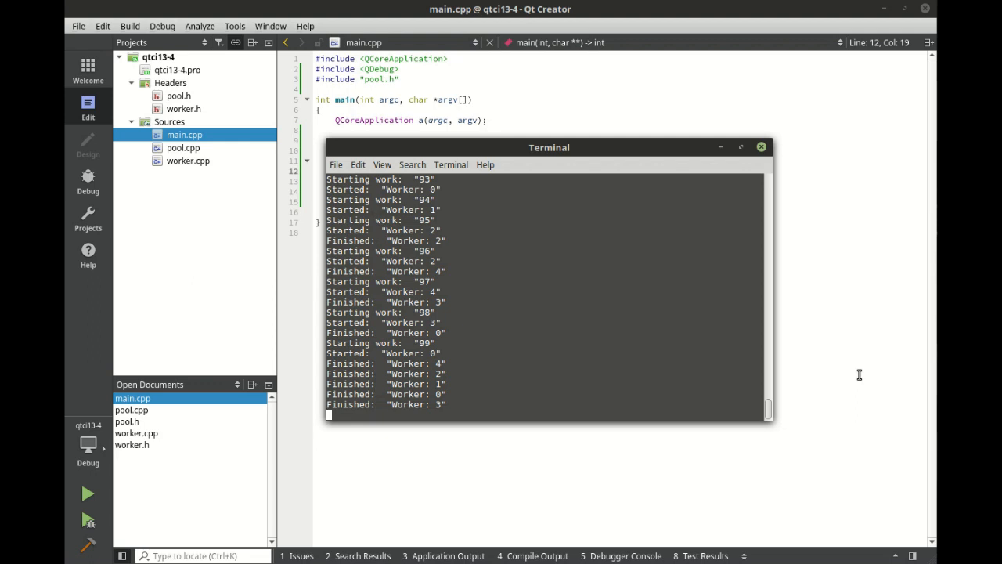
mouse_move(374, 347)
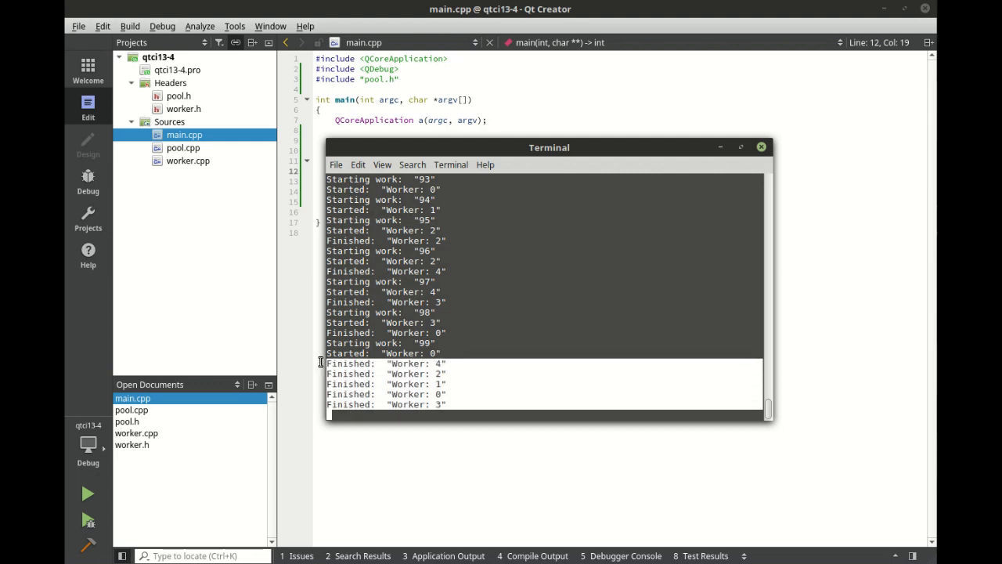
mouse_move(477, 373)
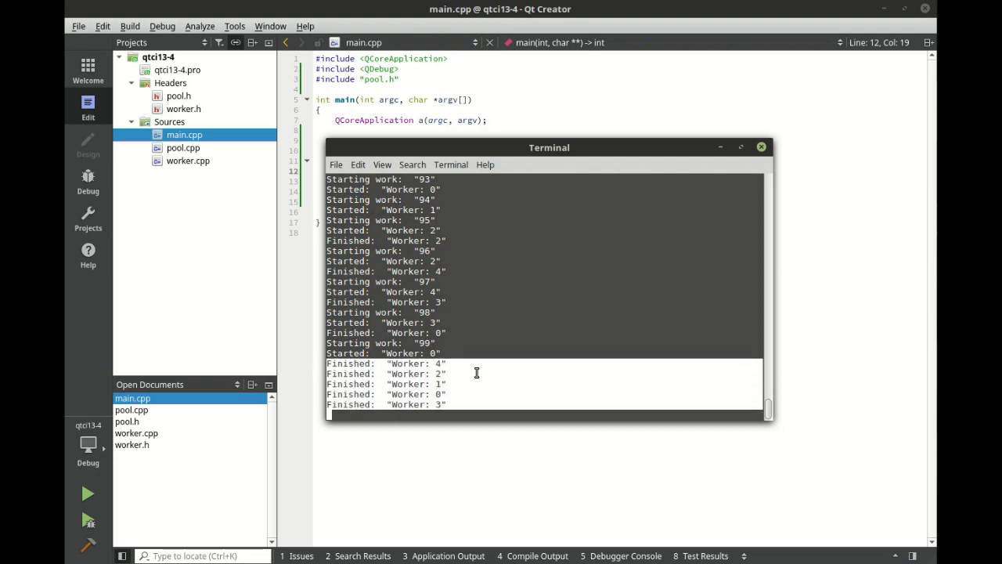
mouse_move(409, 203)
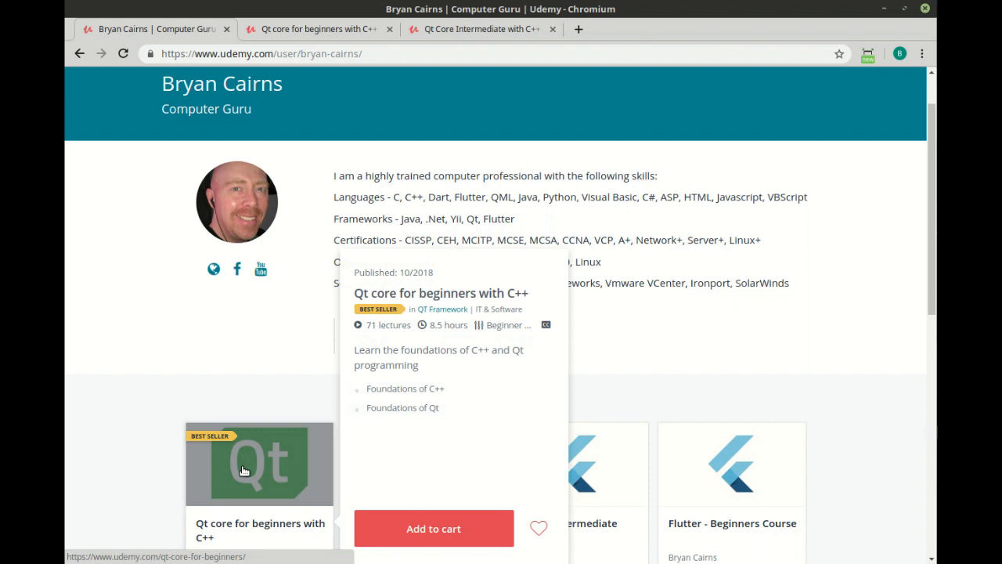
- Browse the Qt Core for Beginners course content on Udemy
click(259, 463)
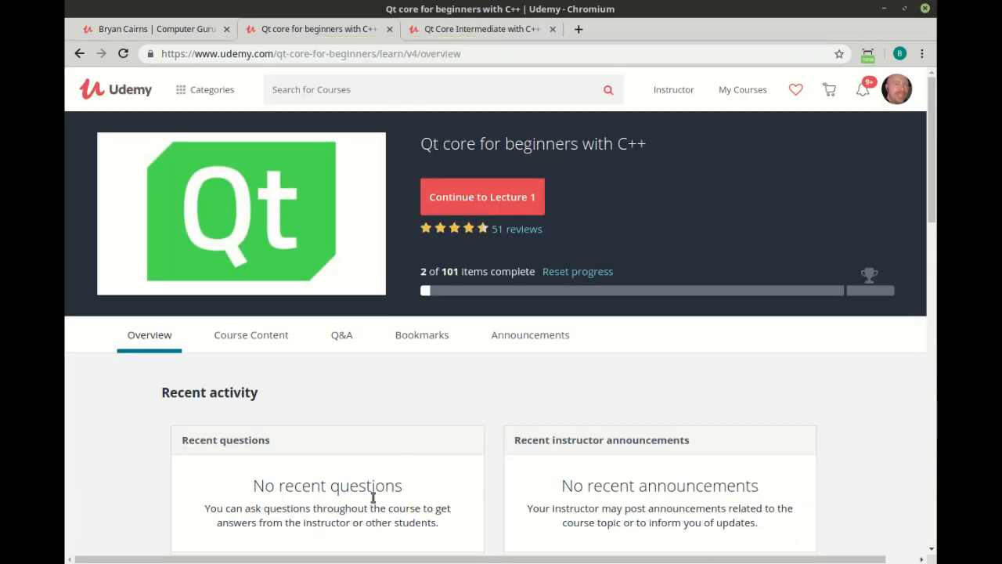
click(251, 335)
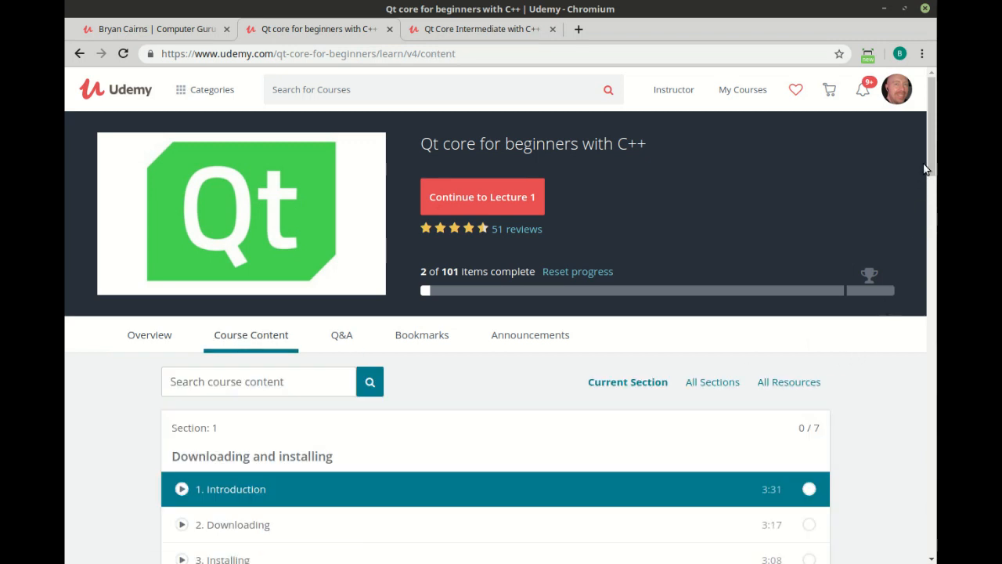
scroll(down, 3)
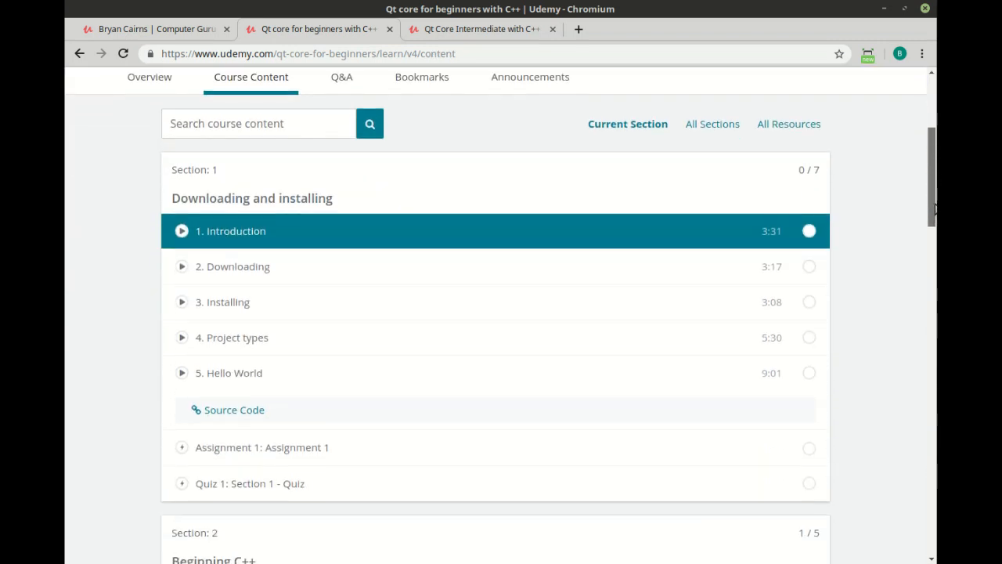
scroll(down, 3)
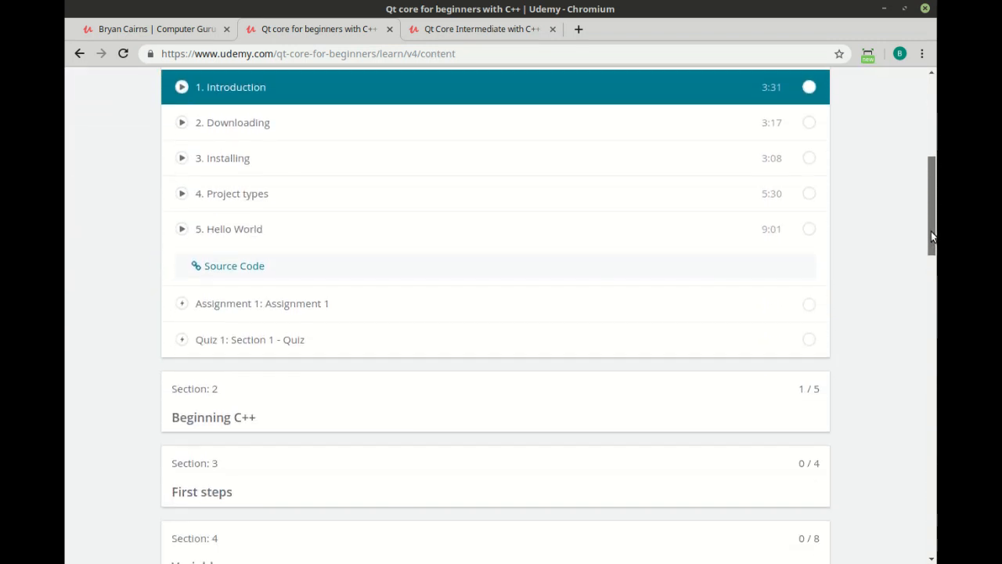
scroll(down, 3)
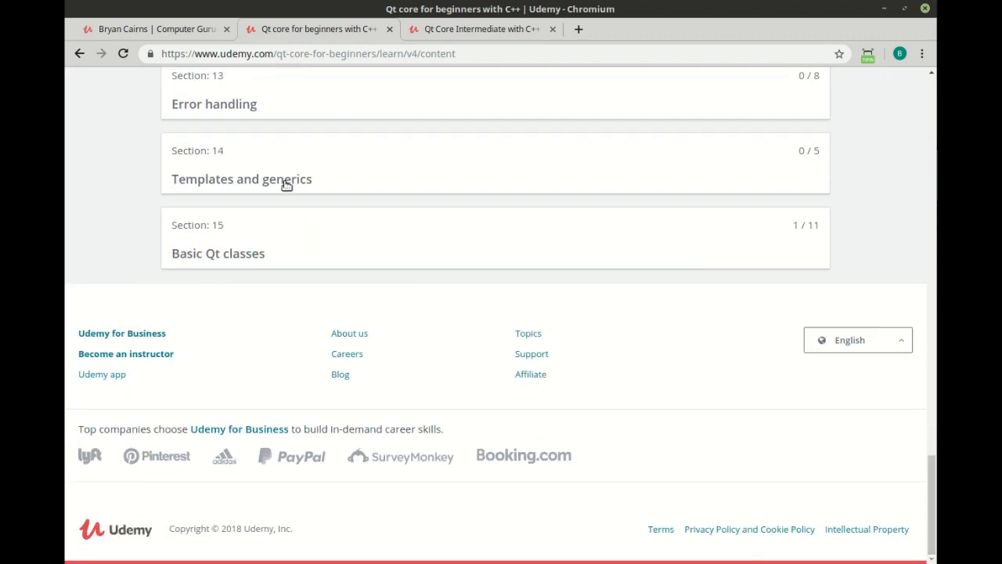
mouse_move(231, 258)
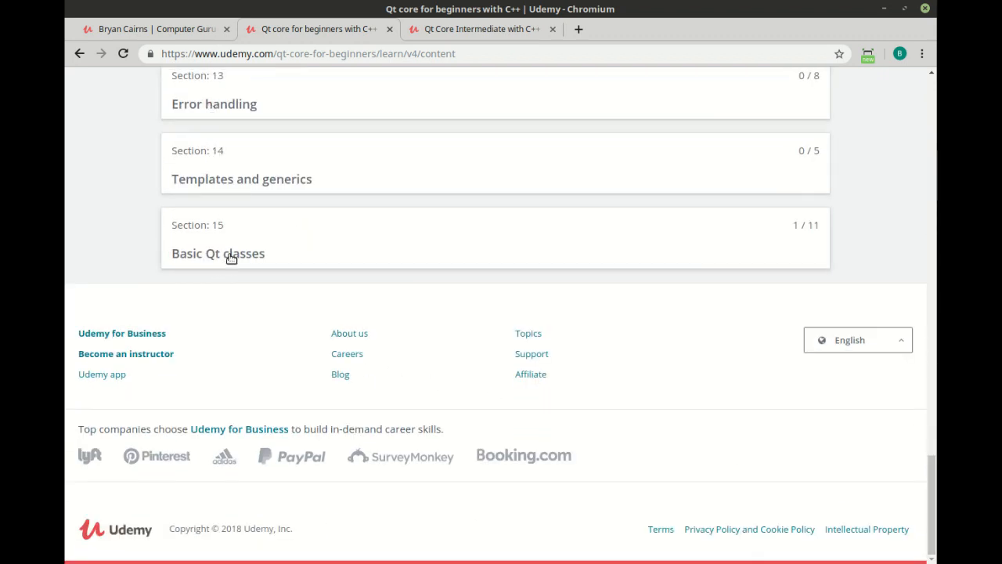
- Browse the Qt Core Intermediate course content through section 13, Design Patterns
click(478, 29)
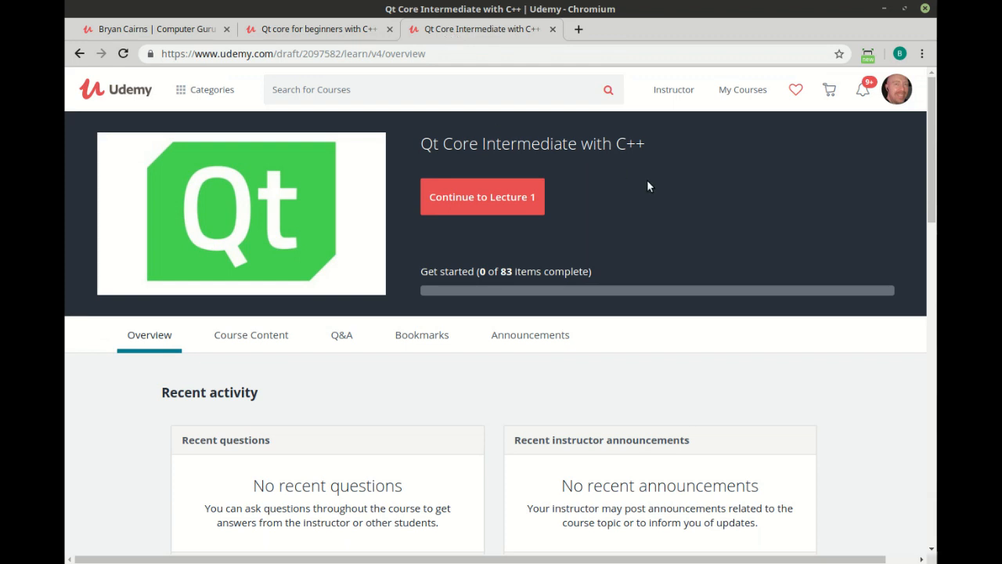
mouse_move(697, 242)
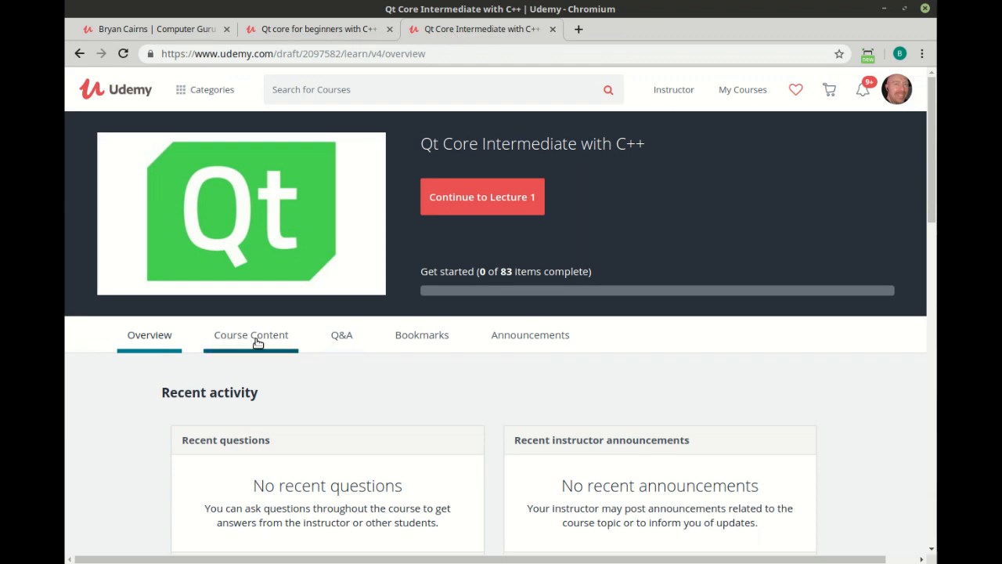
click(251, 334)
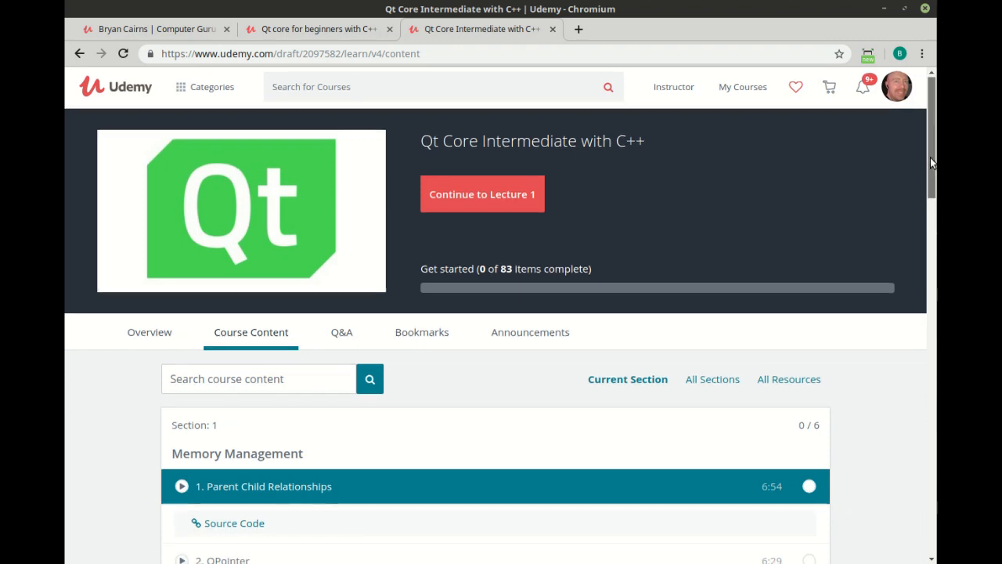
scroll(down, 3)
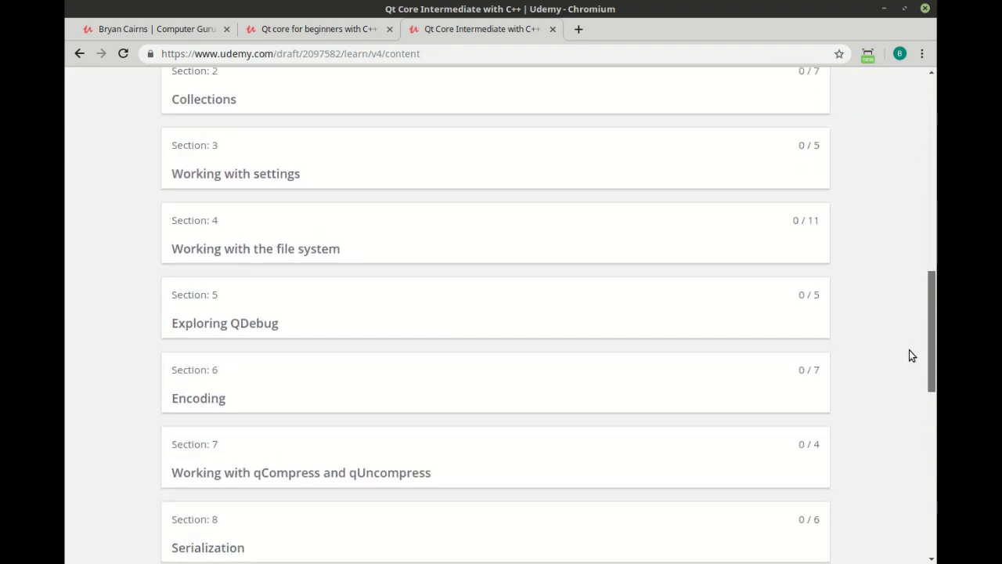
scroll(down, 3)
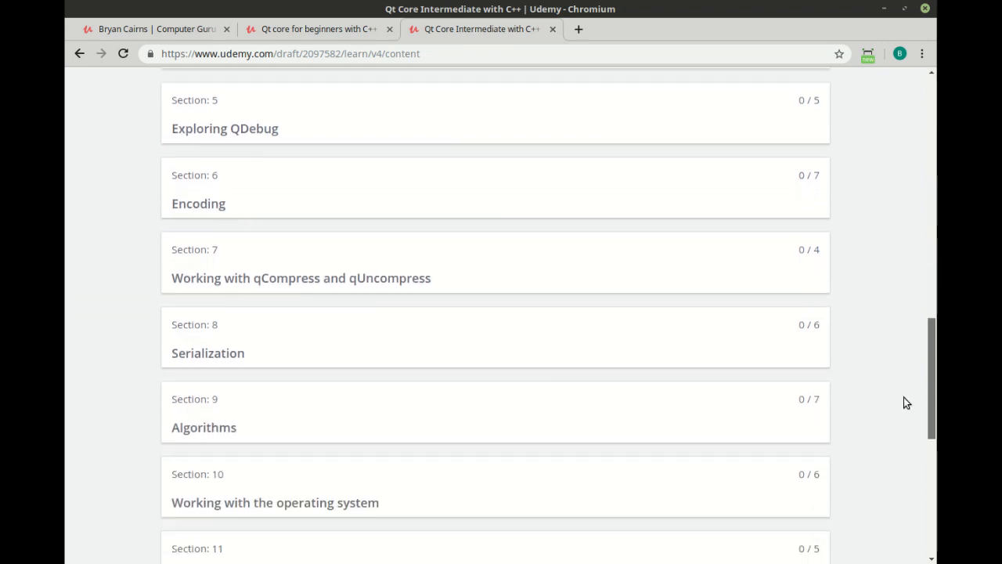
scroll(down, 3)
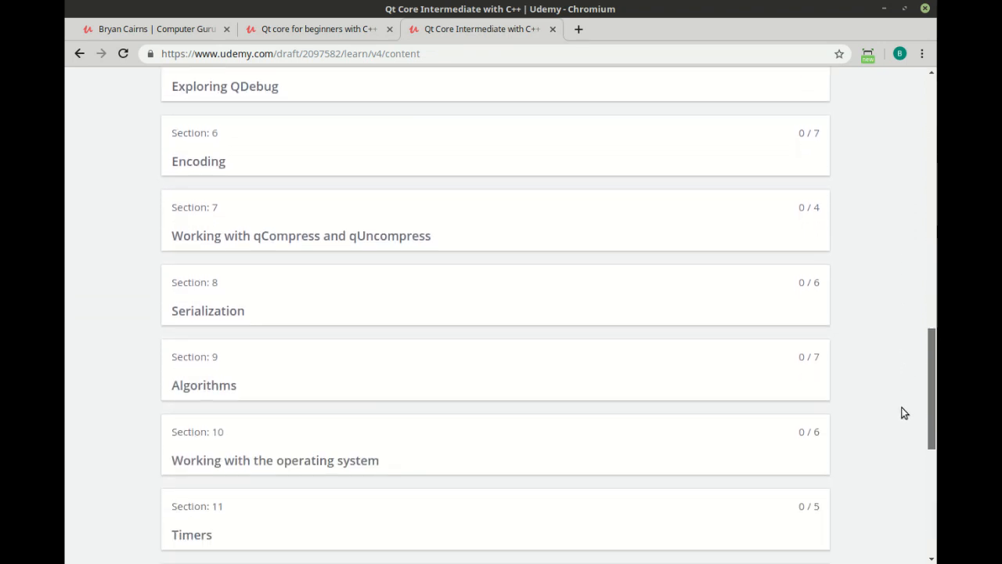
scroll(down, 3)
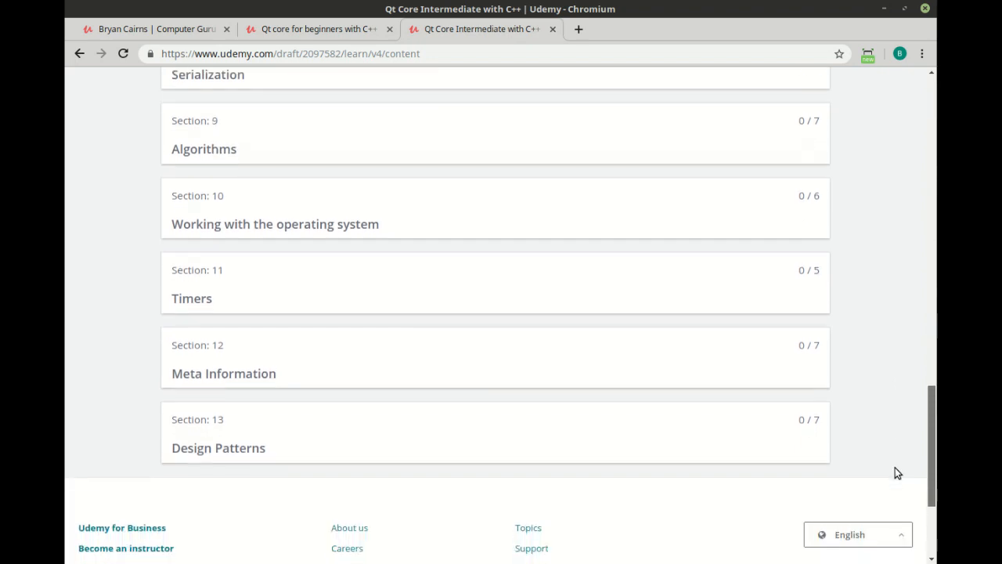
scroll(down, 3)
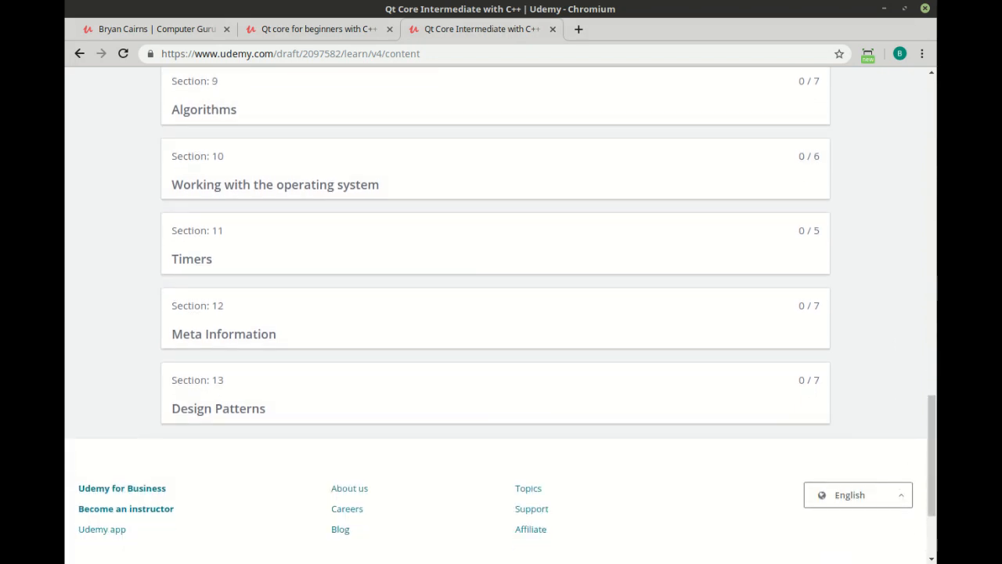